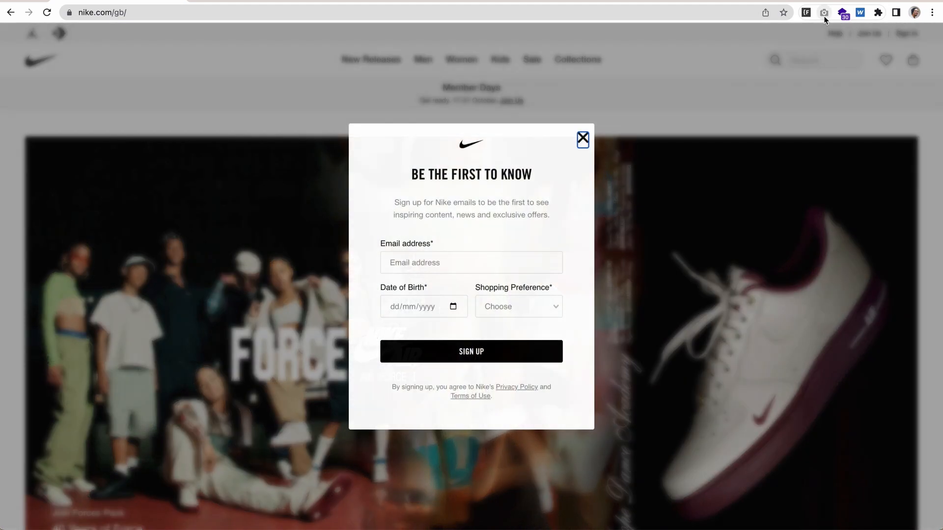
# Close the email sign-up popup and run a GoFullPage capture of the whole Nike homepage
pyautogui.click(583, 139)
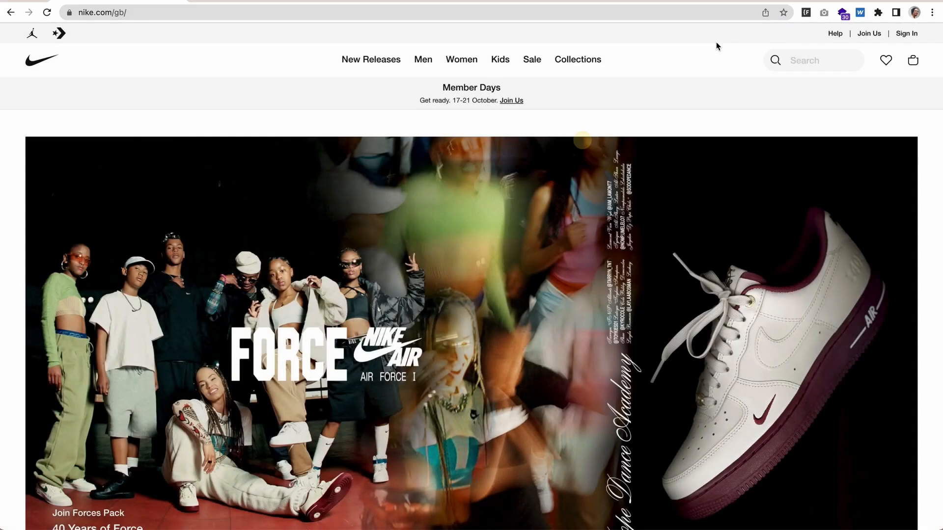
pyautogui.click(823, 13)
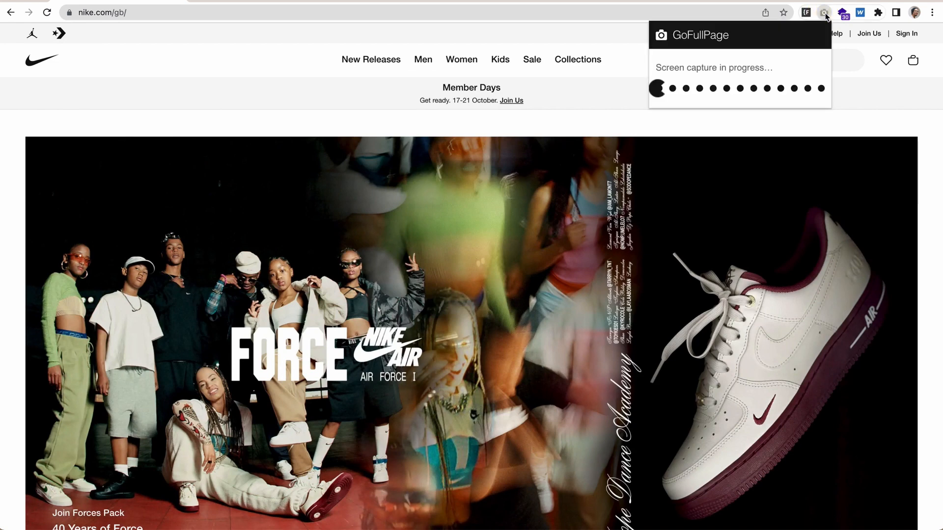
pyautogui.scroll(-3)
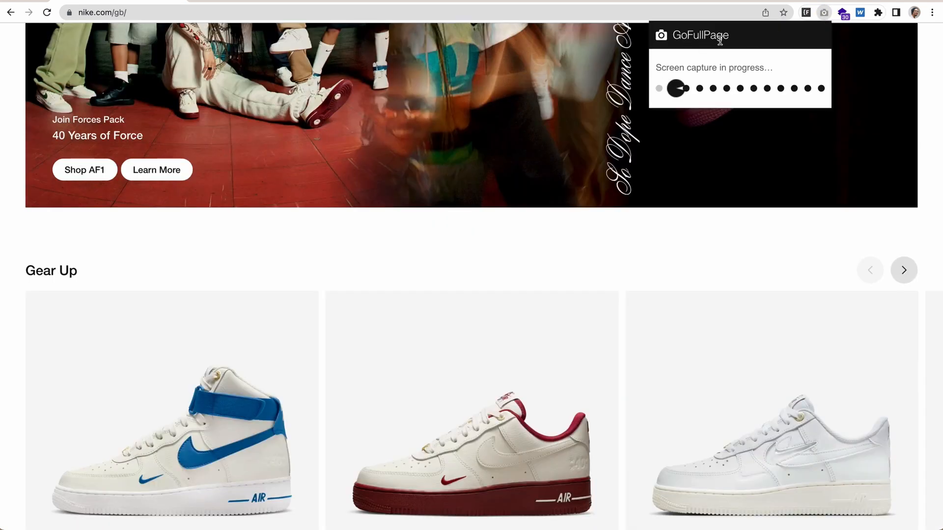
pyautogui.scroll(-3)
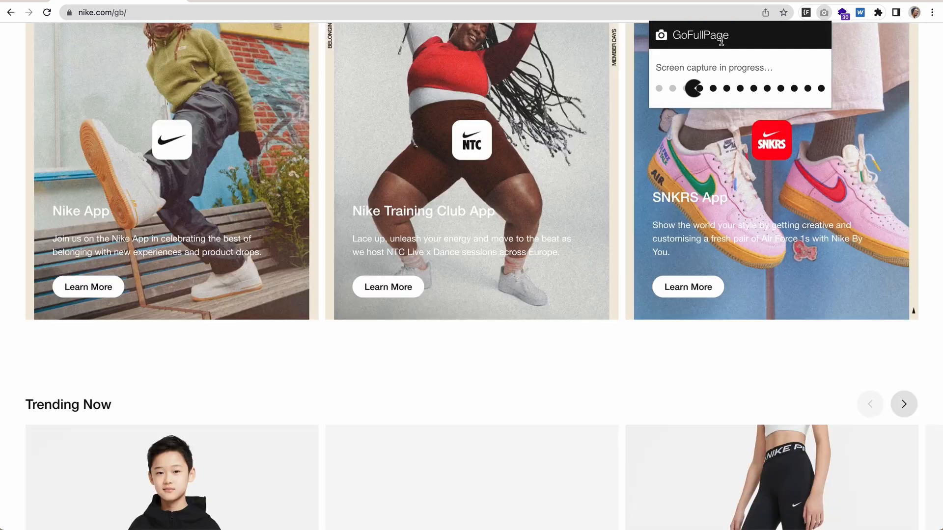
pyautogui.scroll(-3)
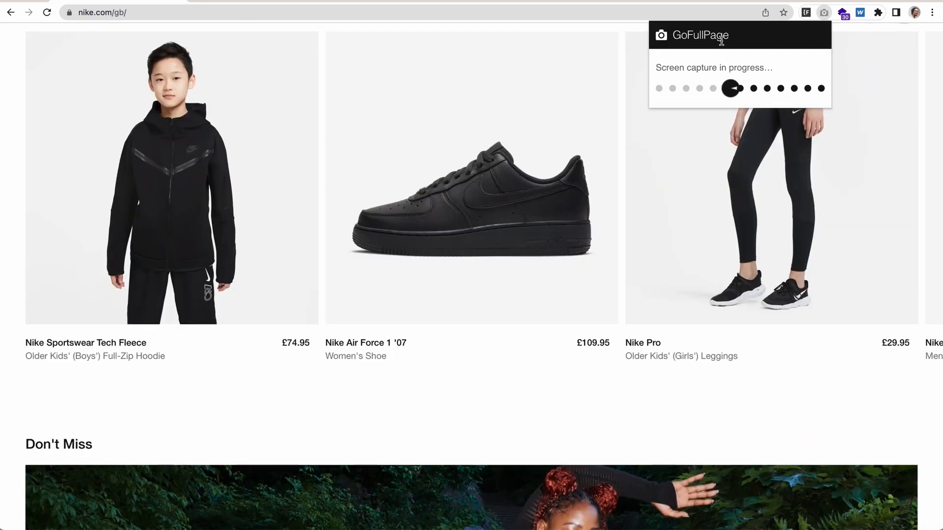
pyautogui.scroll(-3)
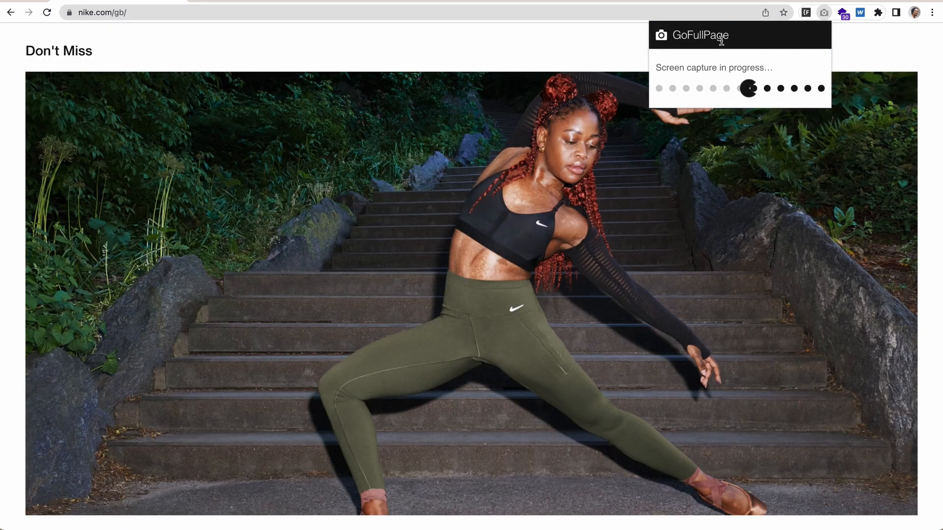
pyautogui.scroll(-3)
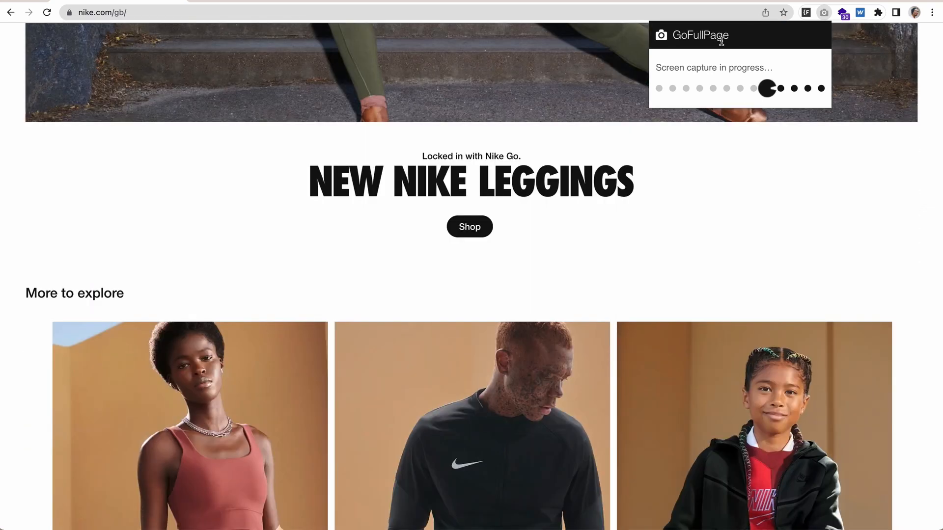
pyautogui.scroll(-3)
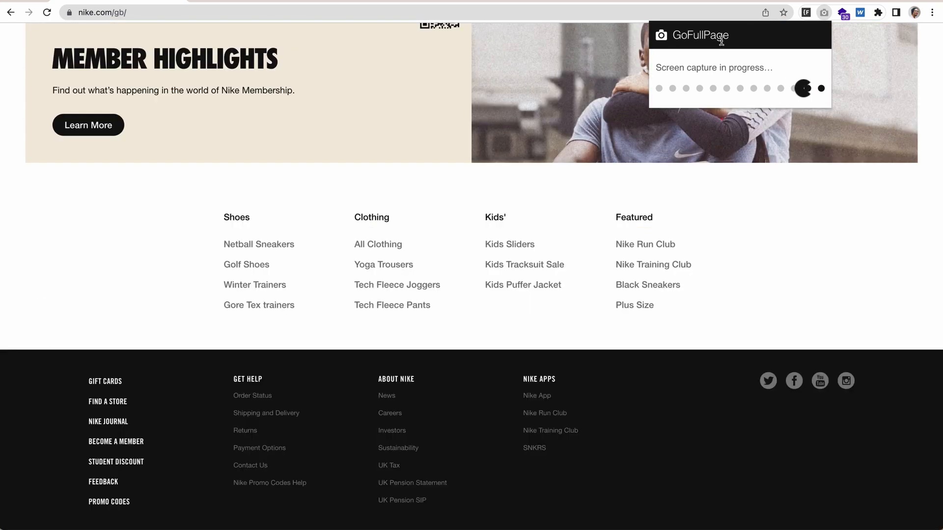
pyautogui.scroll(-3)
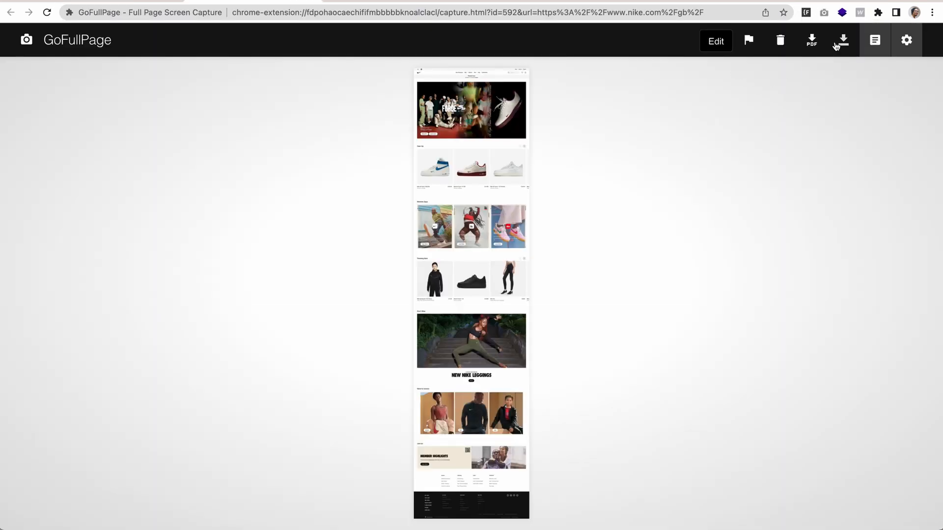
# Download the Nike full-page capture as a PNG image
pyautogui.click(841, 41)
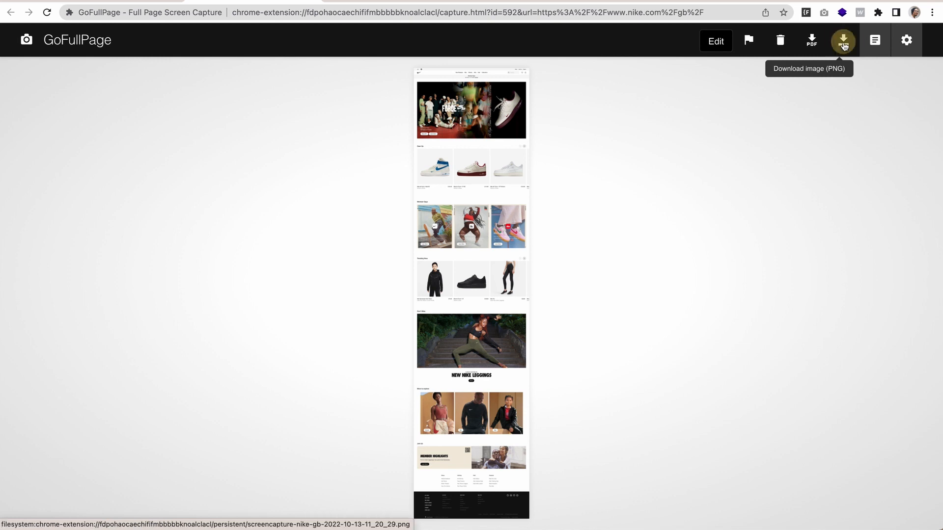
pyautogui.click(843, 41)
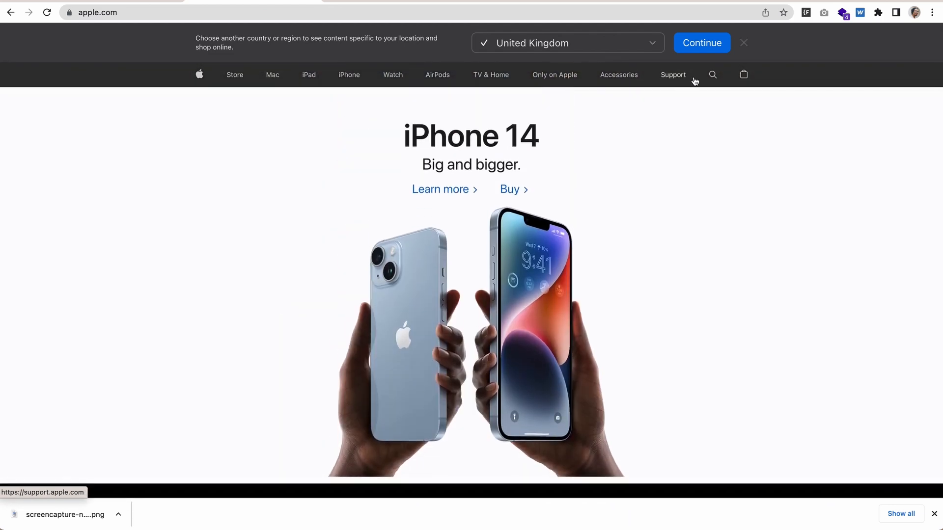
# Run a GoFullPage capture of the Apple homepage and download it as an image
pyautogui.click(823, 13)
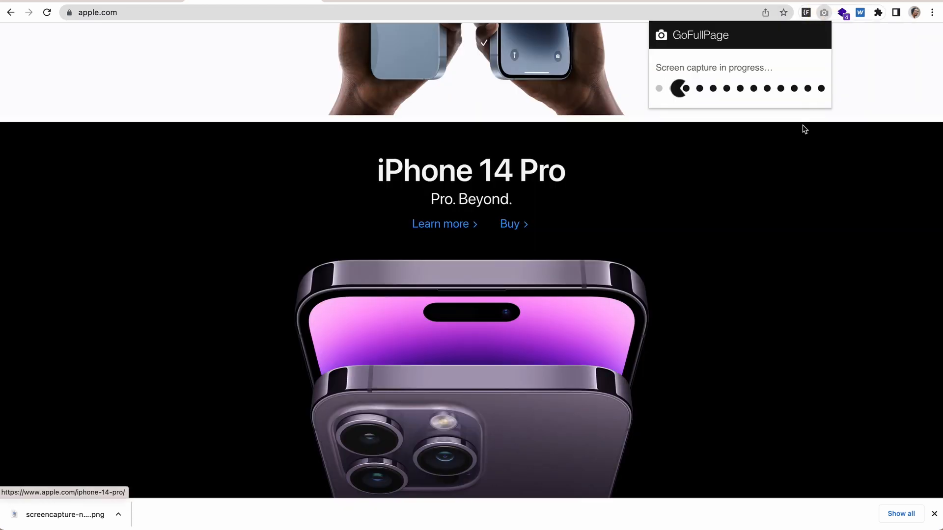
pyautogui.scroll(-3)
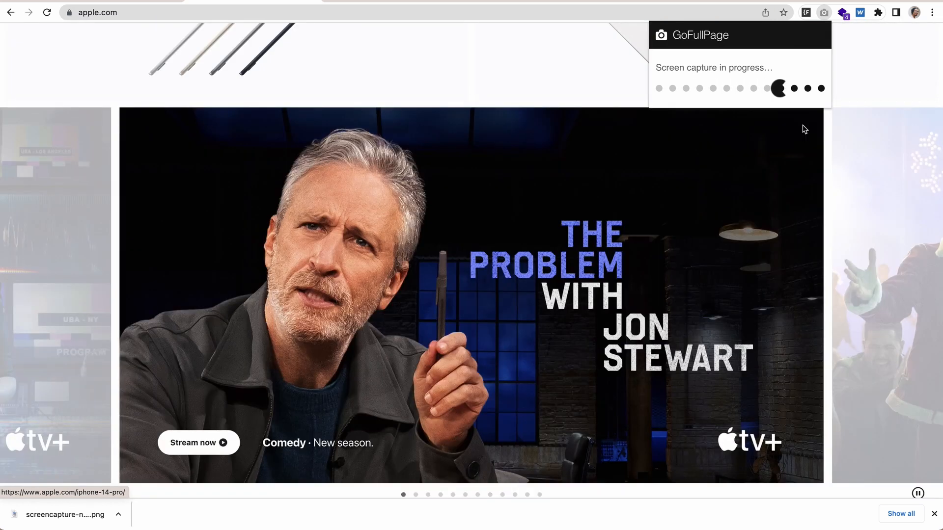
pyautogui.scroll(-3)
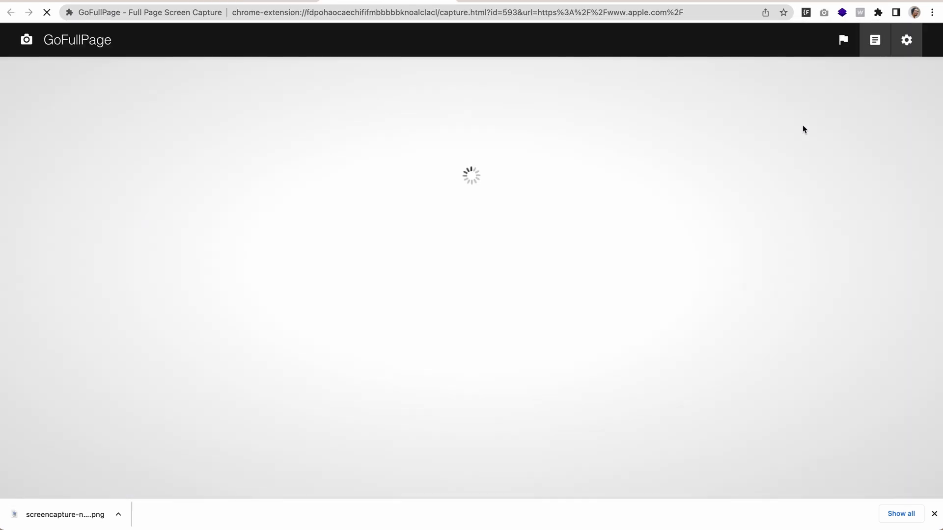
pyautogui.click(841, 42)
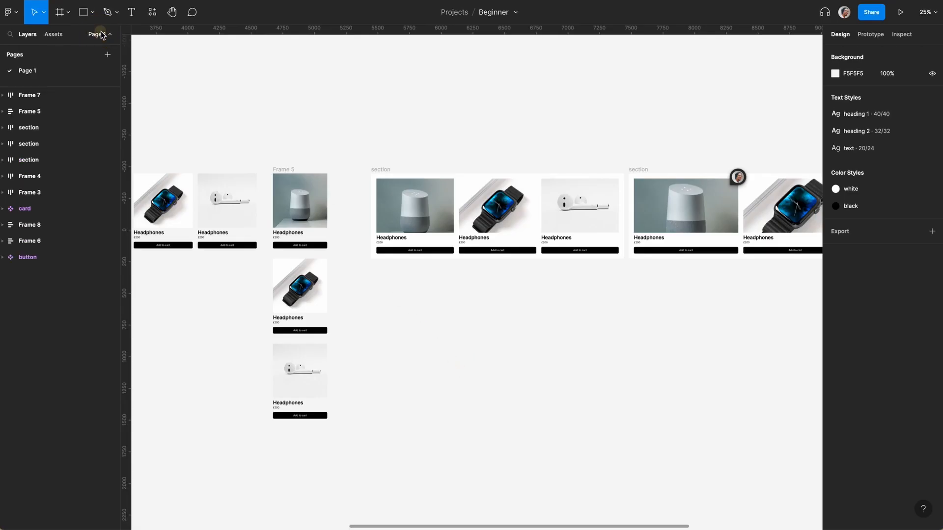
# Add a new page to the Figma file and name it Inspo
pyautogui.click(108, 55)
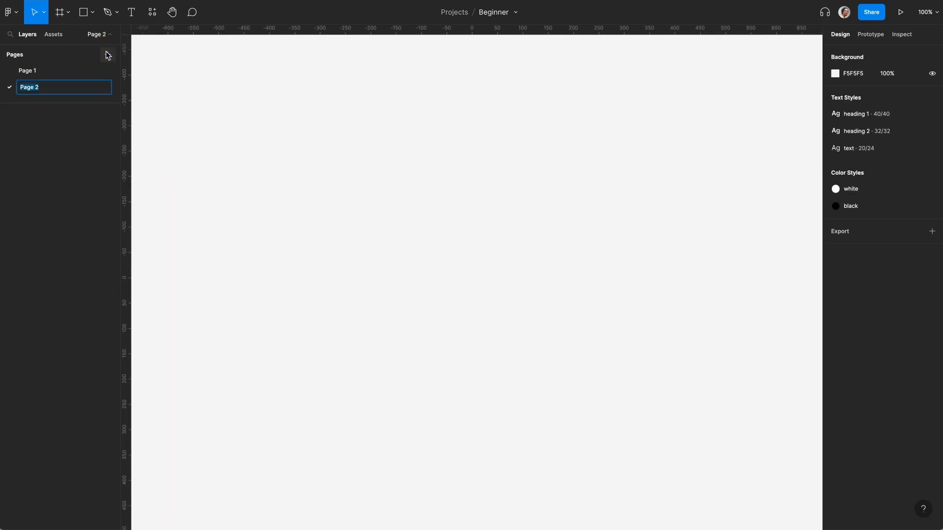
pyautogui.write('Inspo')
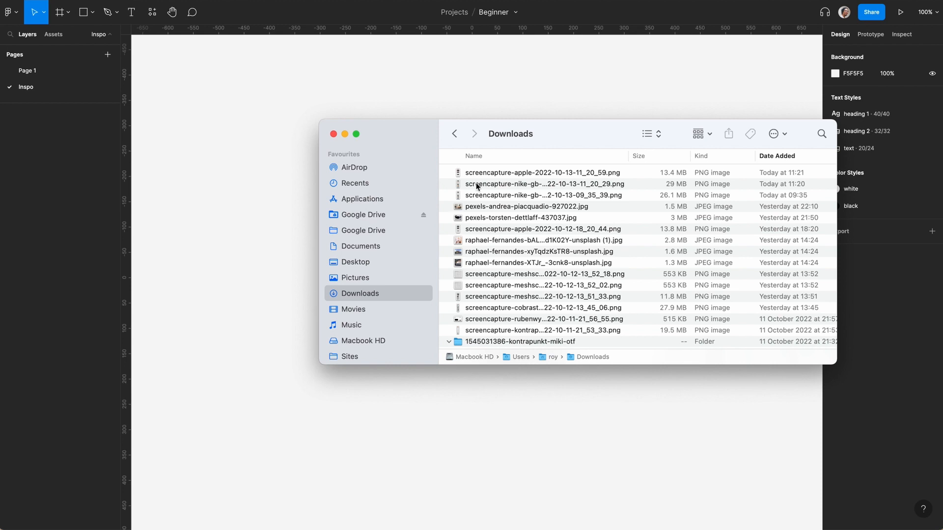
# Import the Nike and Apple screenshot PNGs onto the Inspo canvas side by side
pyautogui.click(536, 172)
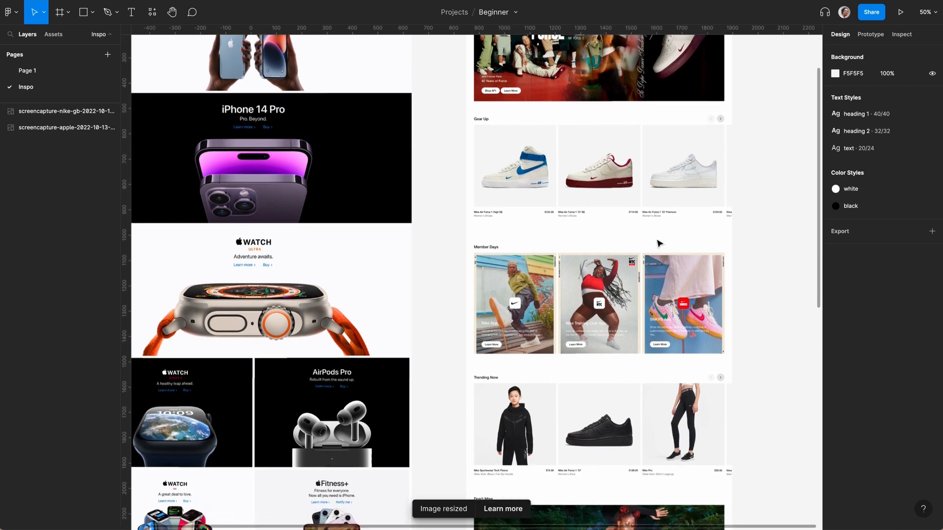
pyautogui.scroll(-3)
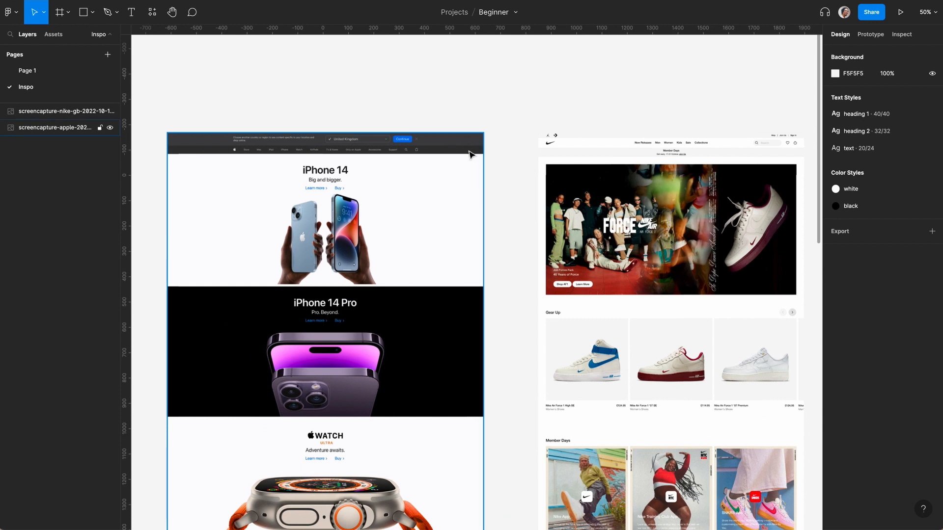
pyautogui.moveTo(456, 149)
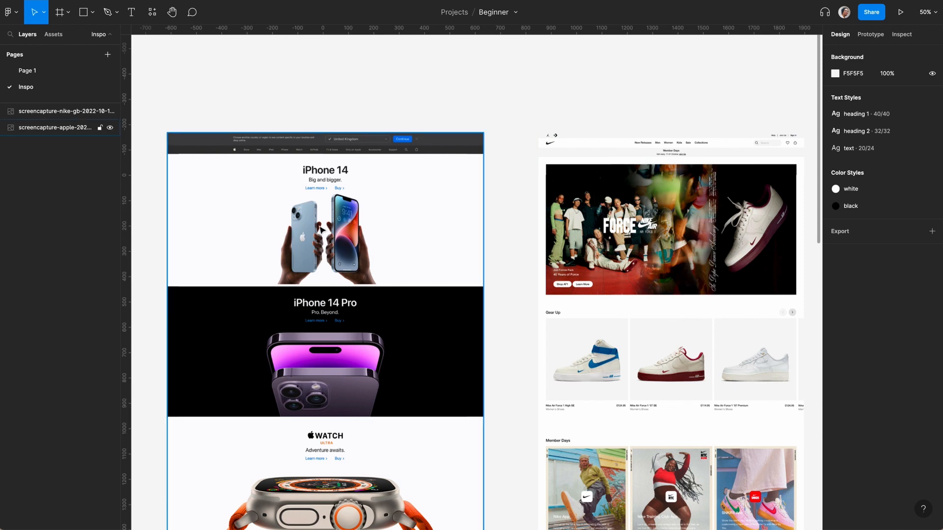
pyautogui.scroll(-3)
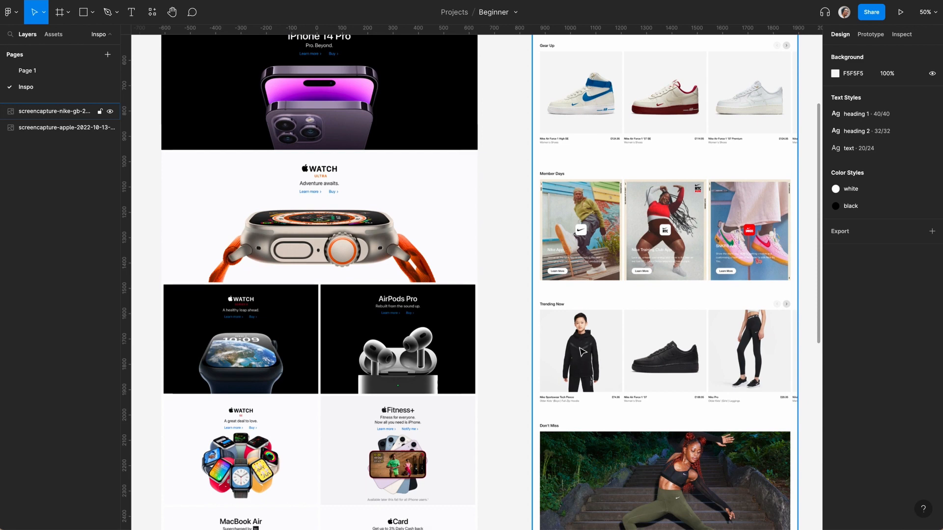
pyautogui.scroll(-3)
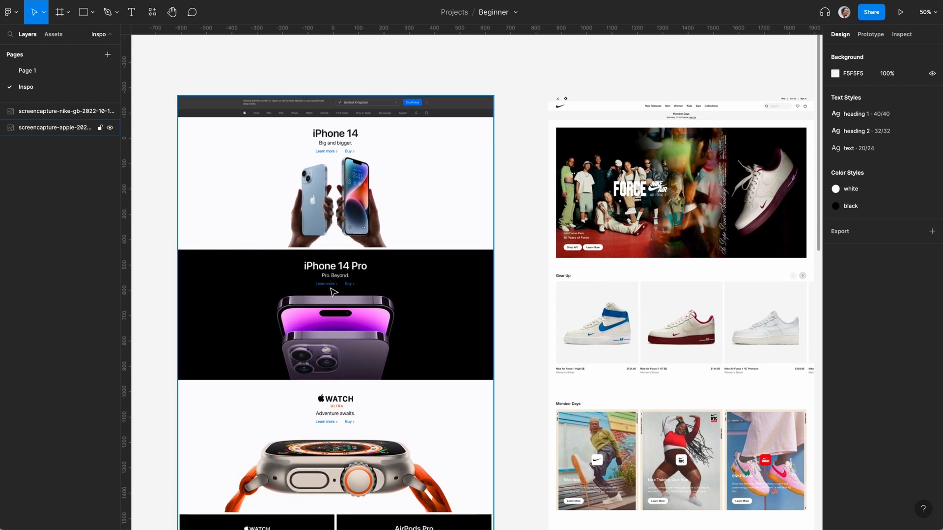
pyautogui.moveTo(352, 214)
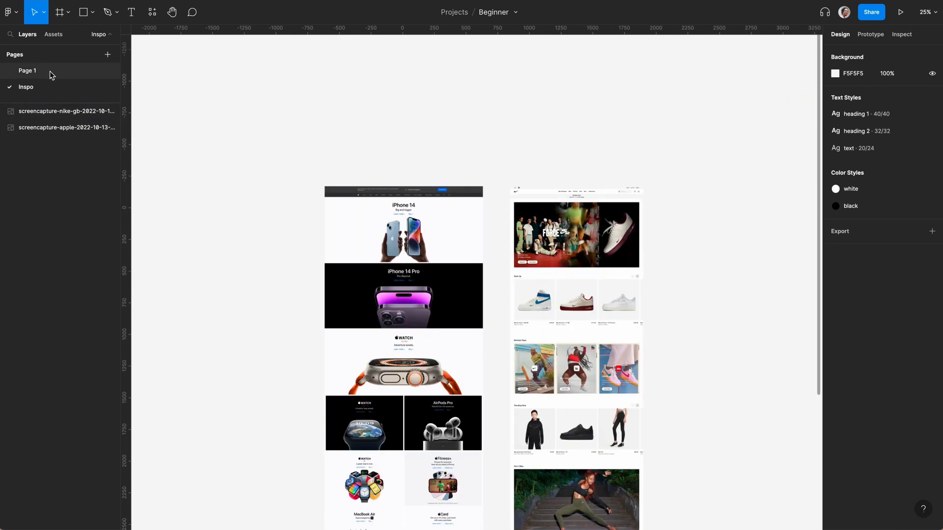
# Copy the product card from Page 1 and paste it onto the Inspo page
pyautogui.click(28, 71)
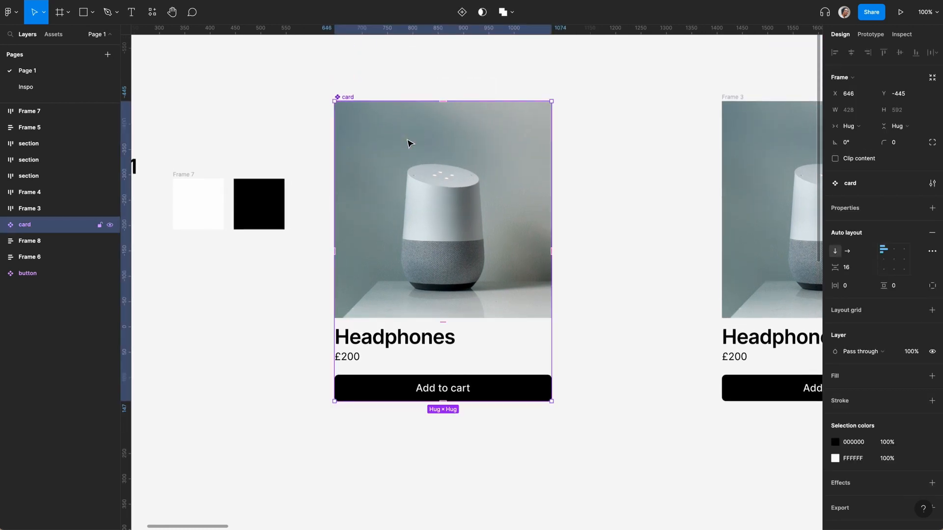
pyautogui.press('Cmd+C')
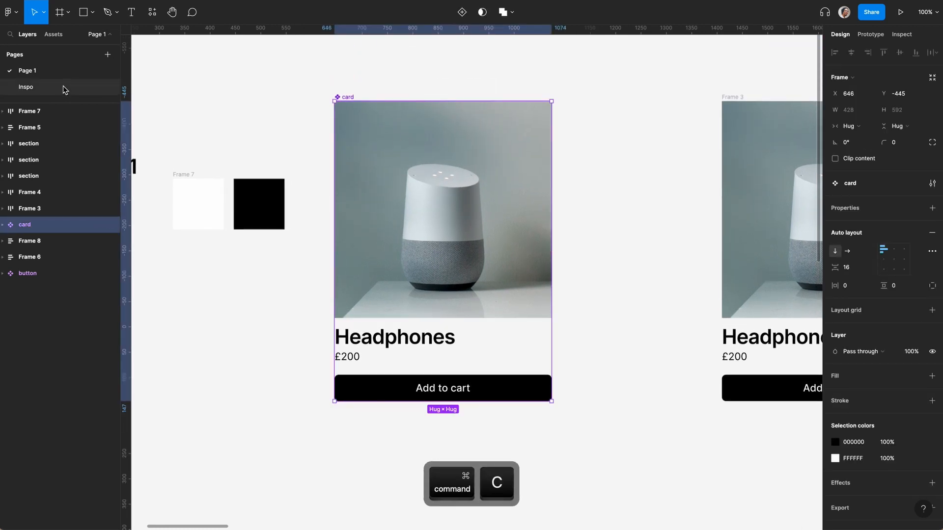
pyautogui.click(25, 87)
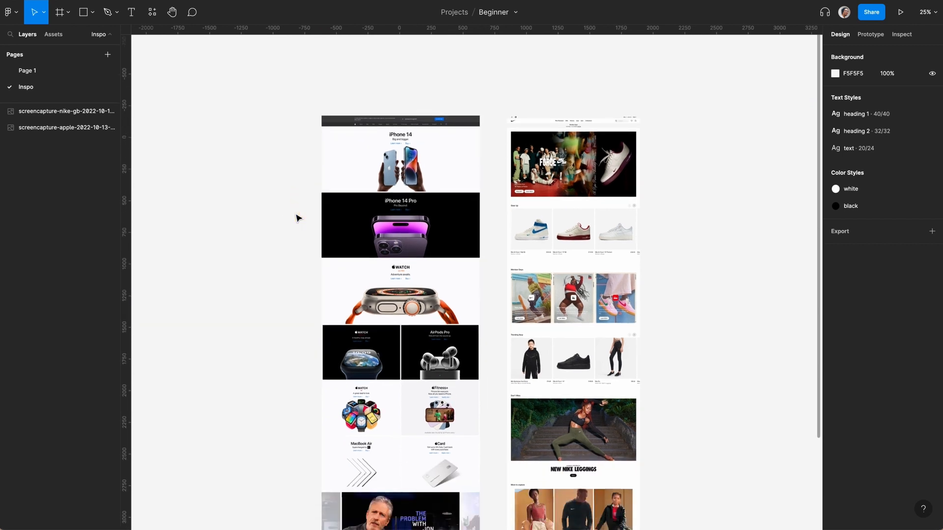
pyautogui.press('Cmd+V')
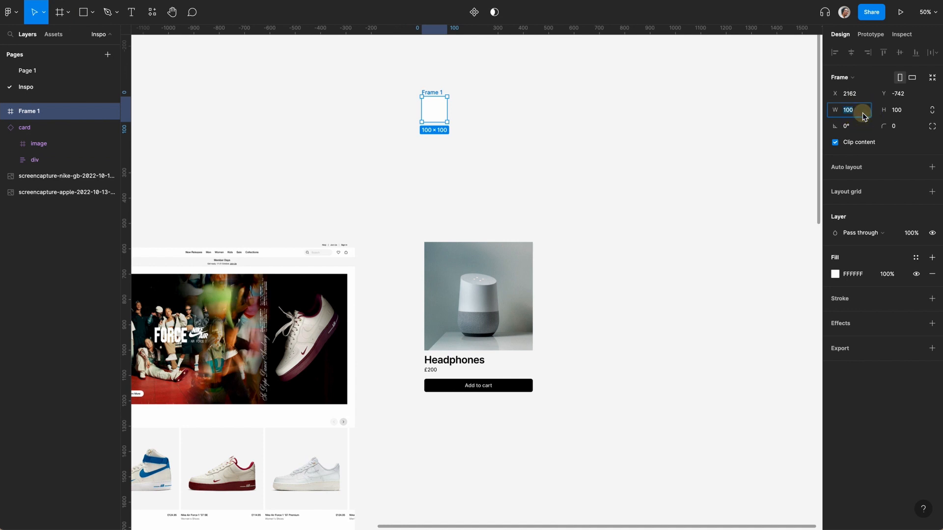
# Size the empty frame to 600 × 600 and rename it apple images
pyautogui.write('600')
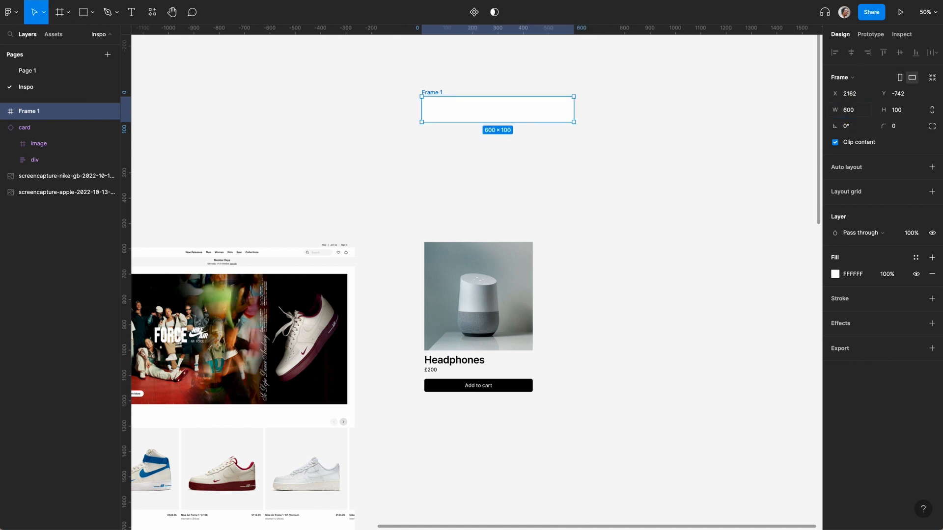
pyautogui.click(904, 110)
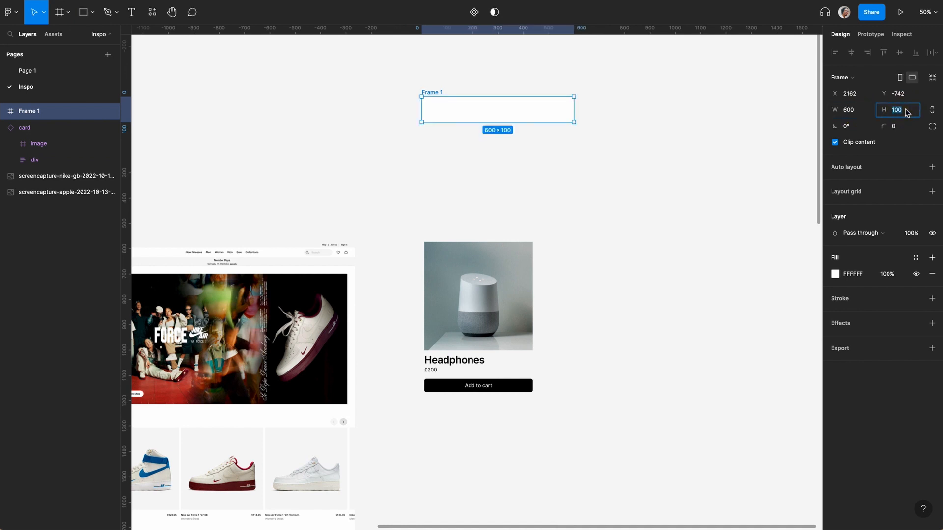
pyautogui.write('600')
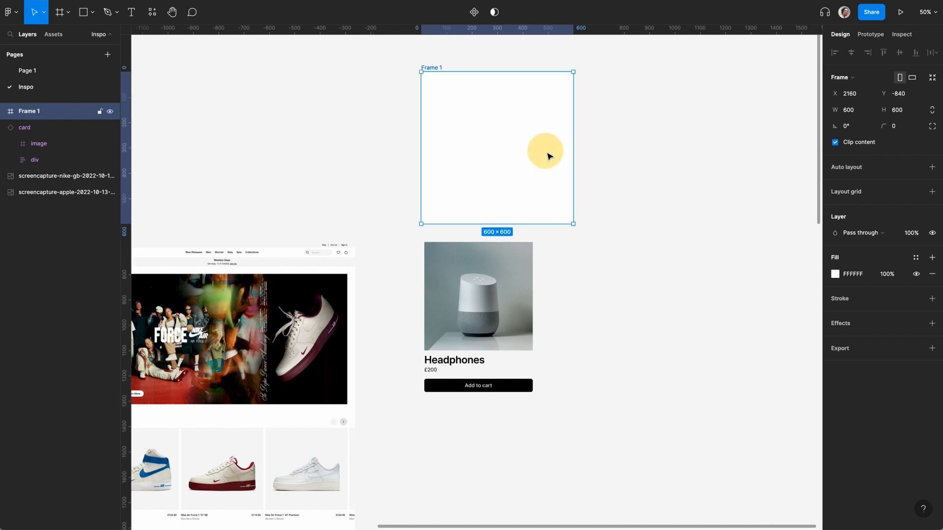
pyautogui.doubleClick(29, 111)
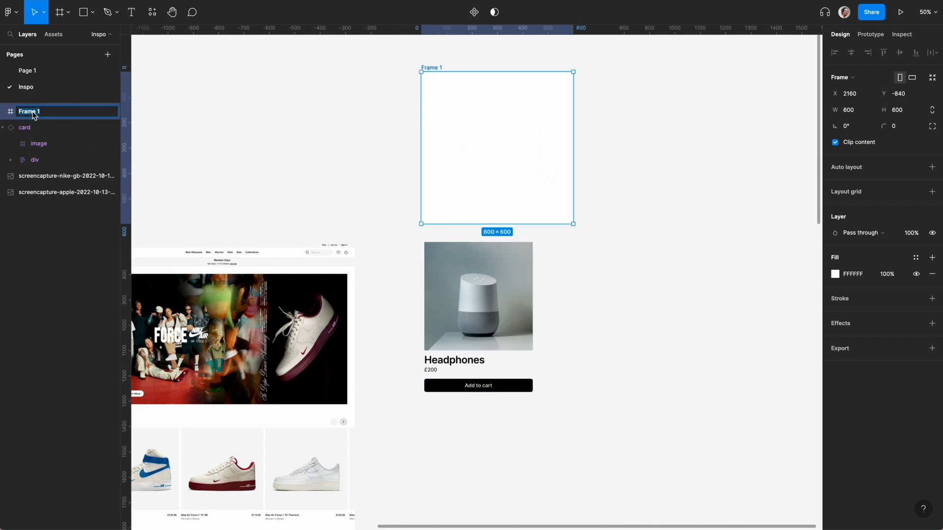
pyautogui.write('apple images')
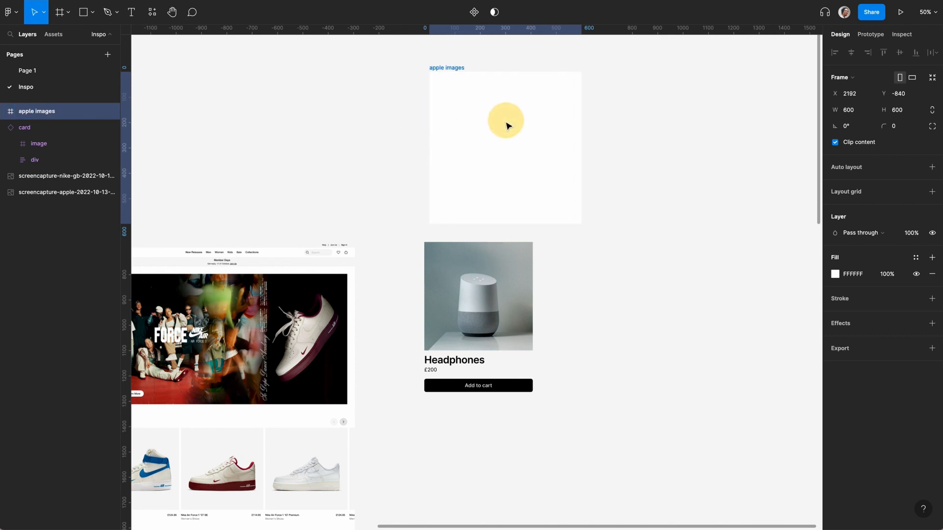
# Set the frame's fill to an image using the first photo from the Desktop watch folder
pyautogui.click(835, 274)
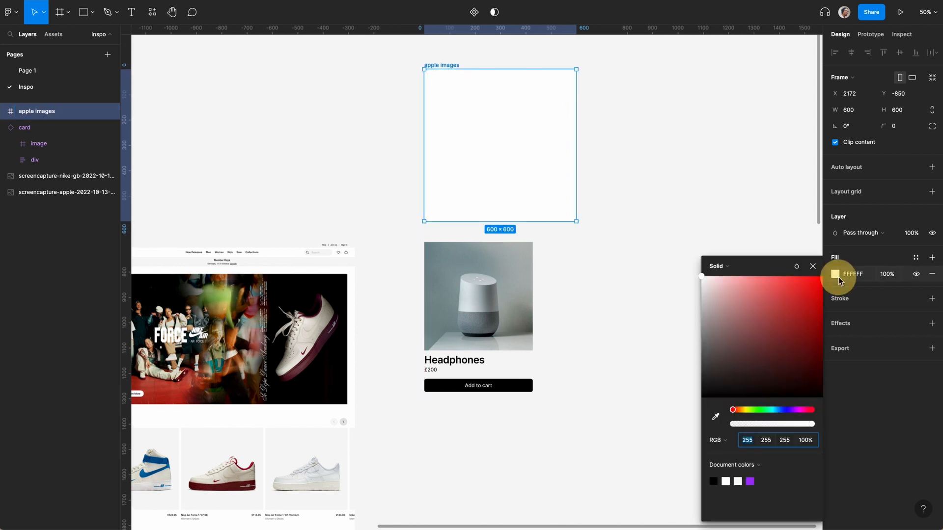
pyautogui.click(719, 266)
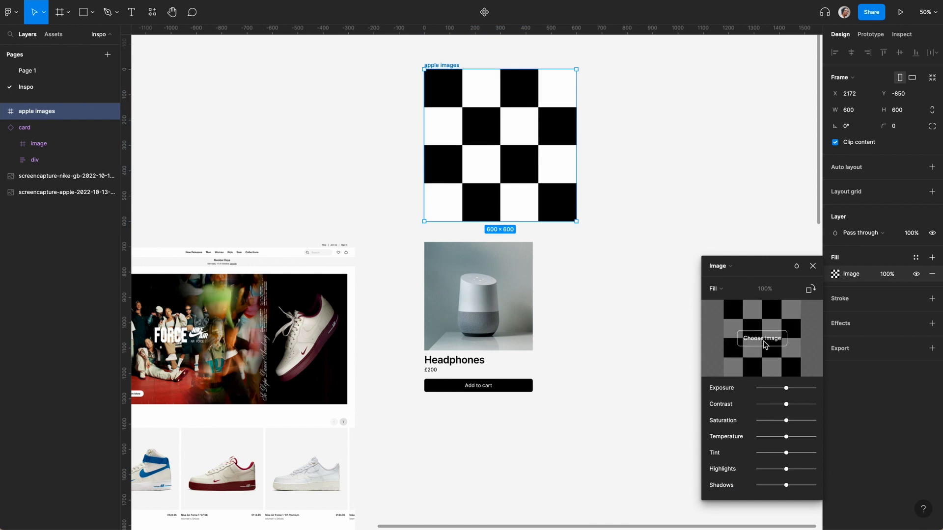
pyautogui.click(762, 338)
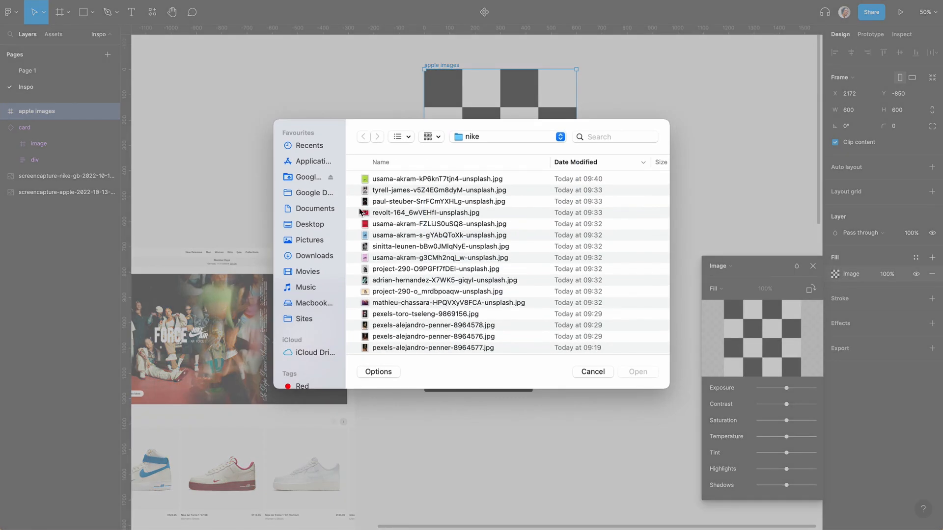
pyautogui.click(309, 224)
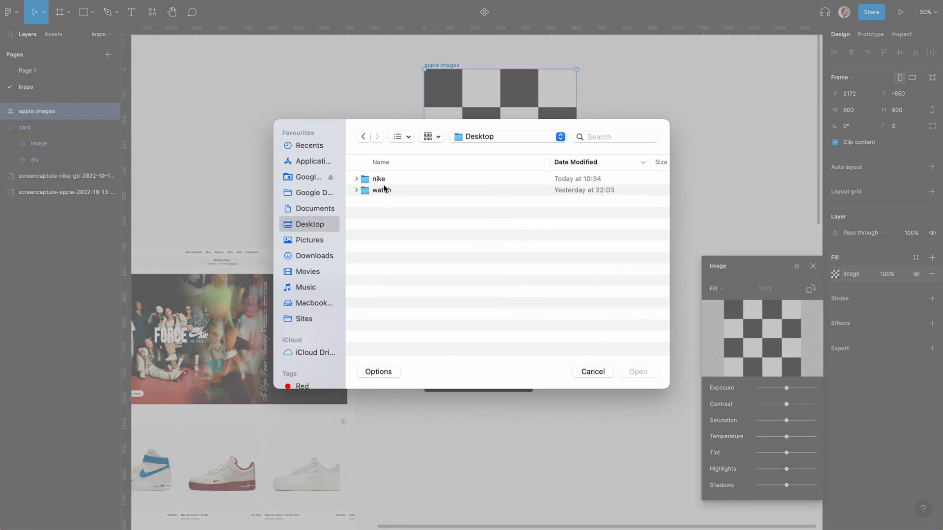
pyautogui.click(380, 191)
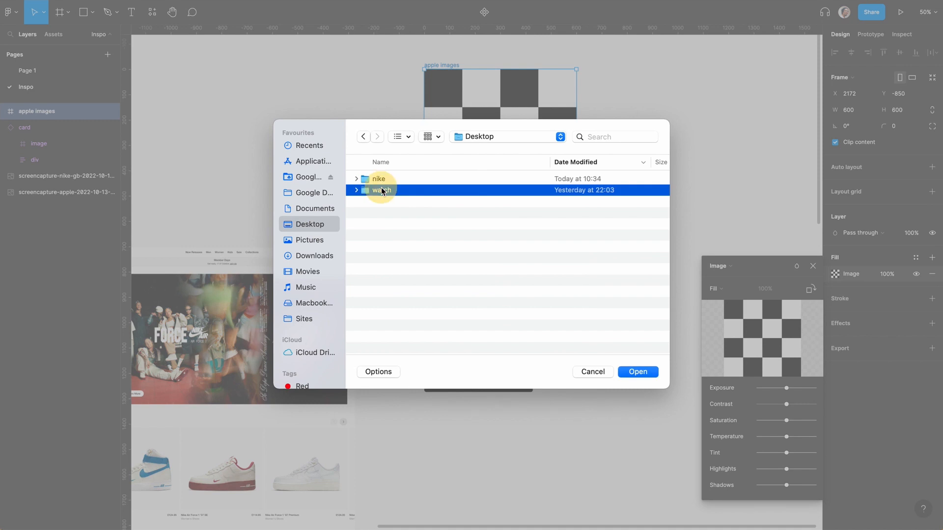
pyautogui.doubleClick(380, 191)
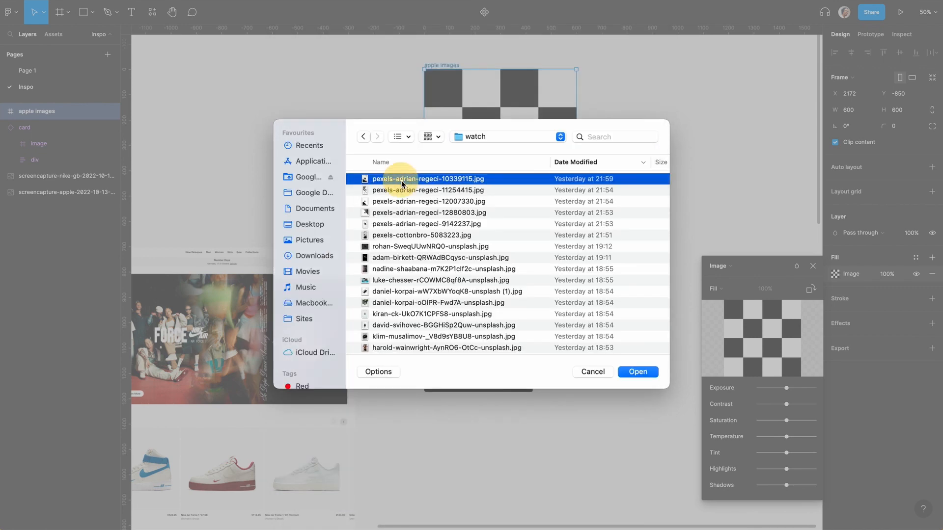
pyautogui.click(639, 372)
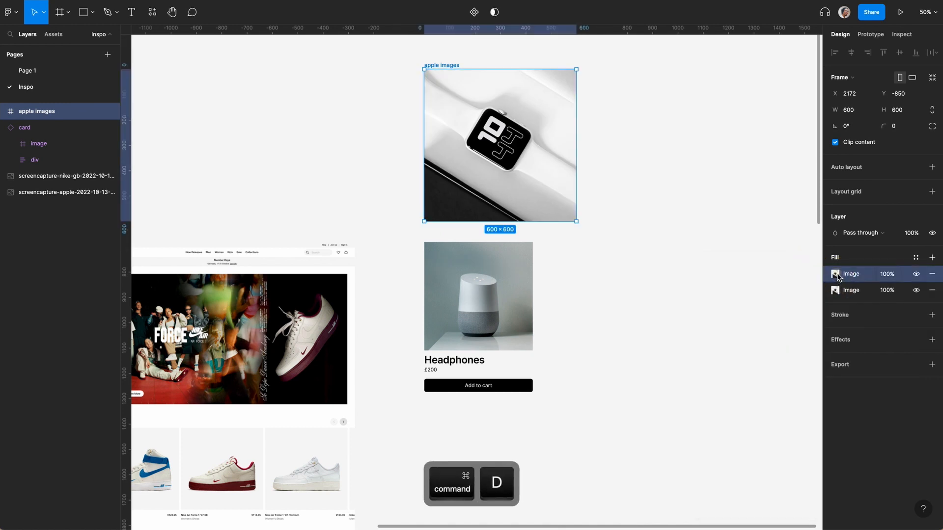
# Add further image fills with different watch photos stacked in the frame
pyautogui.click(833, 274)
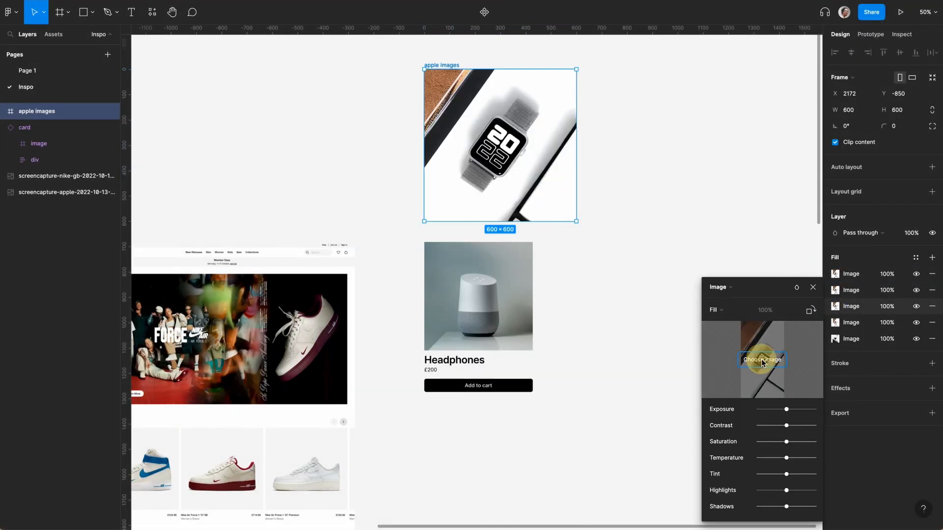
pyautogui.click(762, 360)
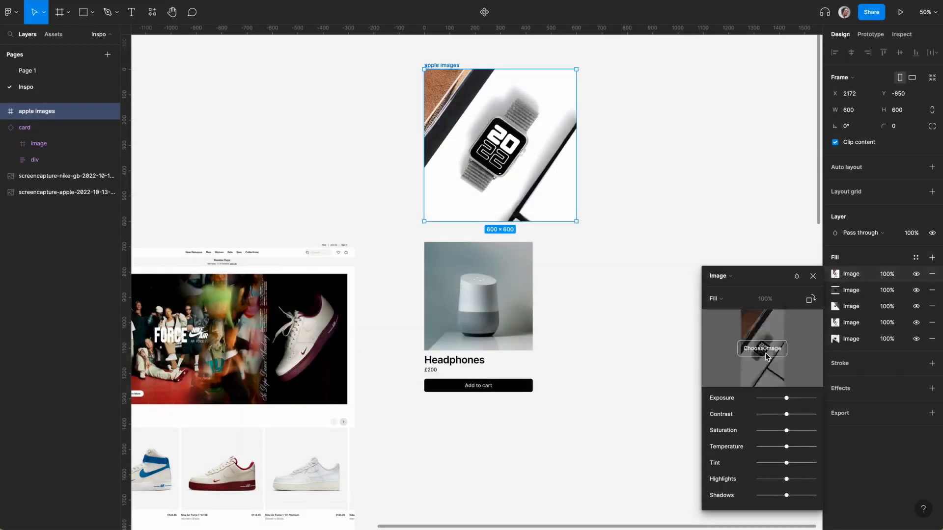
pyautogui.click(762, 347)
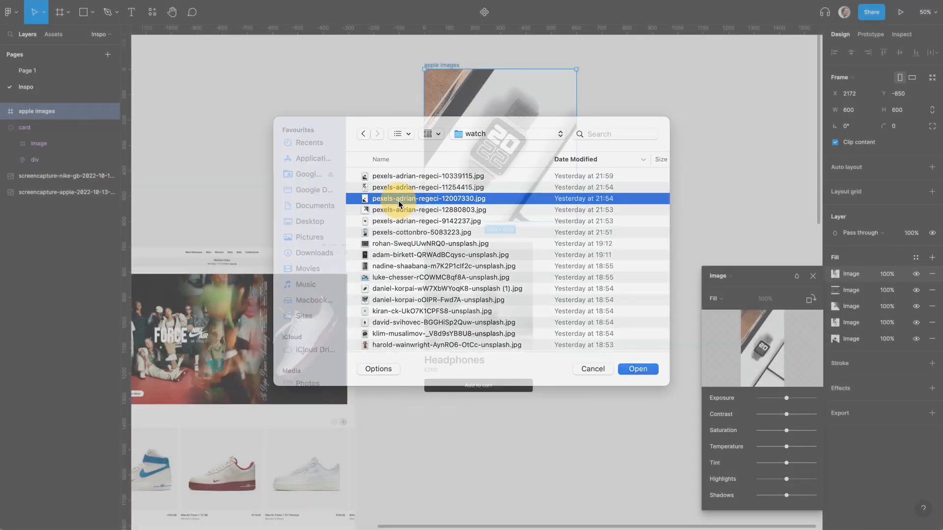
pyautogui.click(638, 369)
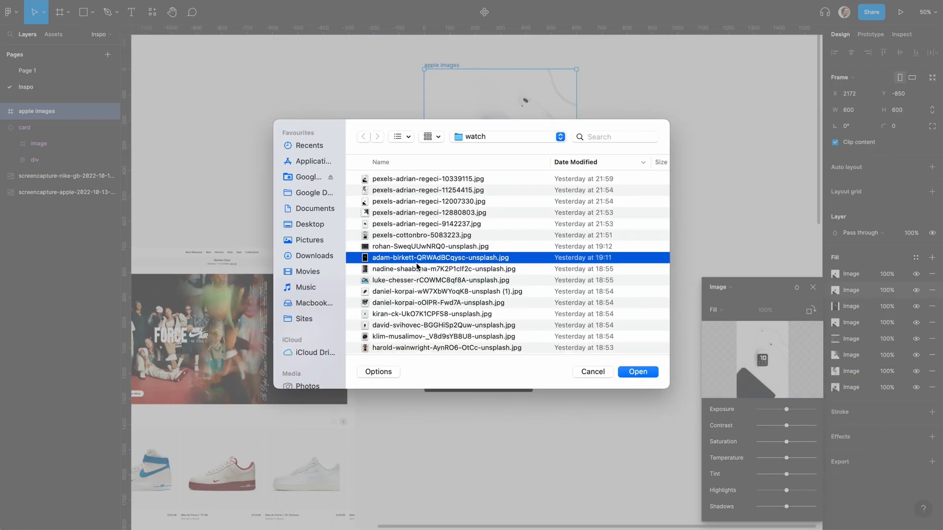
pyautogui.click(638, 371)
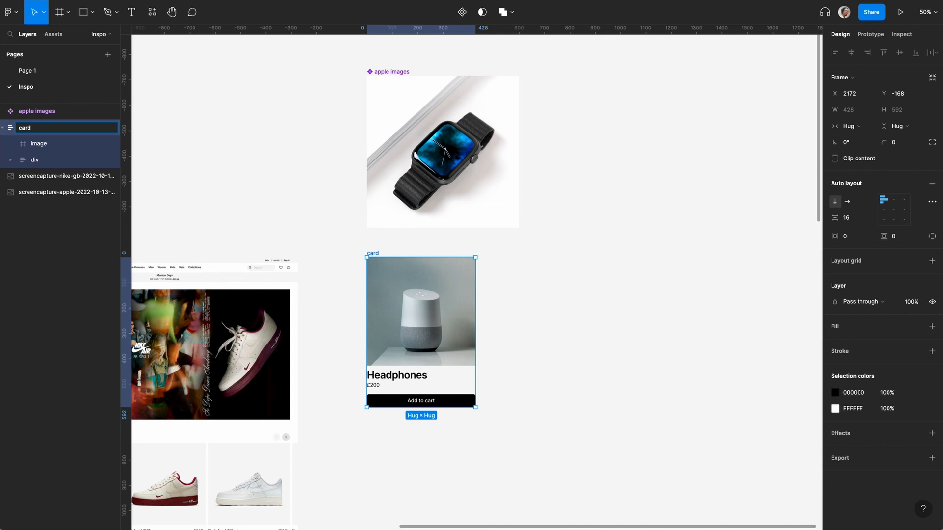
# Rename the card to card demo, paste in the apple images instance at Fill container width, and resize the card
pyautogui.write('demo')
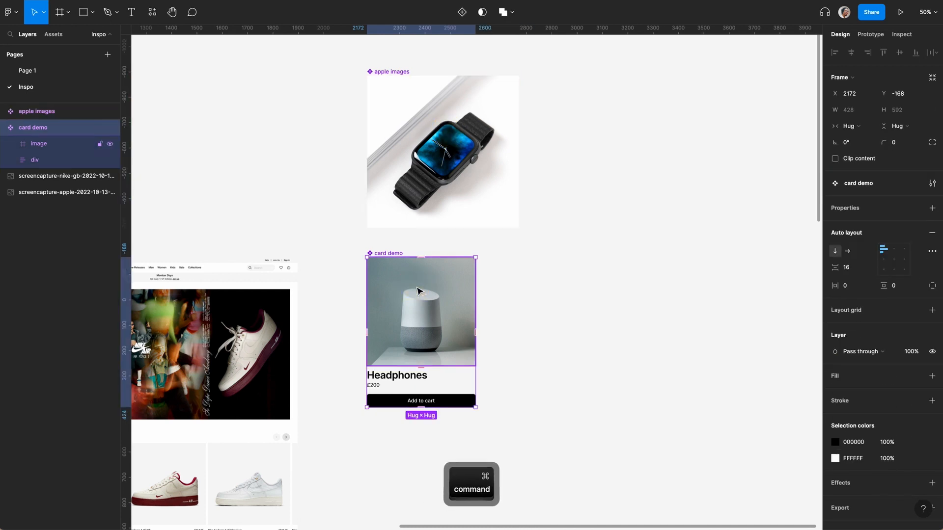
pyautogui.press('Cmd+V')
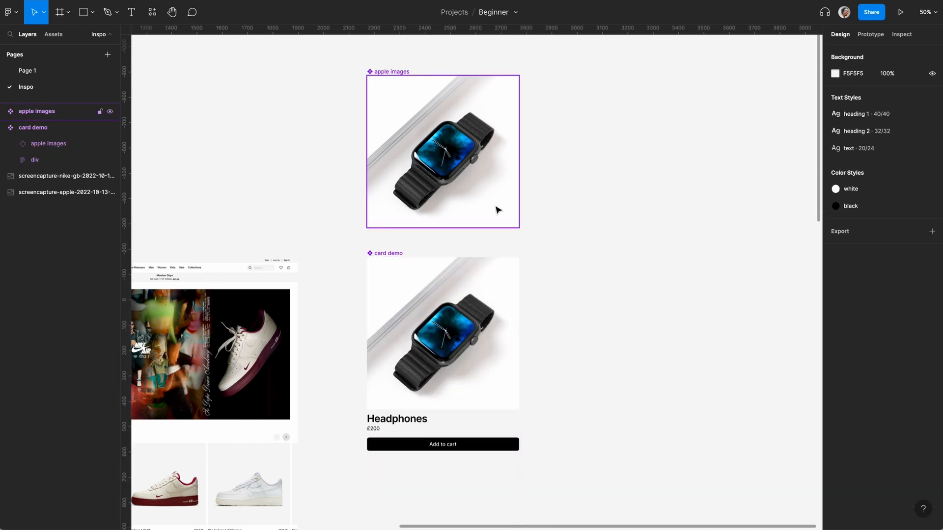
pyautogui.click(48, 144)
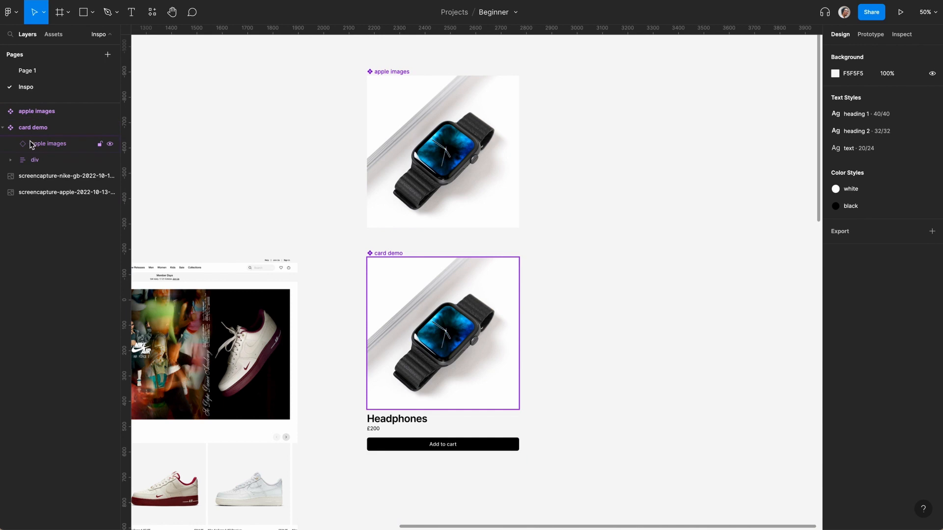
pyautogui.click(48, 143)
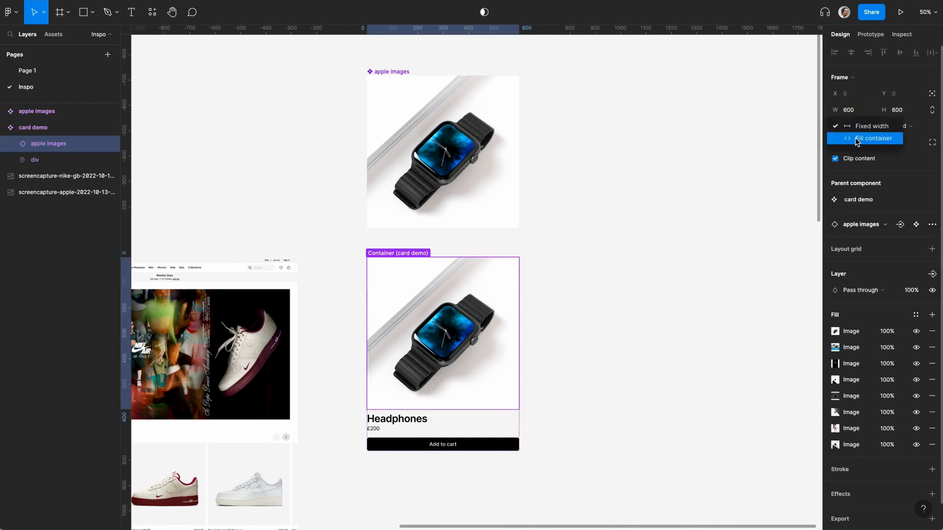
pyautogui.click(874, 138)
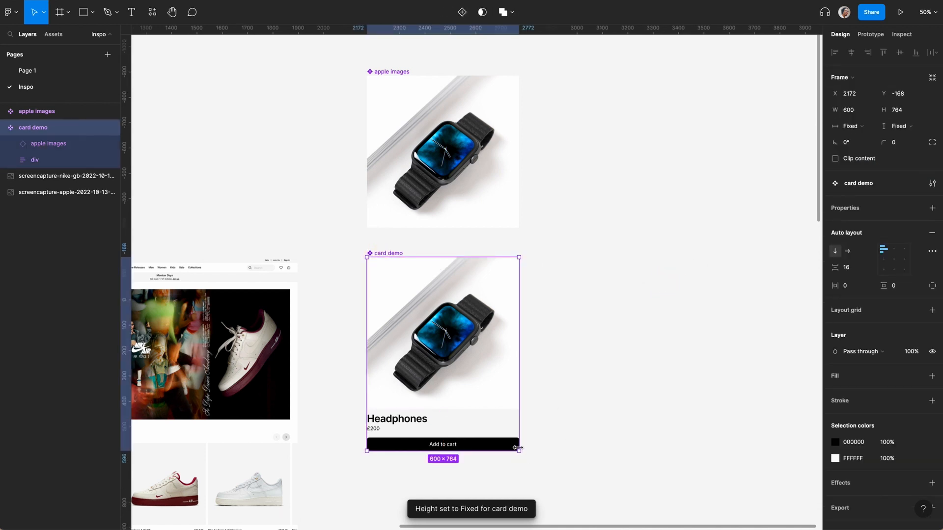
pyautogui.moveTo(519, 451); pyautogui.dragTo(550, 423)
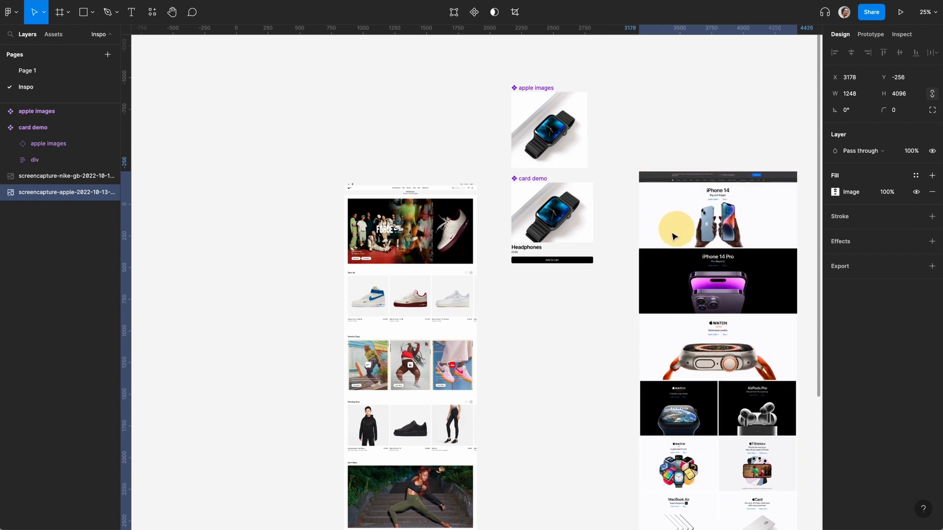
# Drag a copy of card demo beside the Apple screenshot and select its heading and price block
pyautogui.click(679, 108)
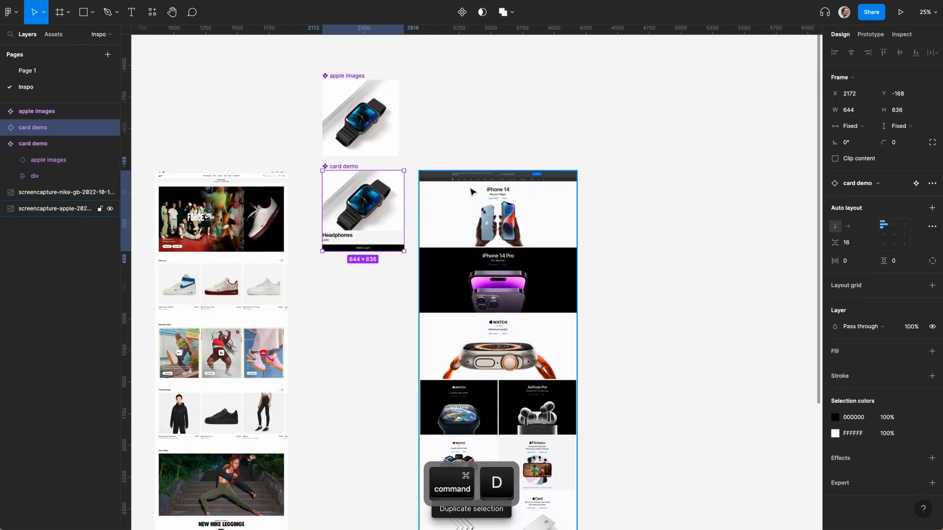
pyautogui.moveTo(363, 207); pyautogui.dragTo(685, 234)
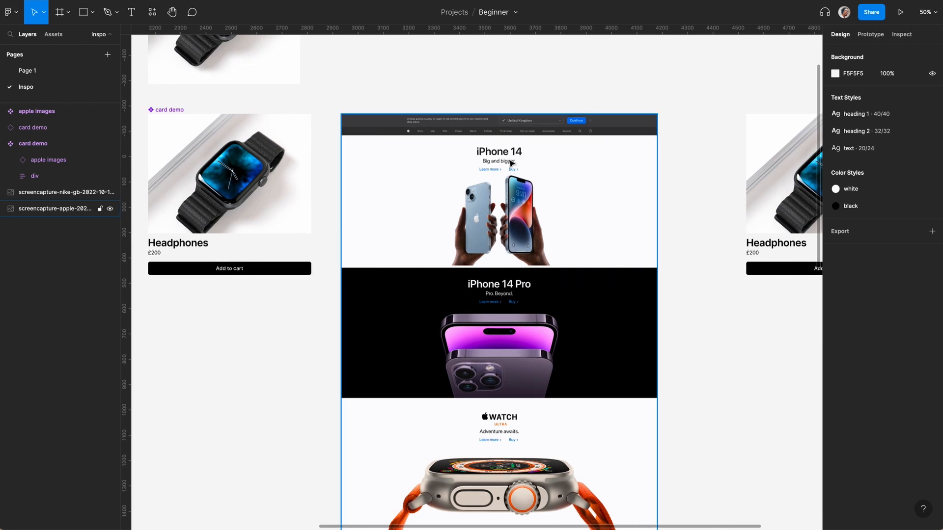
pyautogui.click(230, 180)
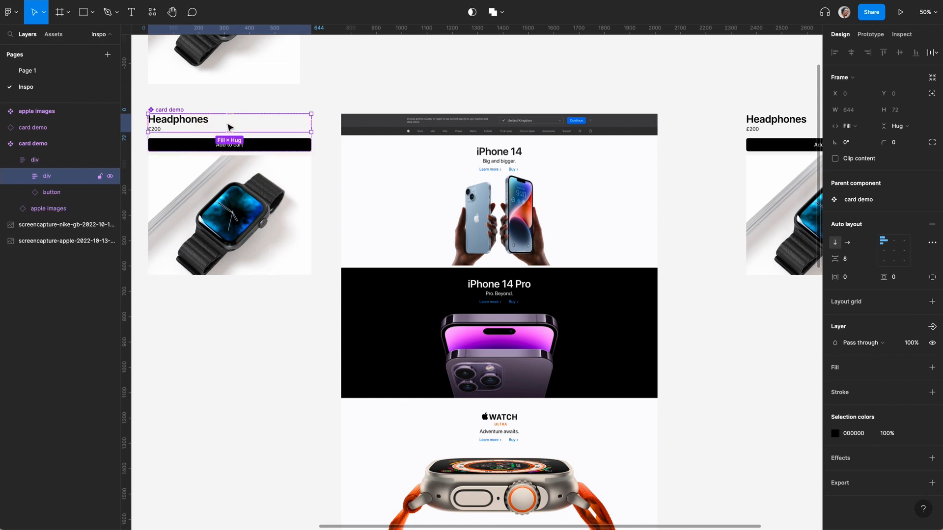
# Give the Add to cart button the light Default style and duplicate it into a side-by-side auto layout row
pyautogui.click(894, 244)
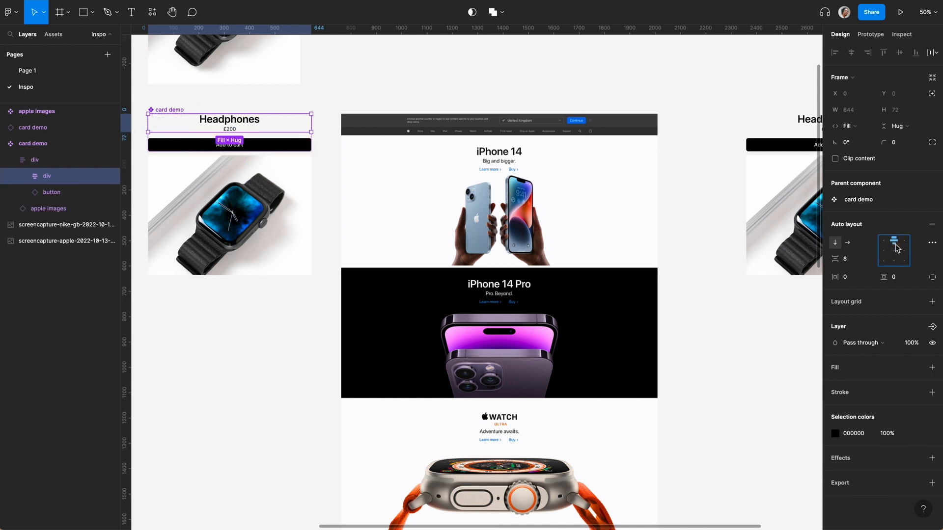
pyautogui.click(229, 145)
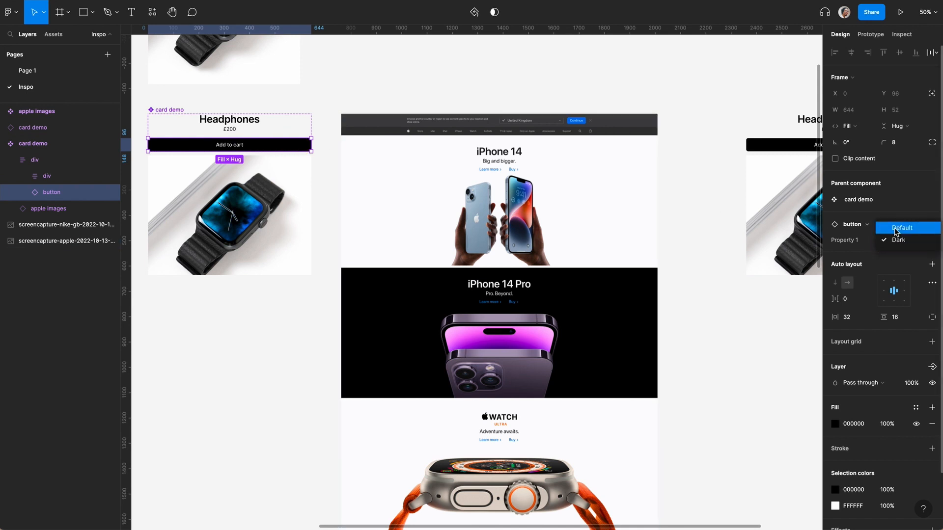
pyautogui.click(902, 228)
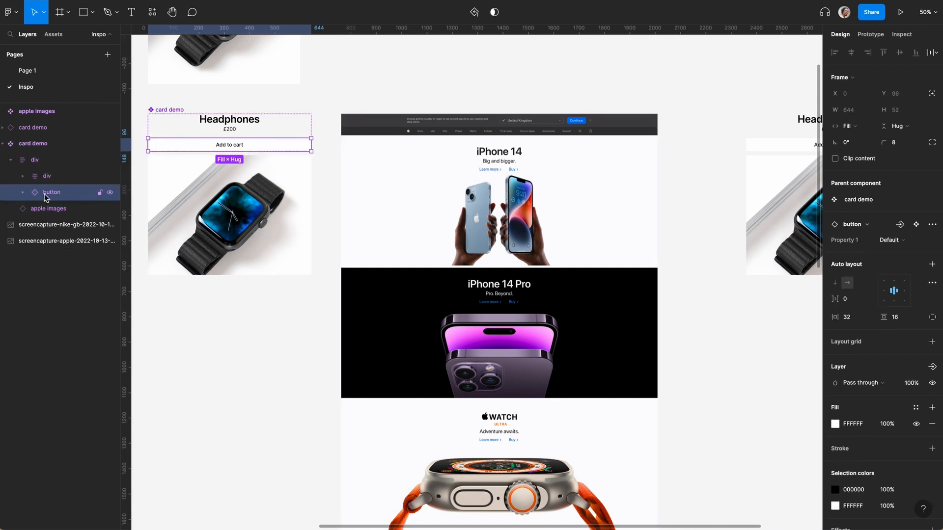
pyautogui.press('Cmd+D')
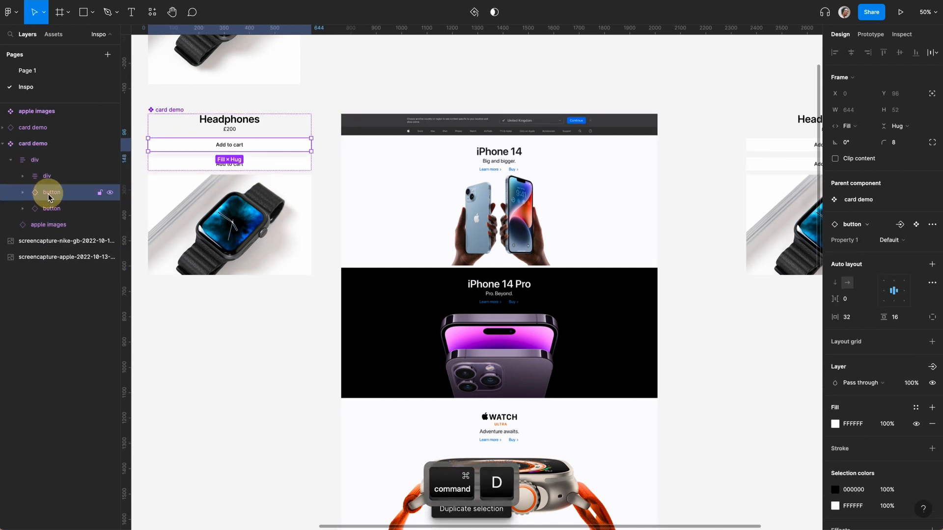
pyautogui.press('cmd+d')
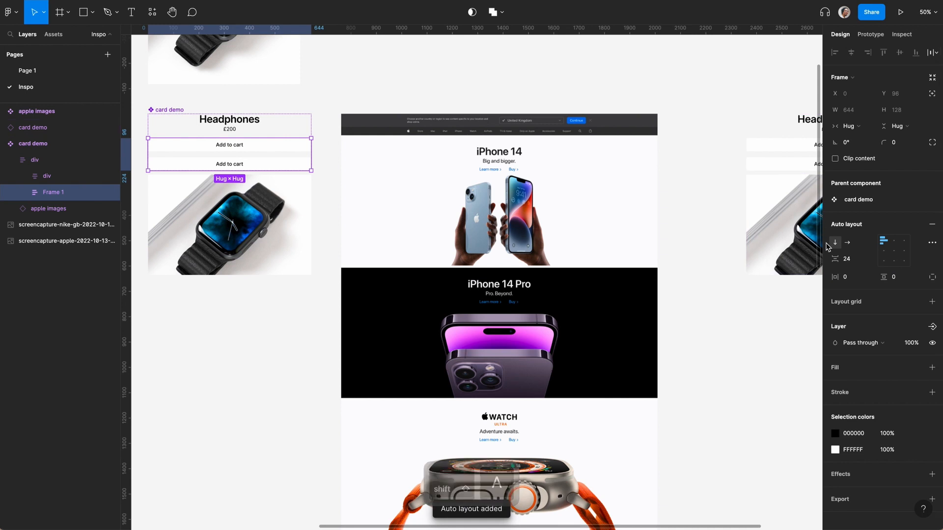
pyautogui.click(847, 242)
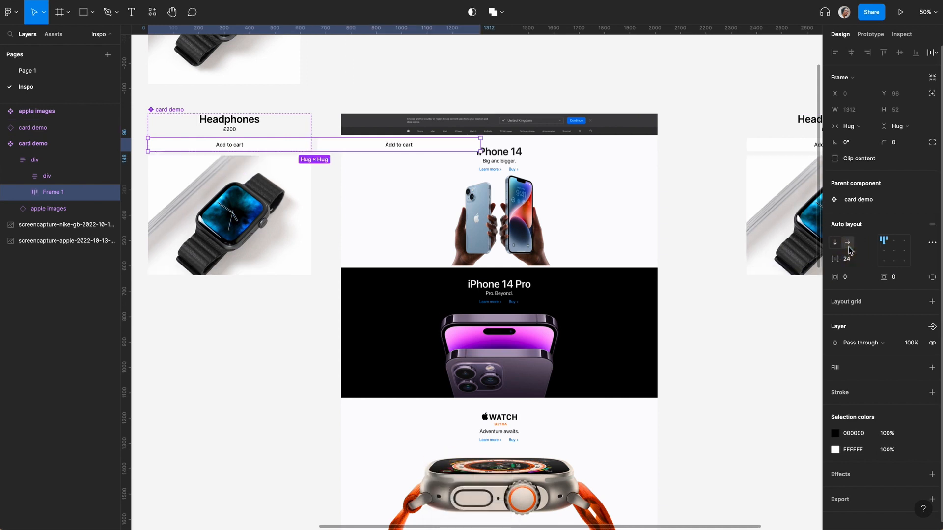
# Set the button row's width to Fill, then to Hug contents so it fits the two buttons
pyautogui.click(849, 126)
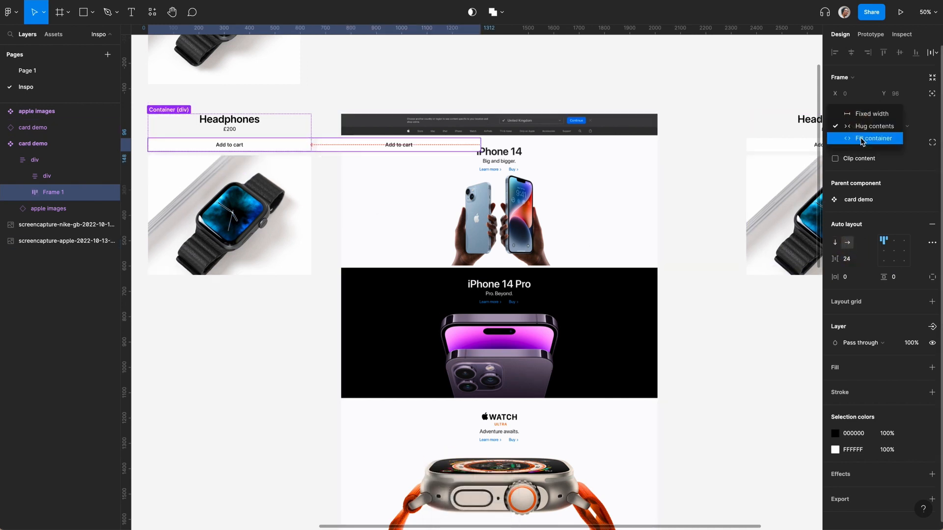
pyautogui.click(874, 137)
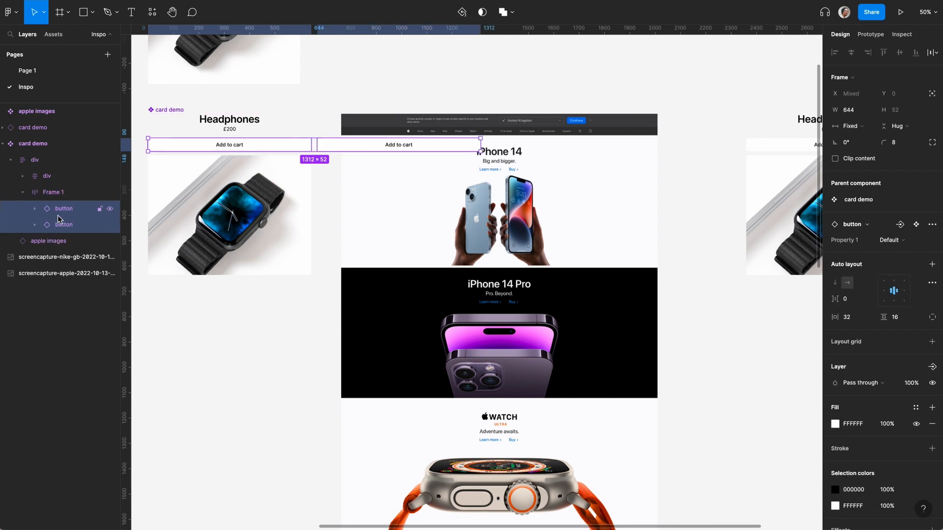
pyautogui.click(849, 125)
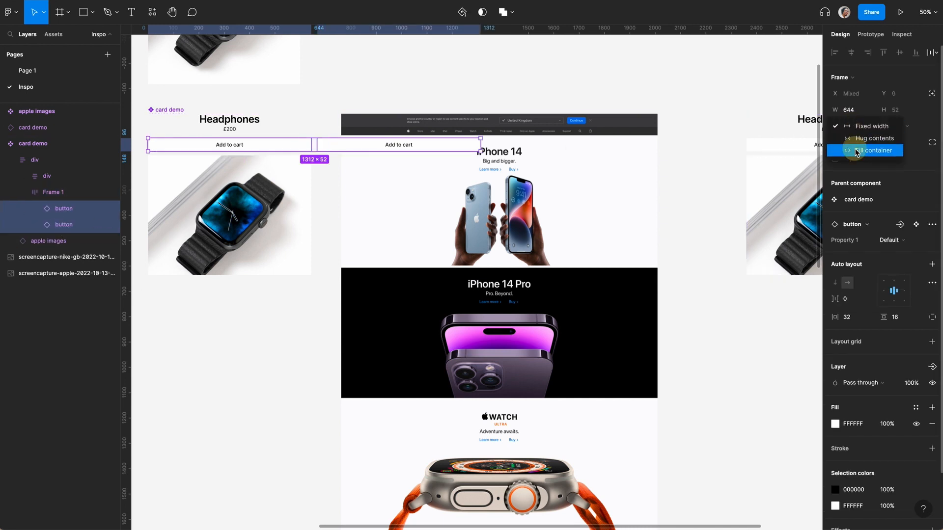
pyautogui.click(875, 150)
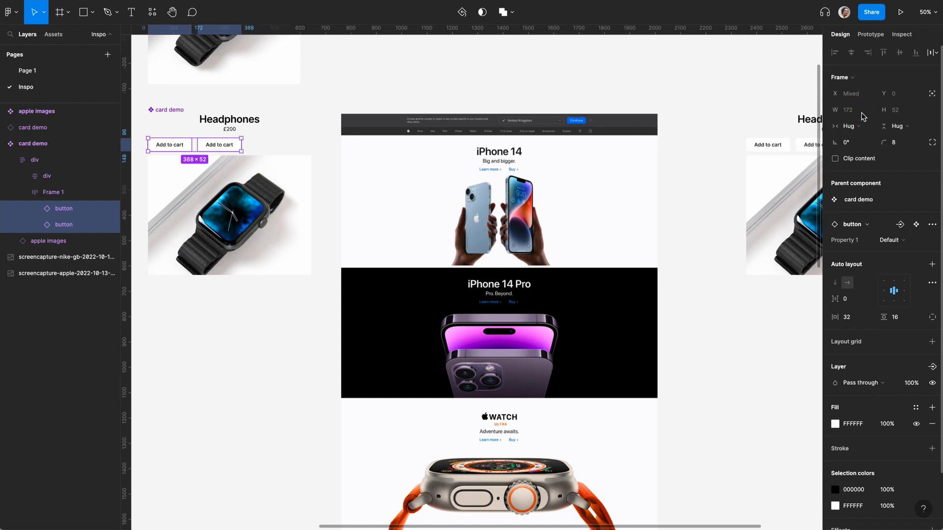
pyautogui.click(53, 193)
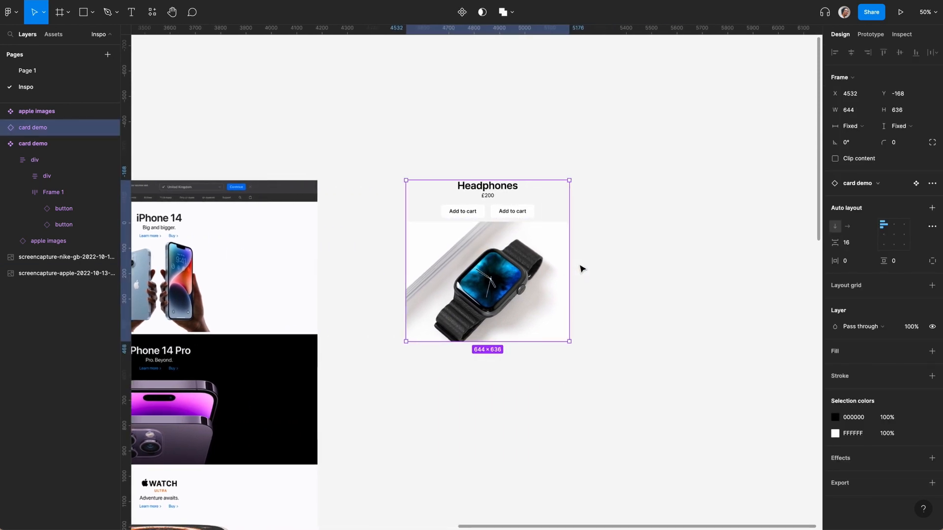
# Set the card demo width to 1680 and the spacing between heading block and photo to 40
pyautogui.click(848, 110)
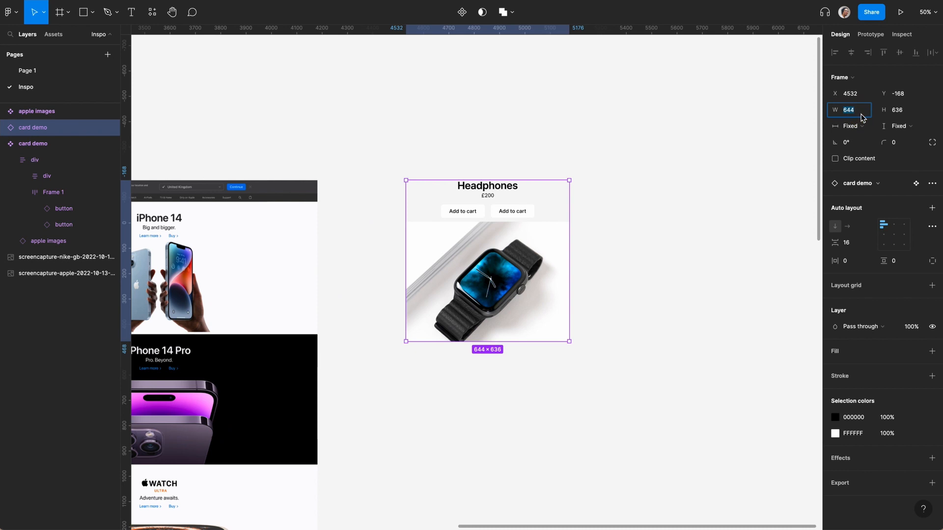
pyautogui.write('1680')
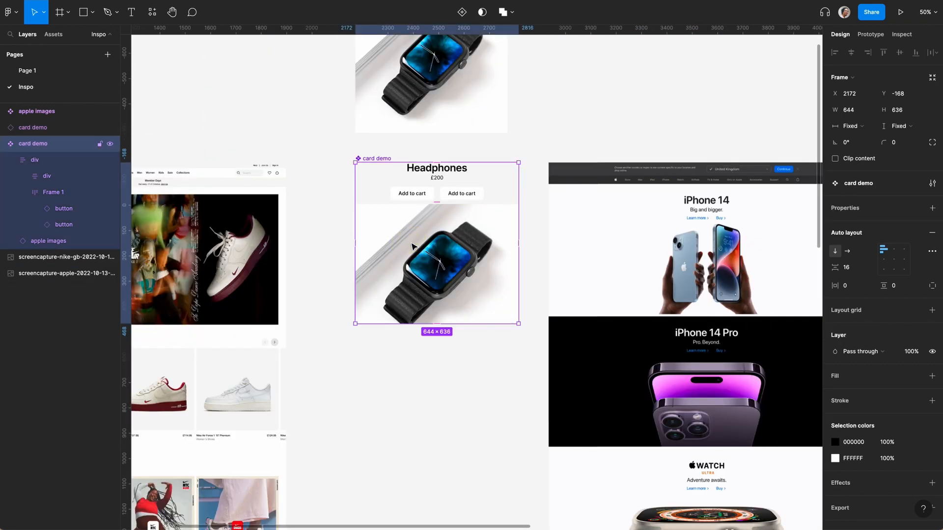
pyautogui.click(849, 267)
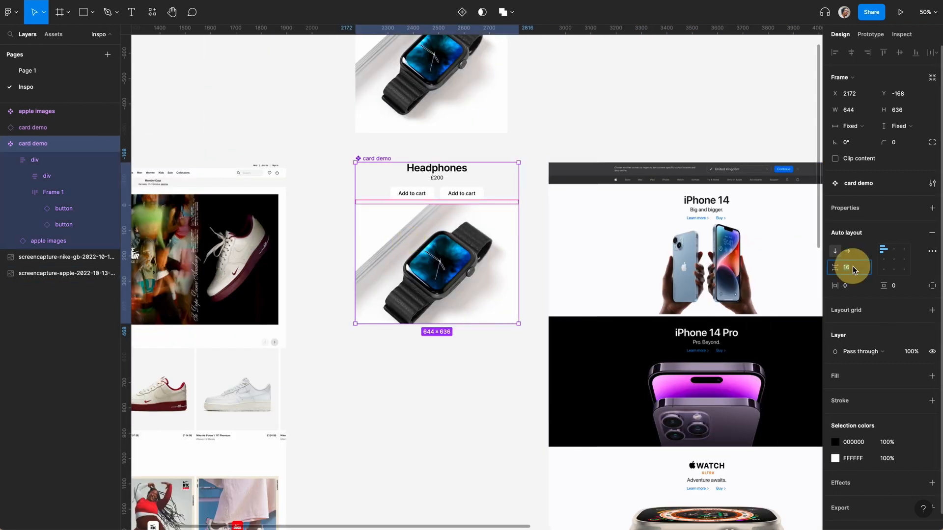
pyautogui.write('40')
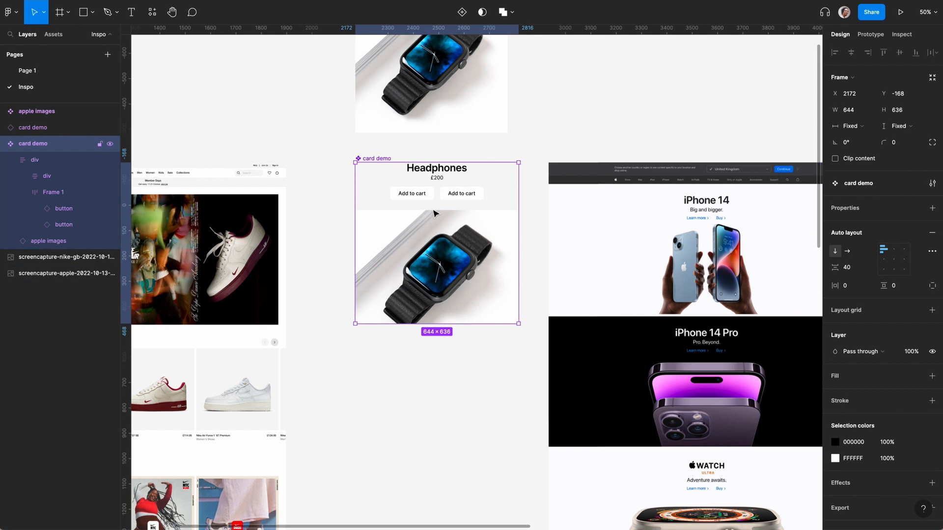
pyautogui.click(36, 159)
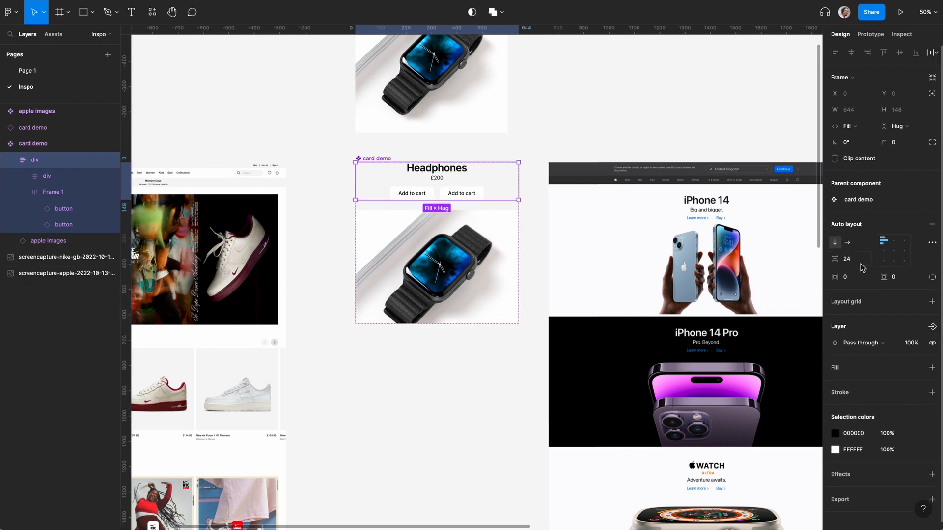
pyautogui.write('40')
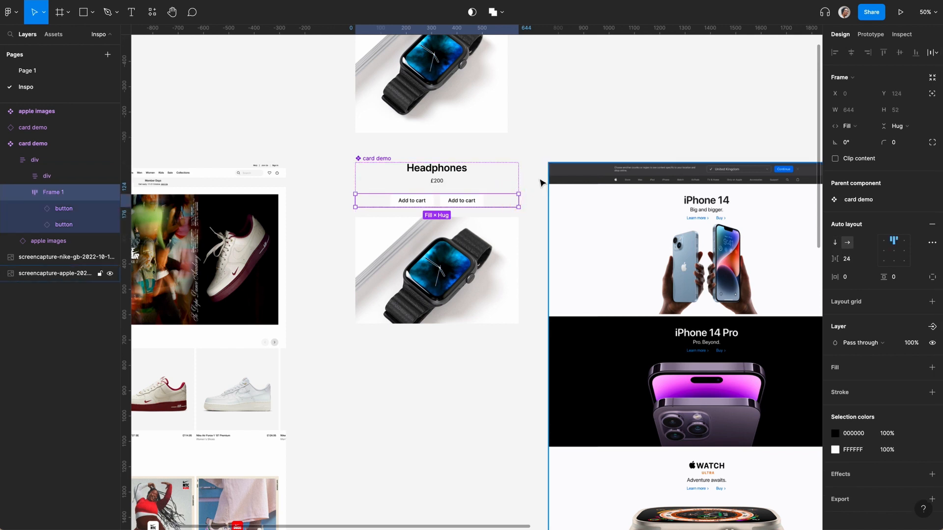
pyautogui.click(36, 159)
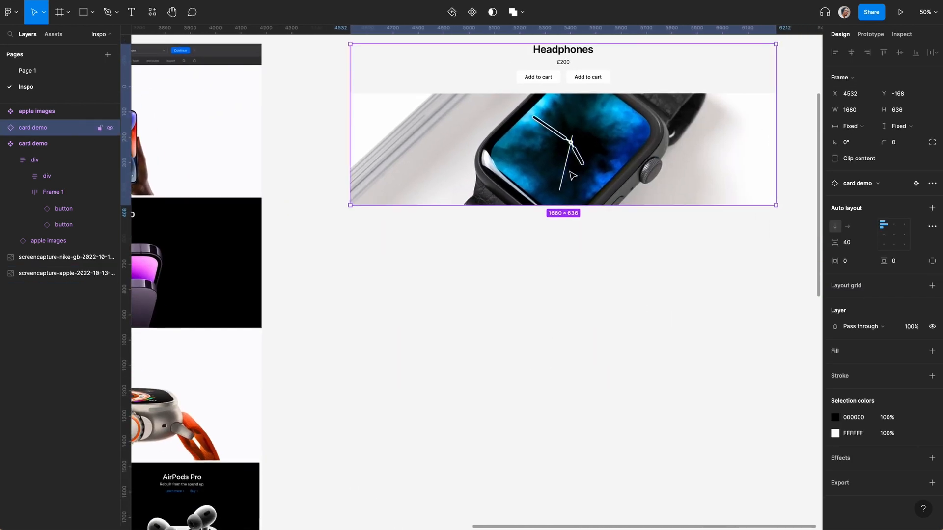
# Duplicate the card into a vertical auto layout stack and hide a photo so the dark watch shows in the copy
pyautogui.press('Cmd+D')
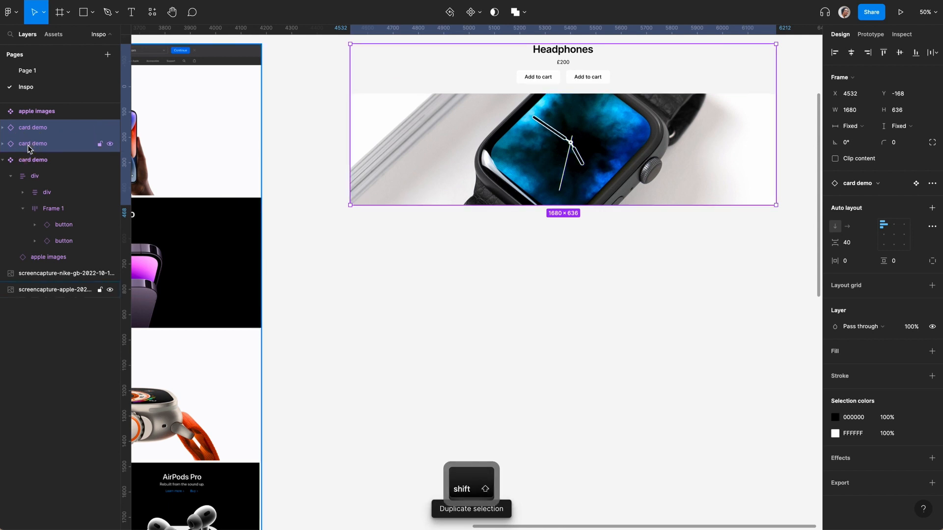
pyautogui.press('shift+a')
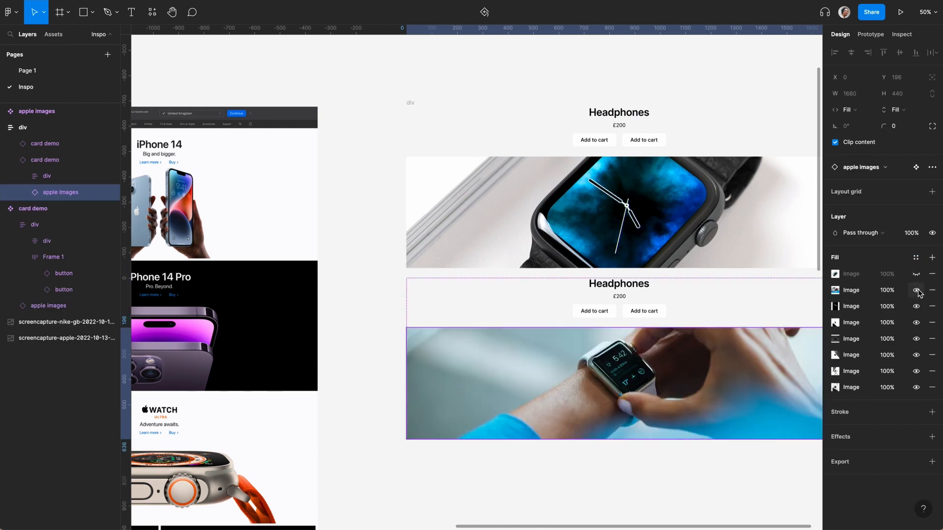
pyautogui.click(916, 290)
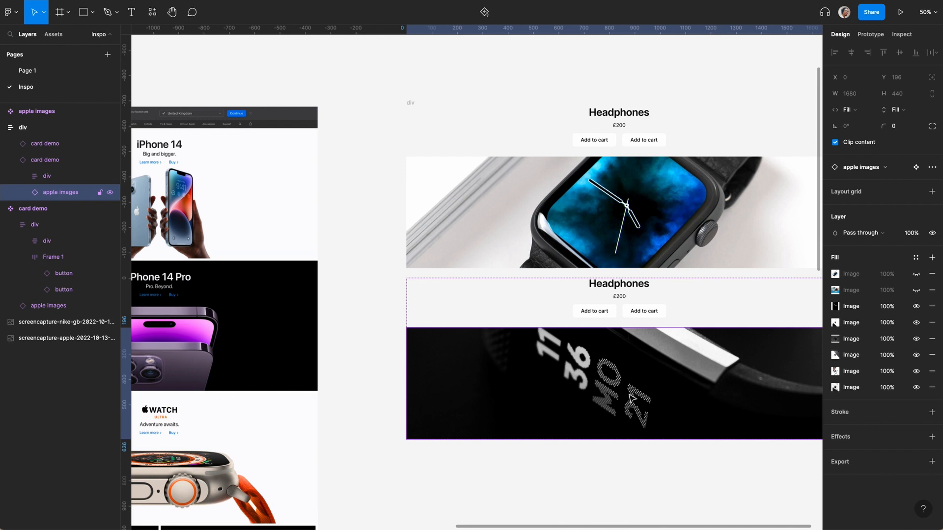
pyautogui.moveTo(491, 411)
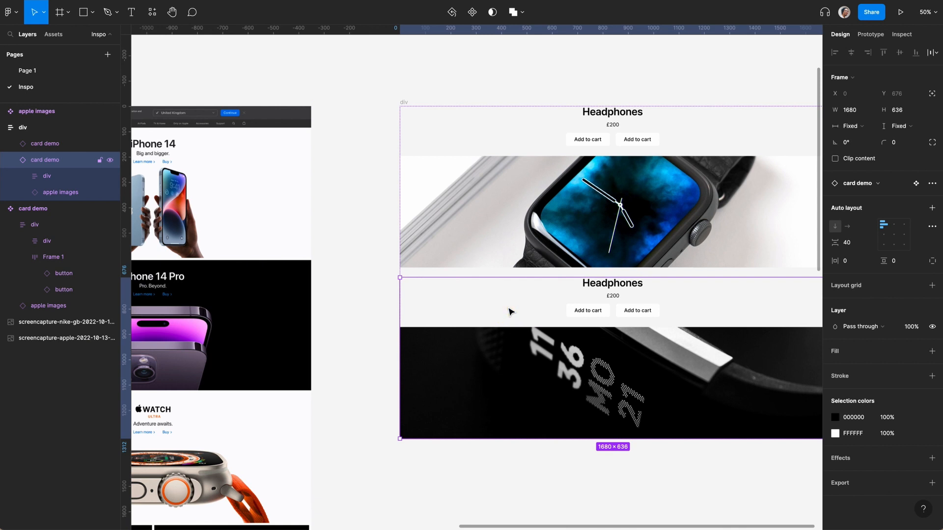
pyautogui.moveTo(812, 406)
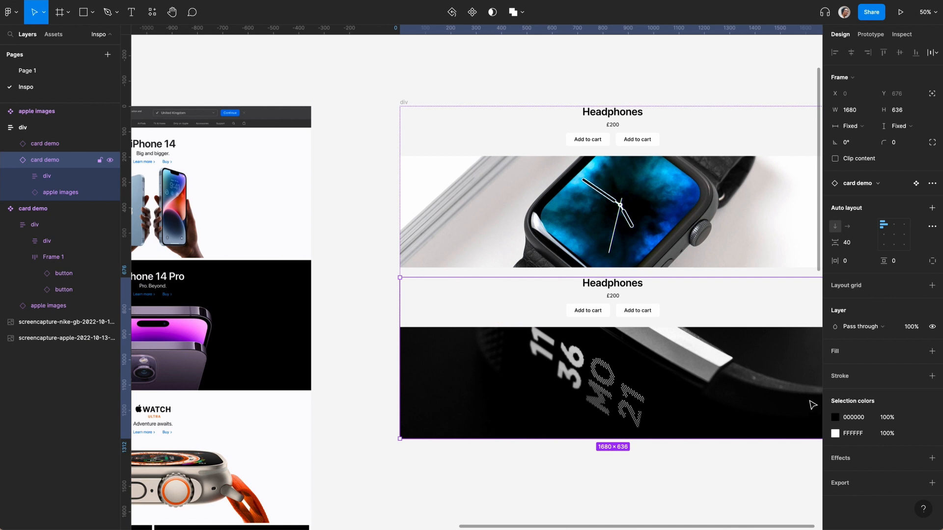
# Fill the second card with the black colour style and turn its heading and price white
pyautogui.click(915, 350)
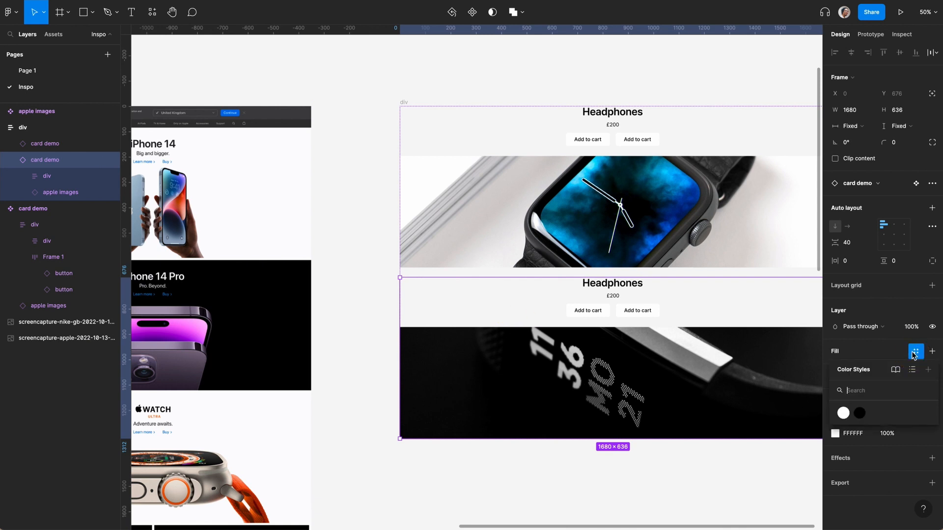
pyautogui.click(859, 414)
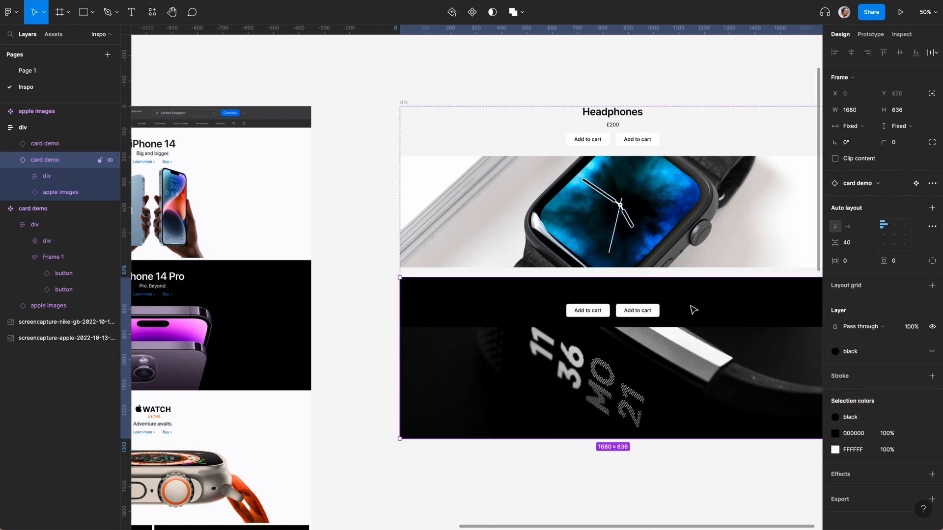
pyautogui.moveTo(686, 304)
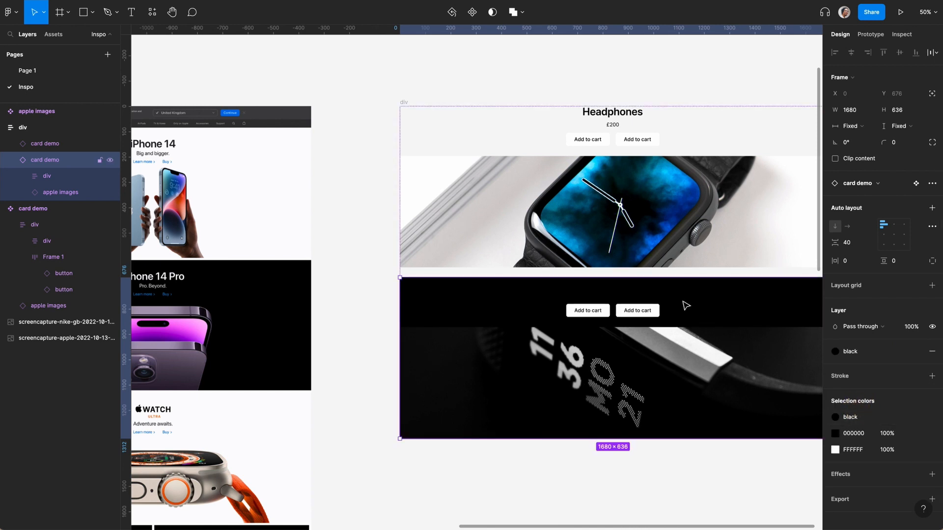
pyautogui.moveTo(628, 296)
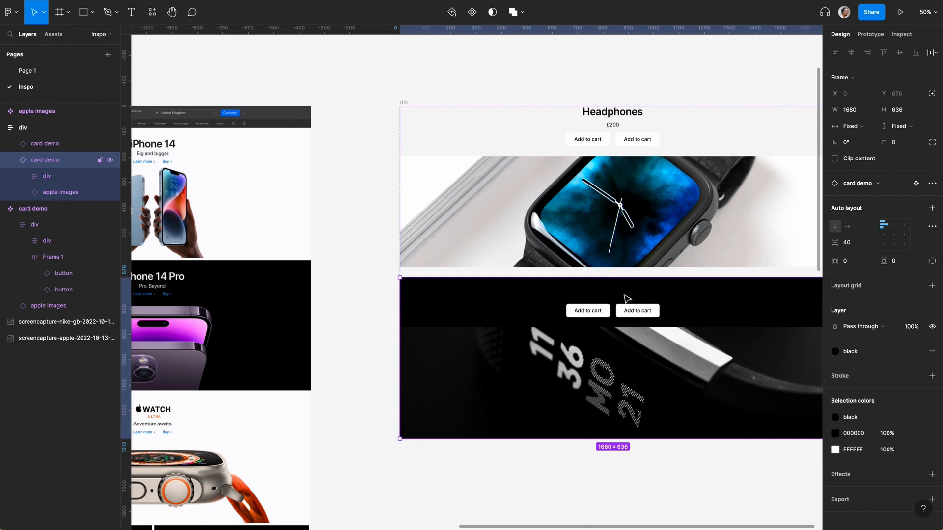
pyautogui.click(47, 176)
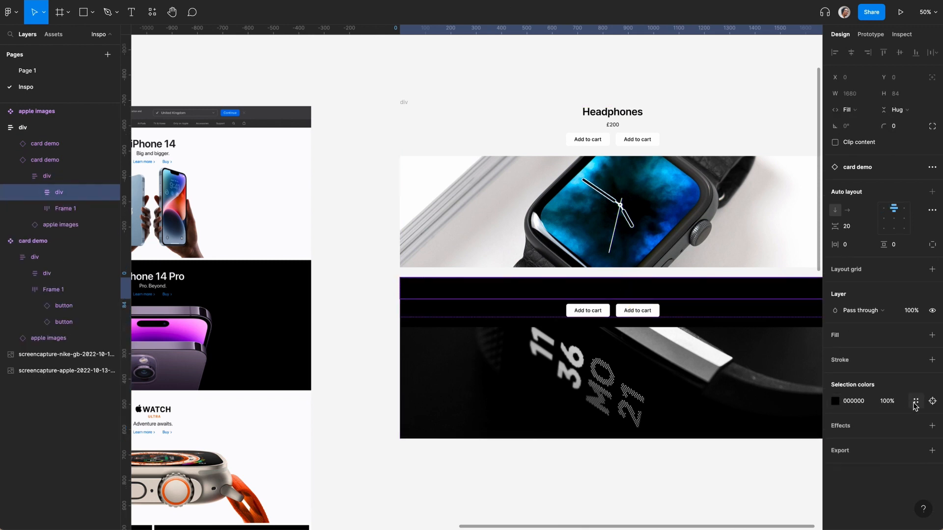
pyautogui.click(915, 401)
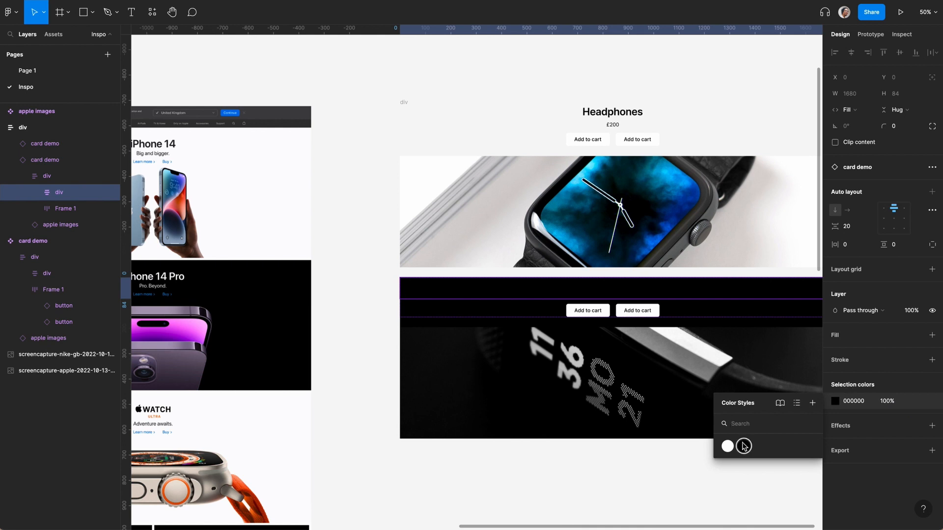
pyautogui.click(727, 446)
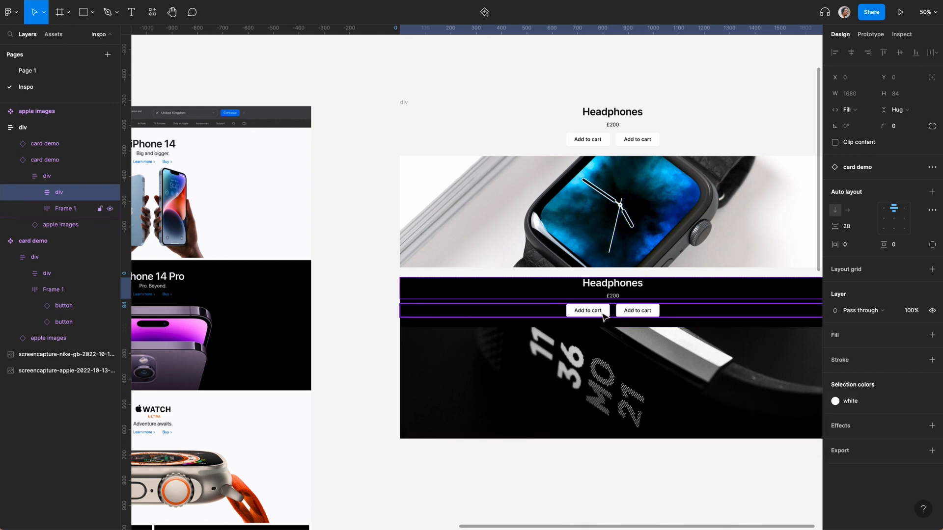
pyautogui.click(64, 208)
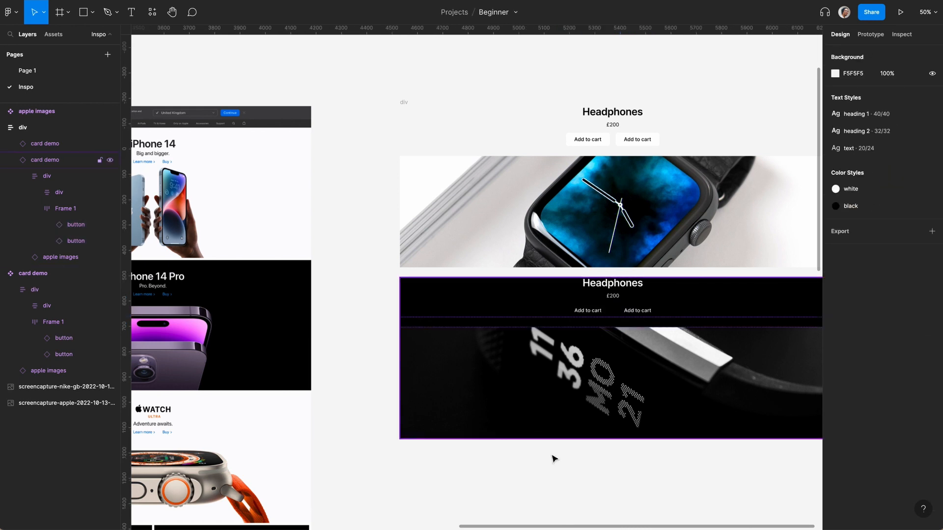
pyautogui.moveTo(568, 324)
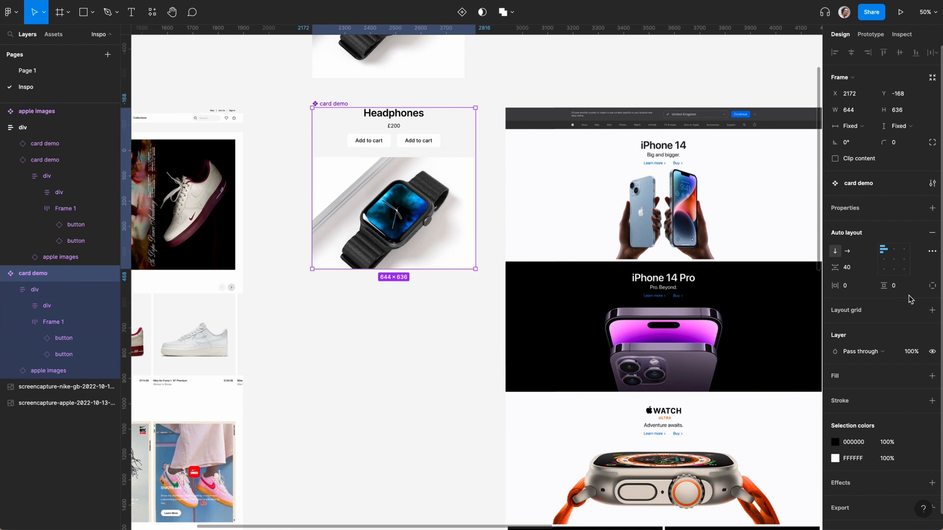
# Set the card demo's vertical auto layout padding to 40
pyautogui.click(894, 285)
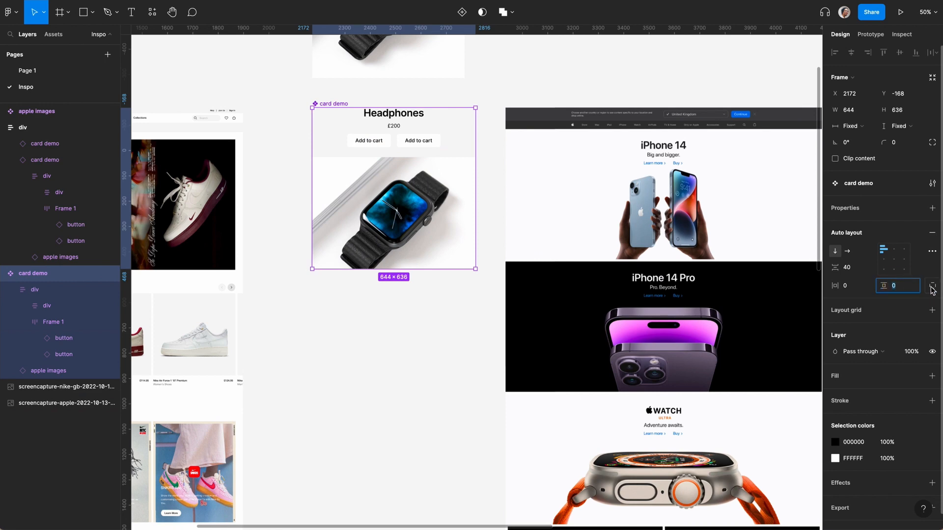
pyautogui.write('40')
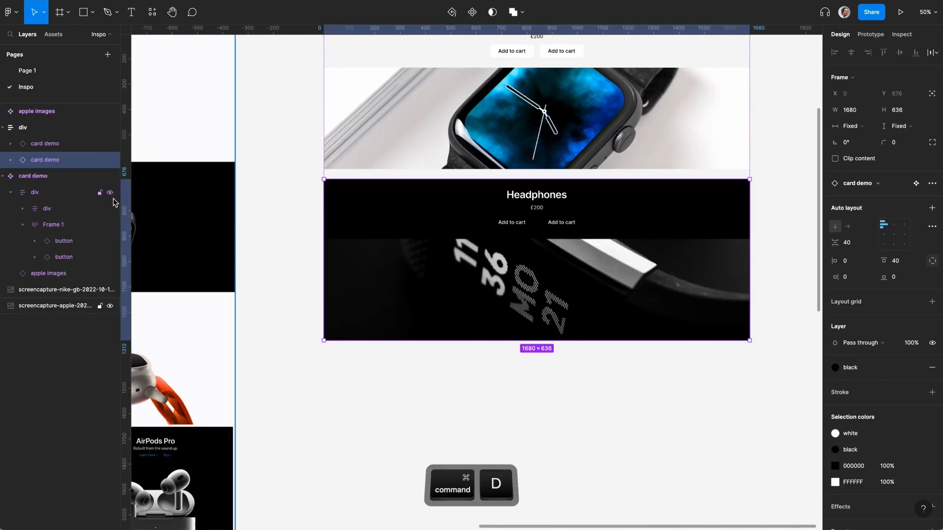
# Duplicate the black card into a row of two and make the row fill the column width
pyautogui.press('Cmd+D')
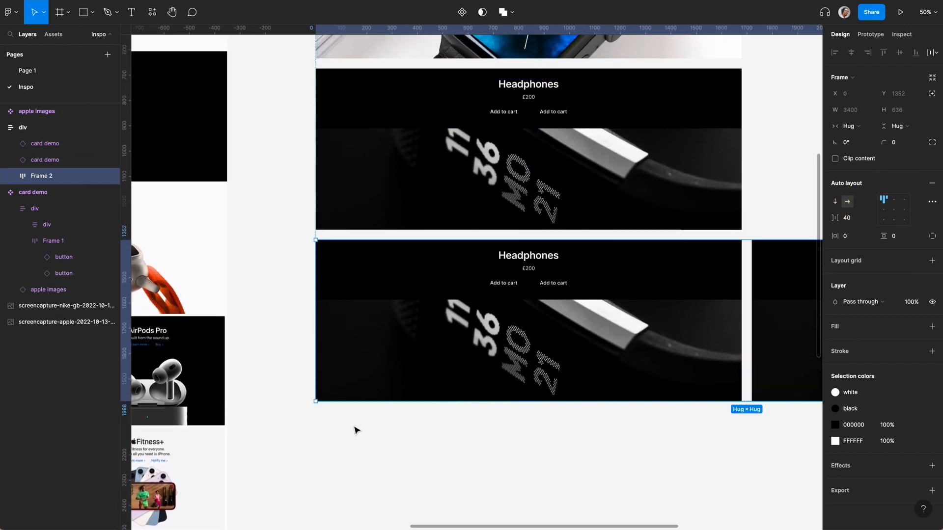
pyautogui.click(845, 126)
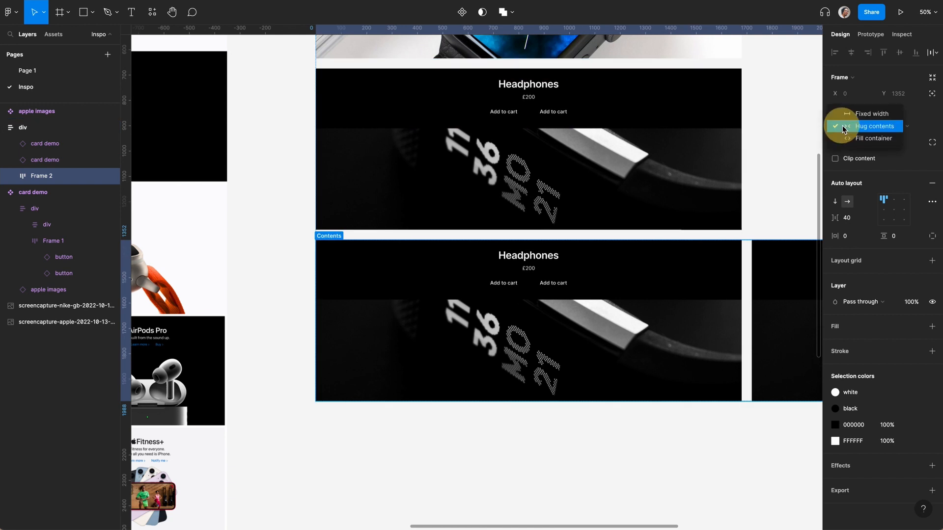
pyautogui.click(872, 137)
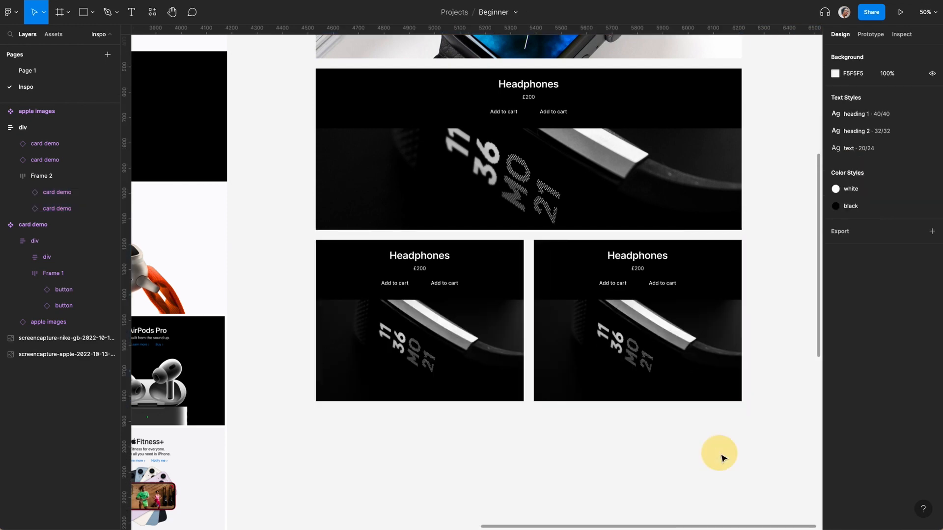
pyautogui.scroll(-3)
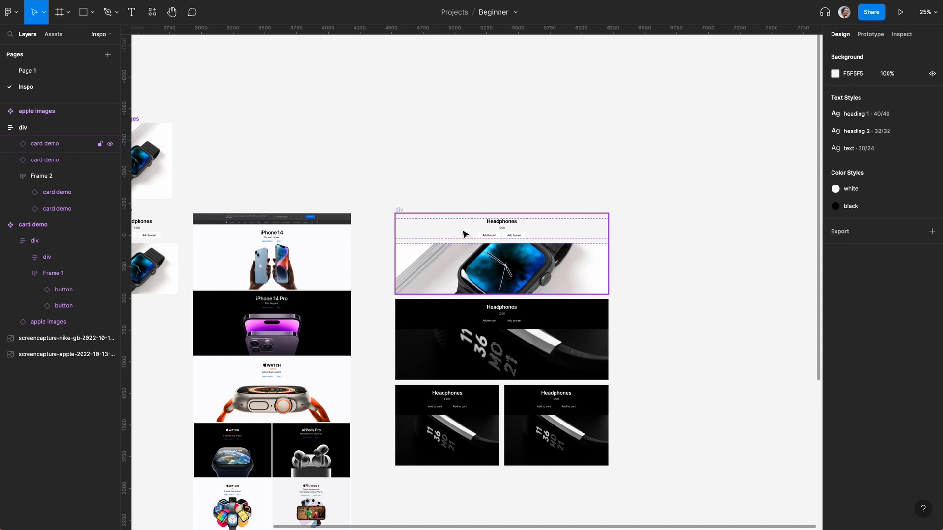
# Resize the stacked card column to a fixed 1680 width and select its first card
pyautogui.click(22, 127)
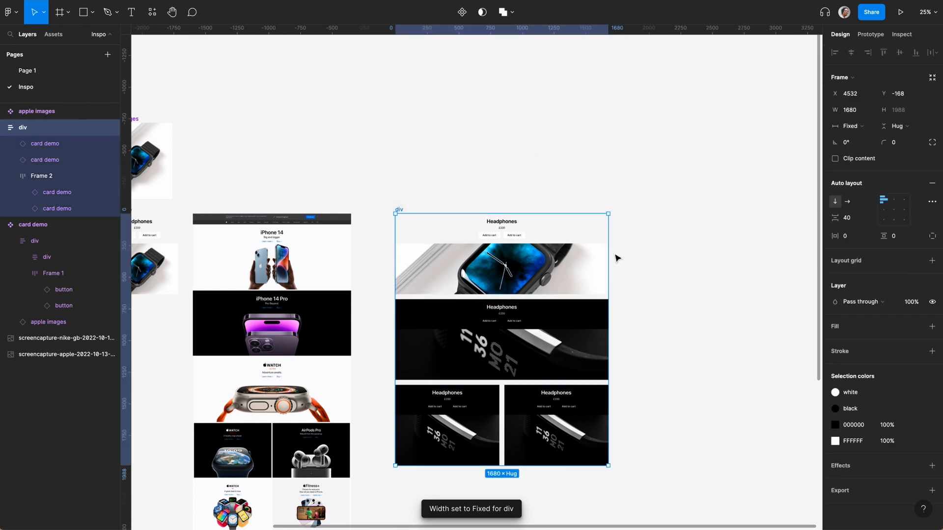
pyautogui.moveTo(607, 254); pyautogui.dragTo(612, 255)
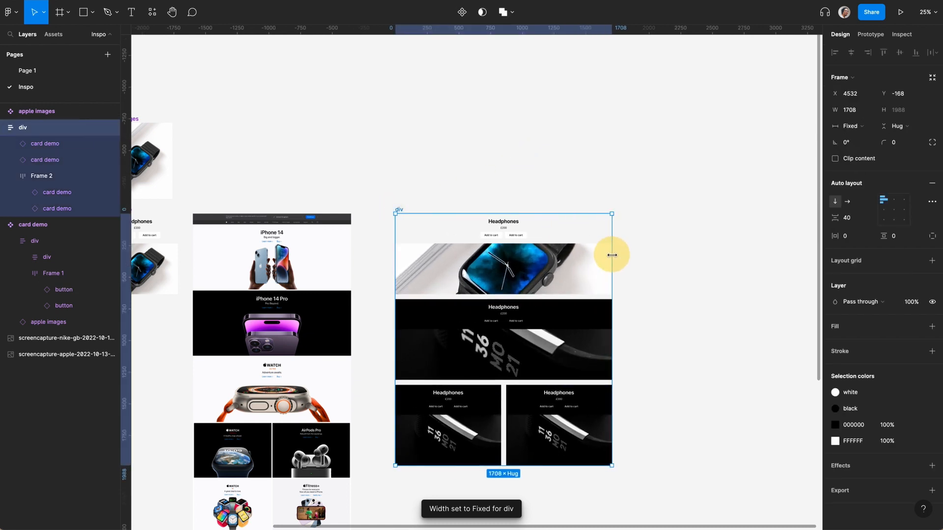
pyautogui.click(849, 110)
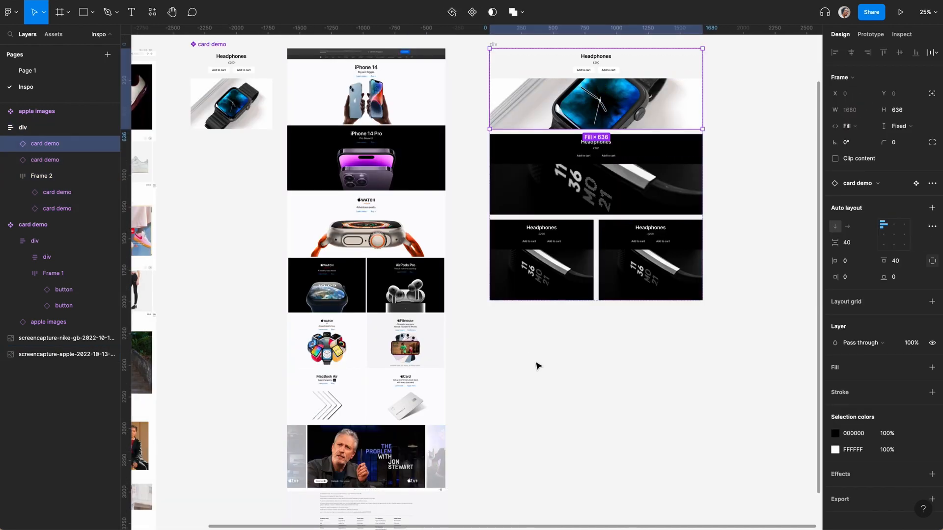
# Duplicate the top watch card and set the top card's height to 900
pyautogui.press('Cmd+D')
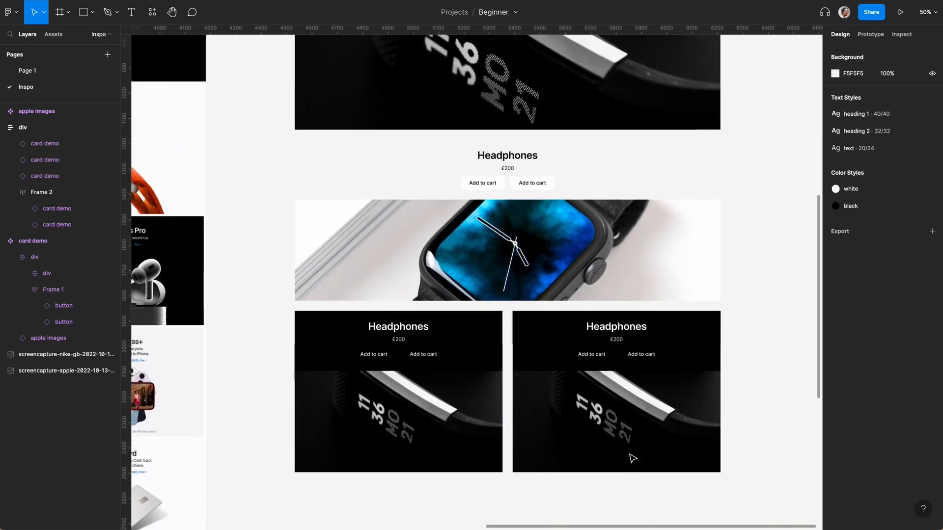
pyautogui.click(61, 208)
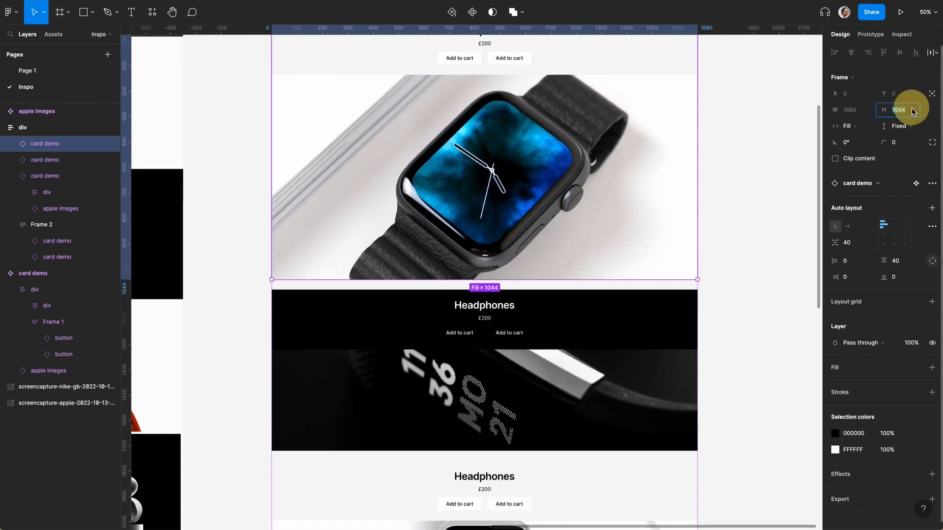
pyautogui.write('900')
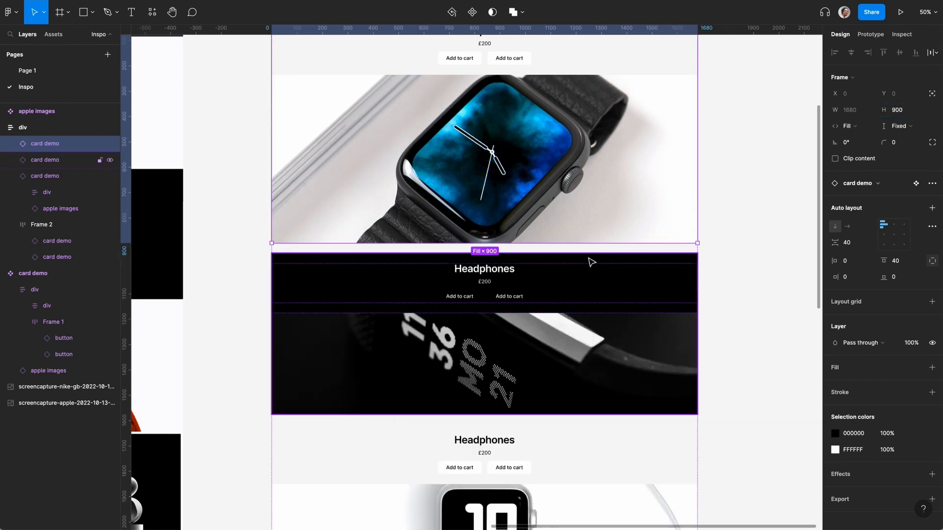
pyautogui.scroll(-3)
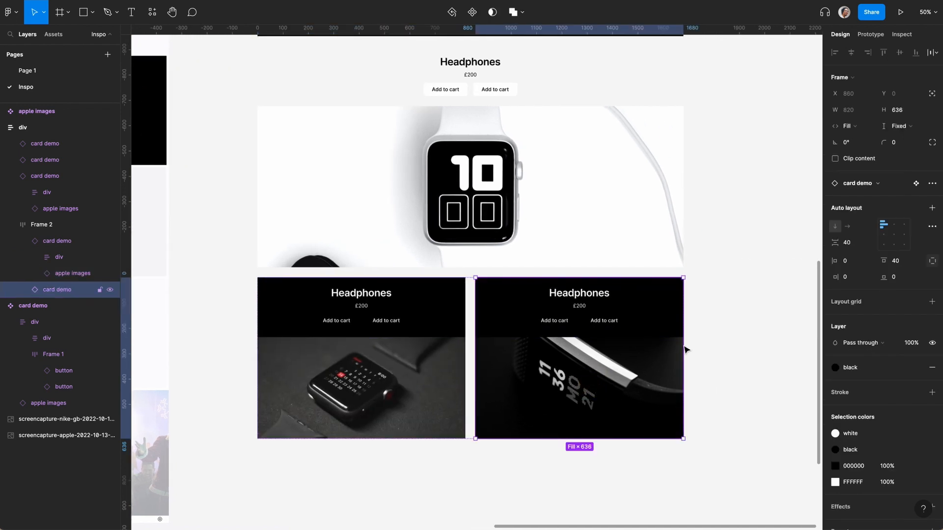
# Toggle the right card's image fills so the white watch-on-keyboard photo shows
pyautogui.scroll(-3)
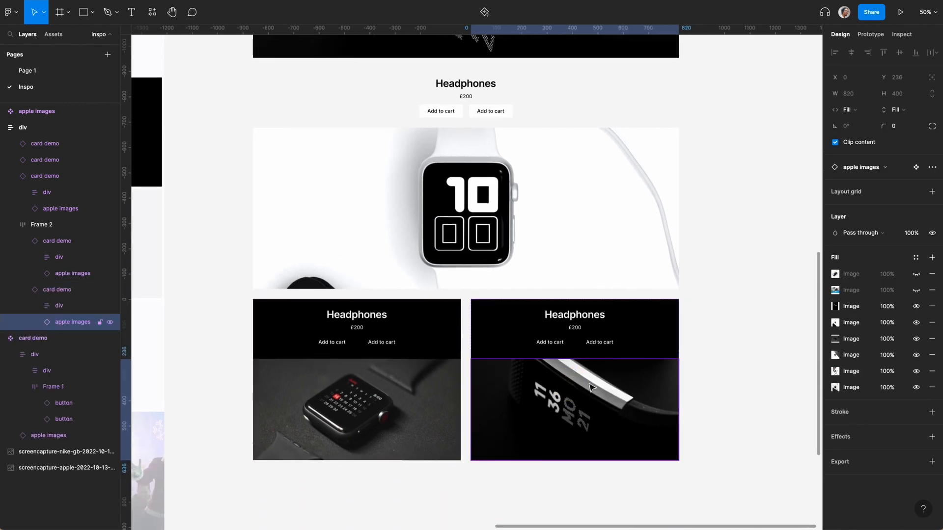
pyautogui.click(915, 307)
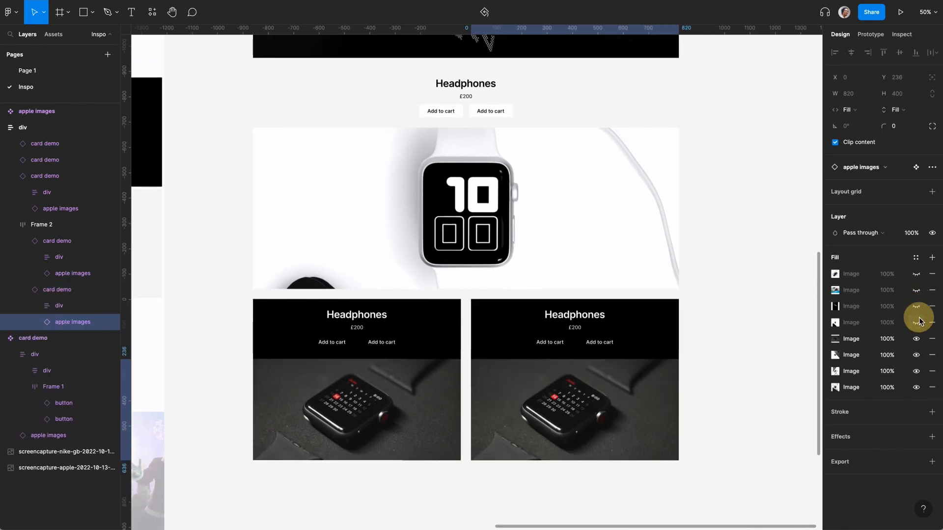
pyautogui.click(915, 339)
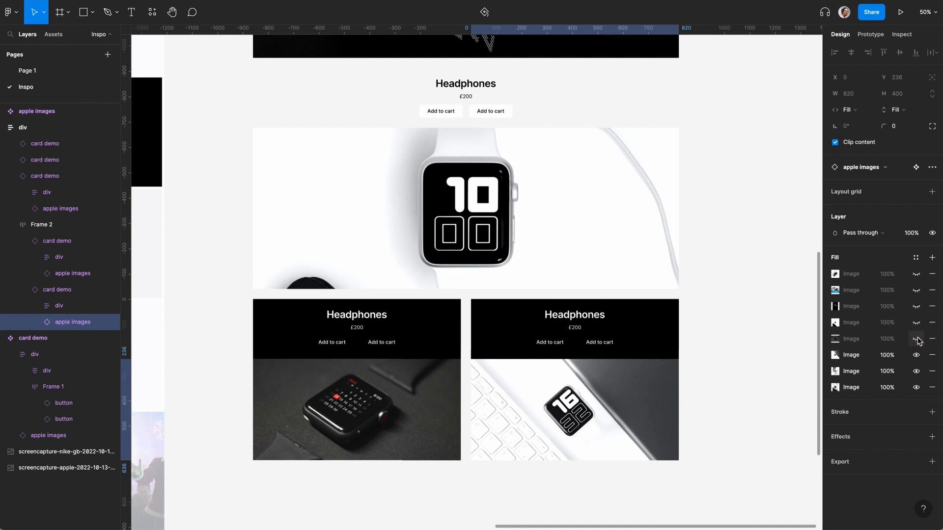
pyautogui.click(917, 356)
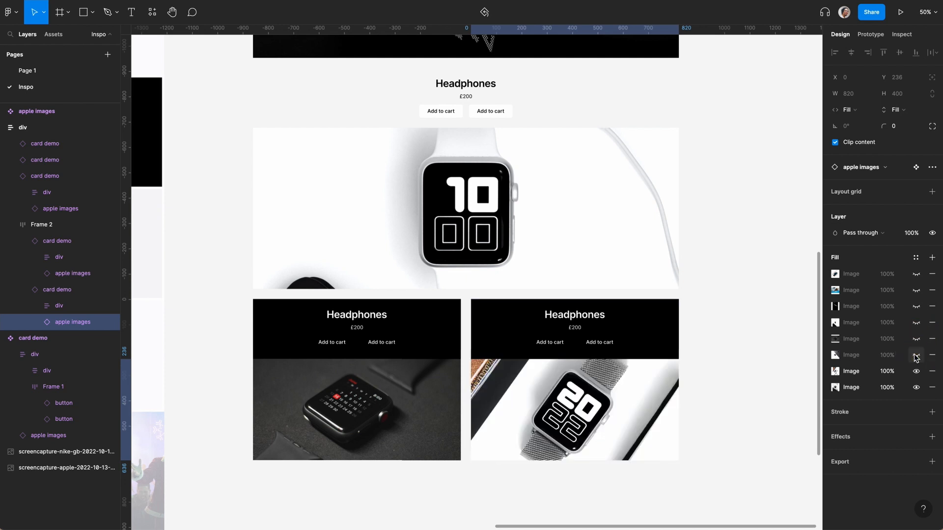
pyautogui.click(915, 355)
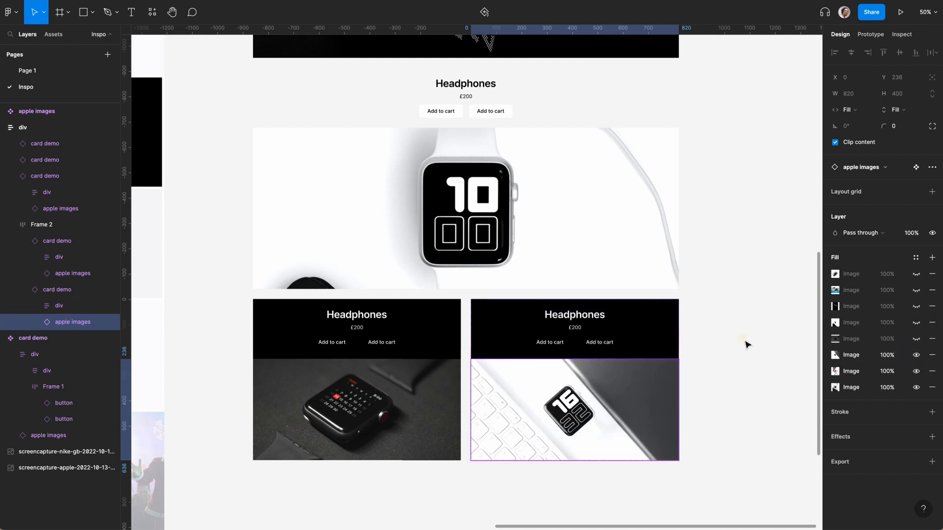
pyautogui.click(41, 224)
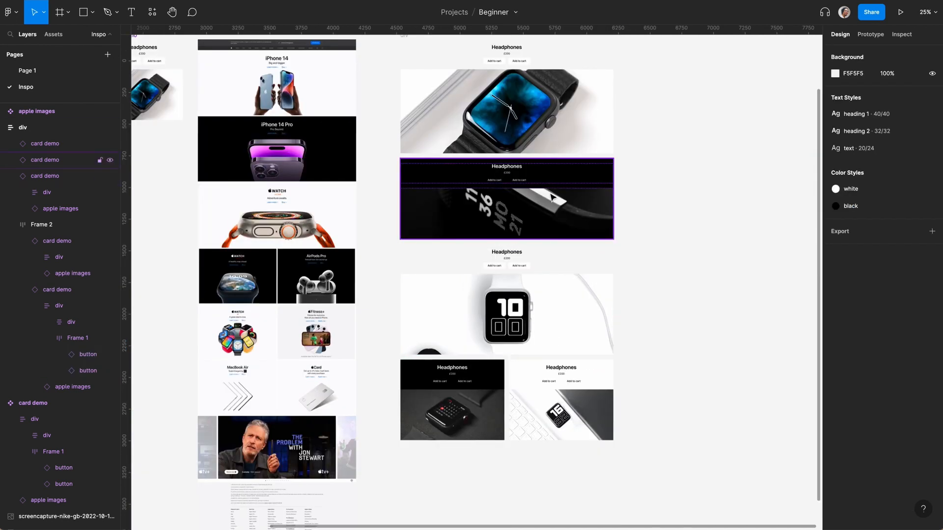
# Duplicate the top watch card below the layout and set its width to 1024
pyautogui.click(45, 144)
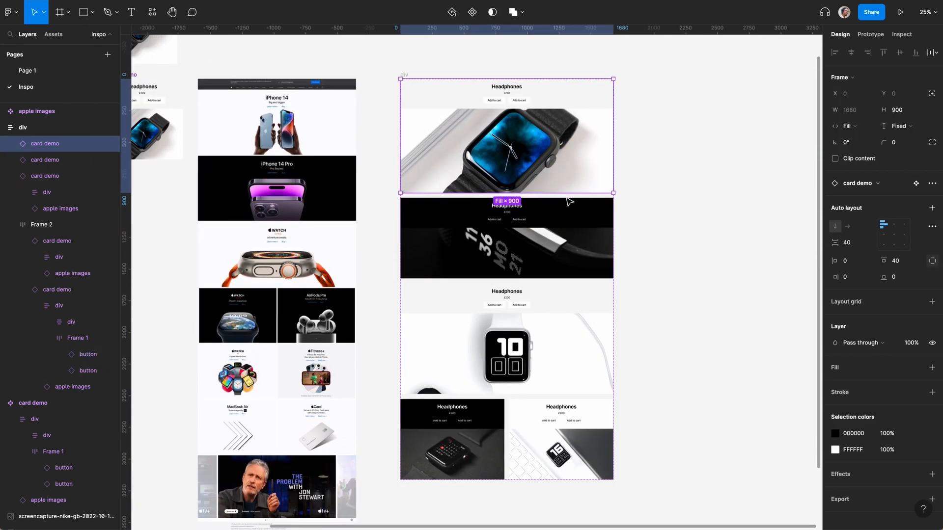
pyautogui.press('Cmd+D')
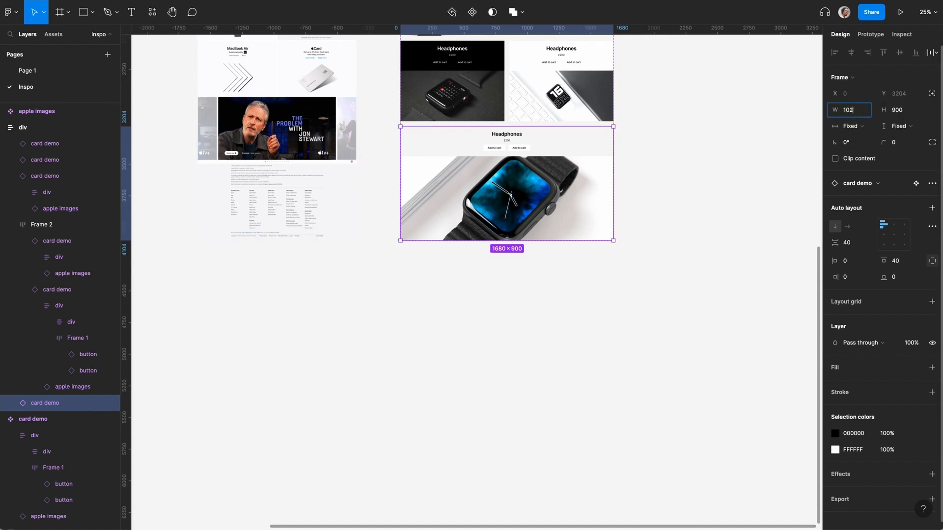
pyautogui.write('1024')
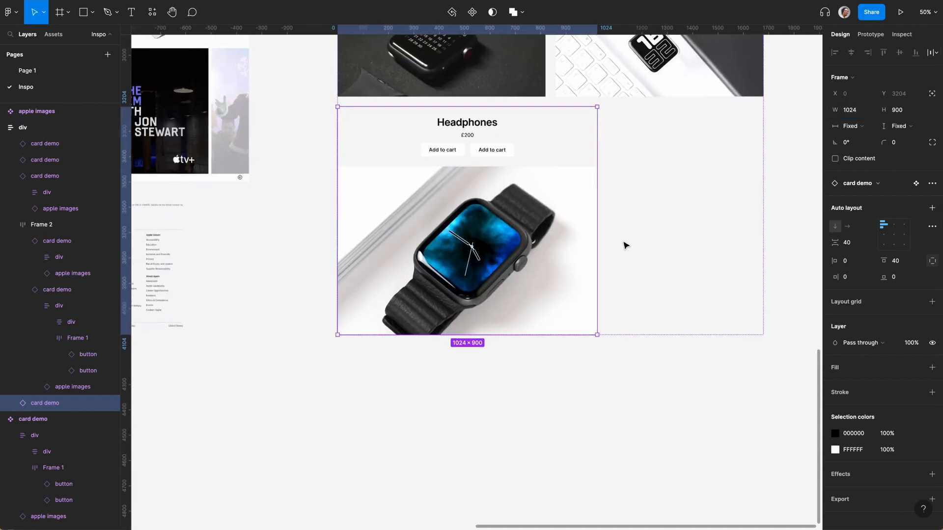
pyautogui.scroll(-3)
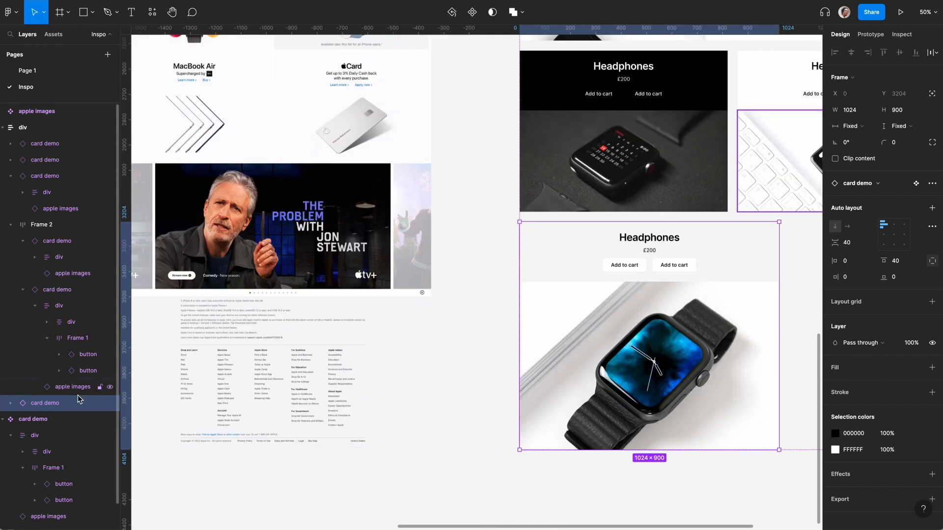
# Duplicate the 1024 card twice and arrange the three in a horizontal auto layout row, Frame 3
pyautogui.press('cmd')
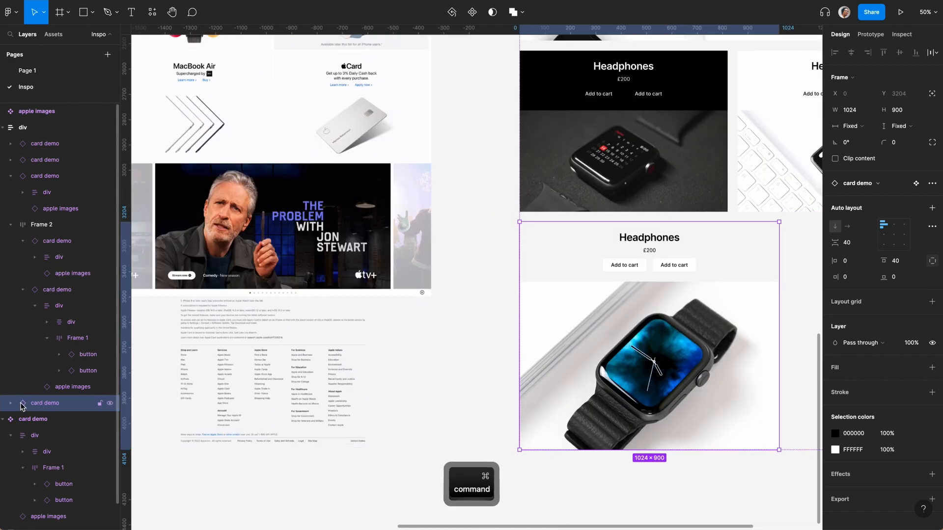
pyautogui.press('Cmd+D')
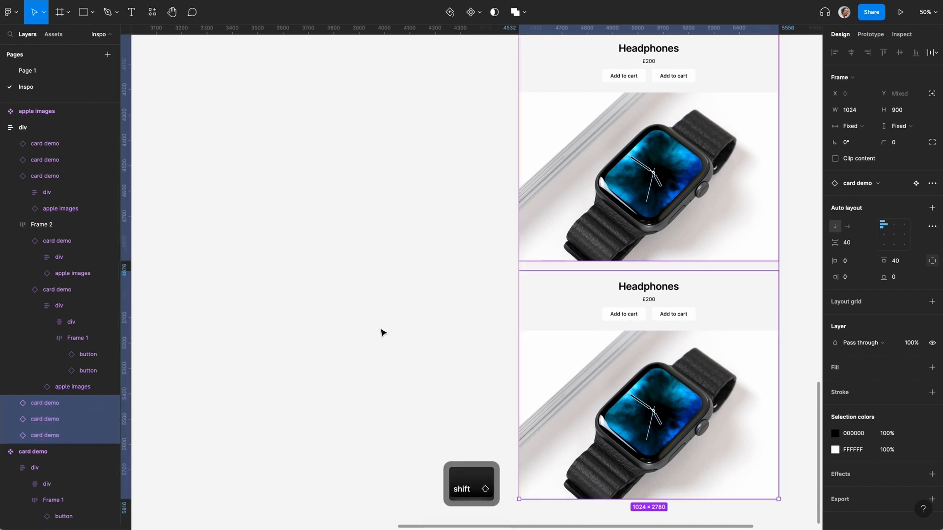
pyautogui.press('shift+a')
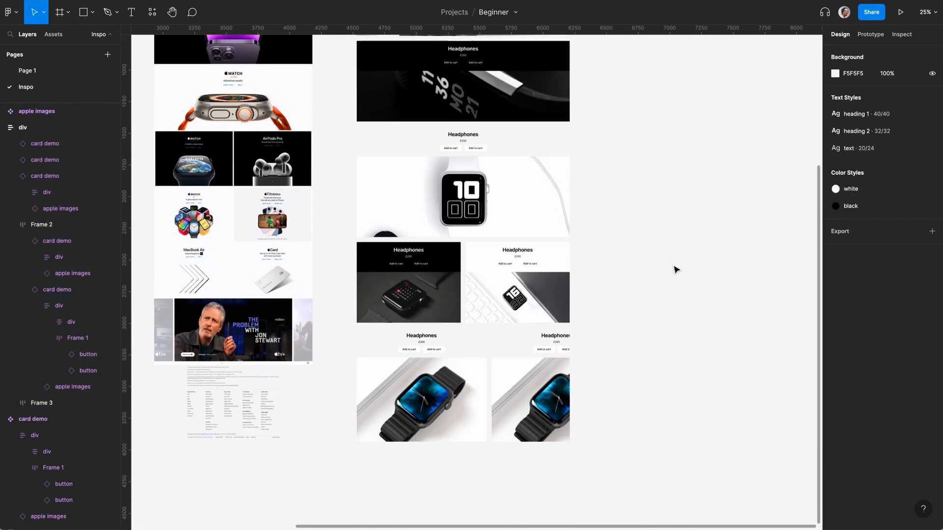
pyautogui.moveTo(588, 477)
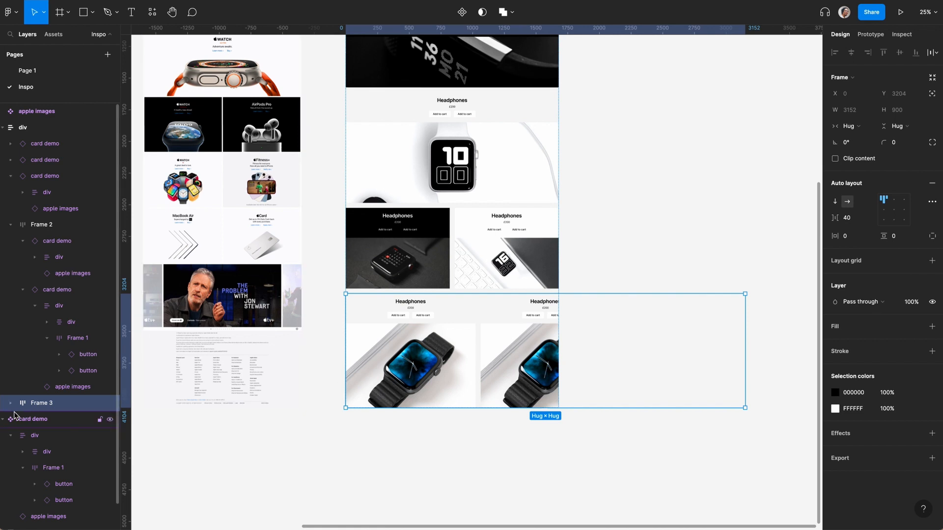
pyautogui.click(10, 402)
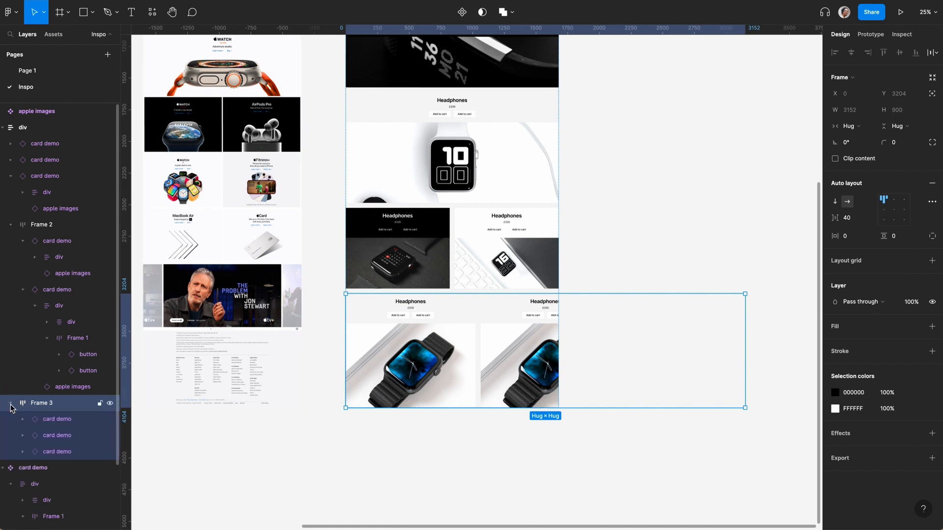
pyautogui.moveTo(27, 407)
pyautogui.write('8')
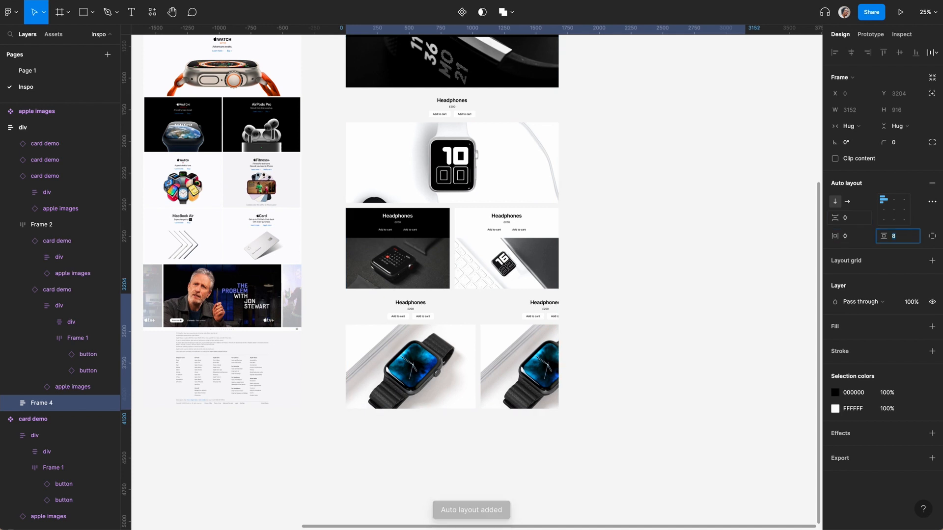
# Centre the inner three-card row (Frame 3) so the middle watch card sits in the middle
pyautogui.click(8, 403)
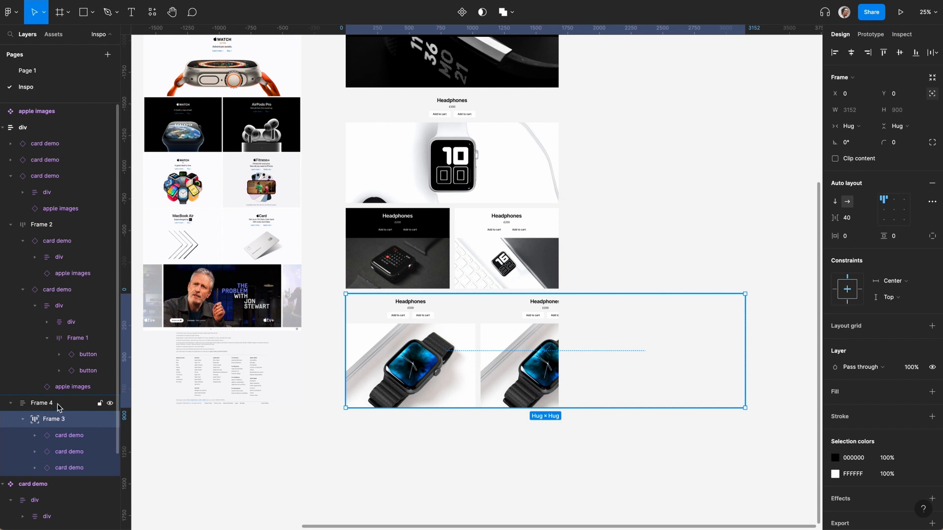
pyautogui.press('shift')
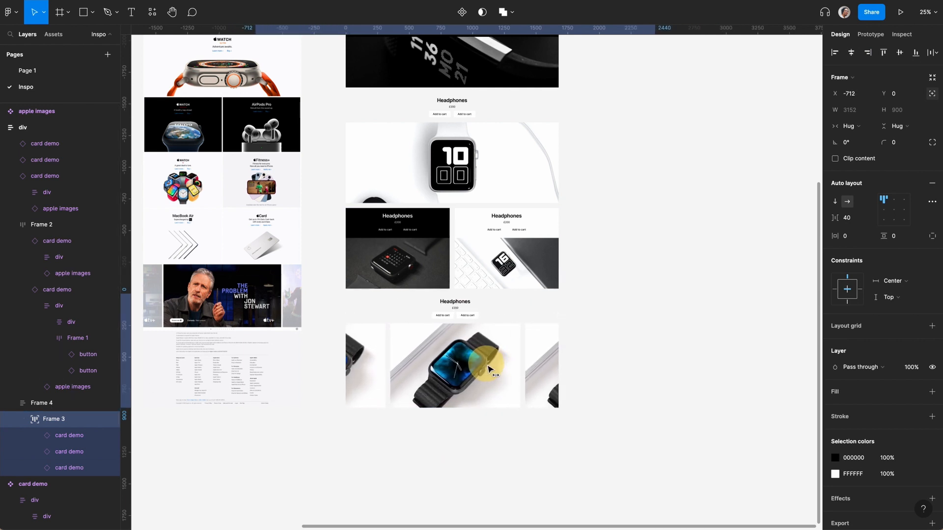
pyautogui.click(455, 365)
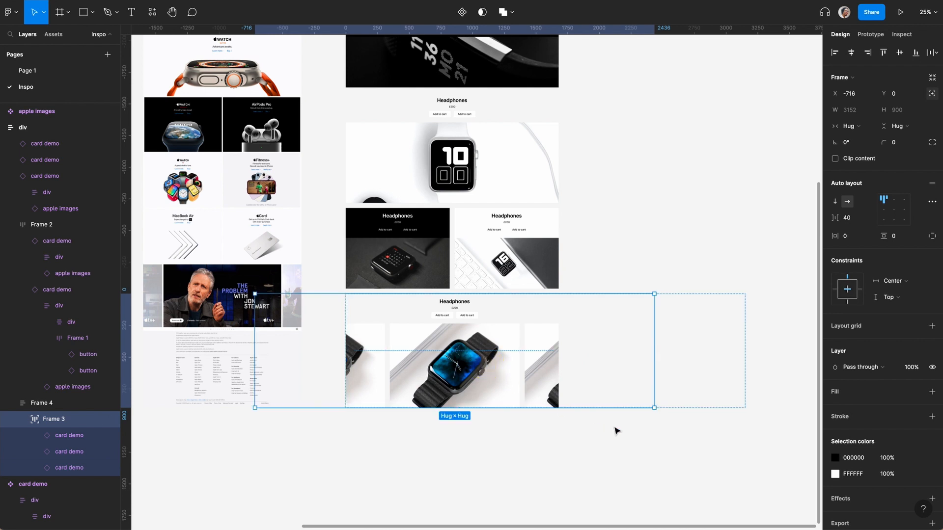
pyautogui.press('Cmd+Z')
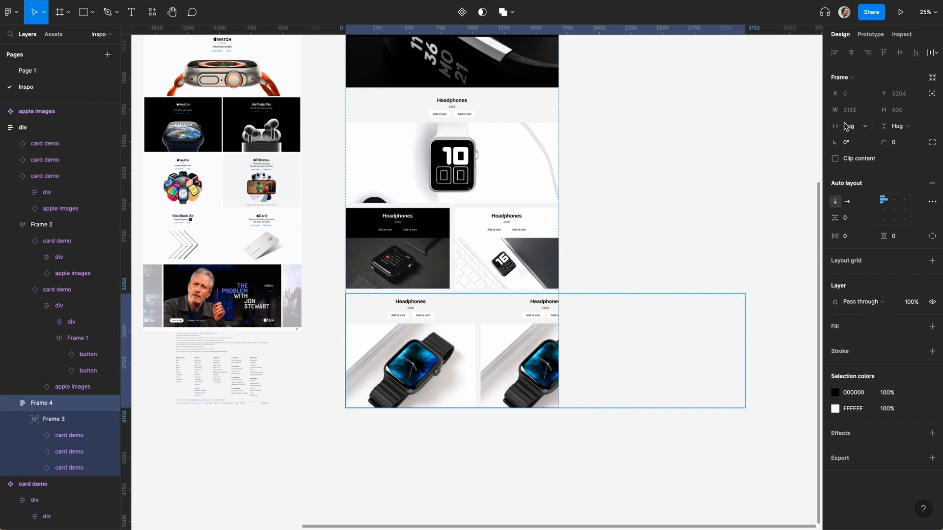
# Fix the outer Frame 4 width at 1680 so neighbouring cards crop like a carousel
pyautogui.click(850, 110)
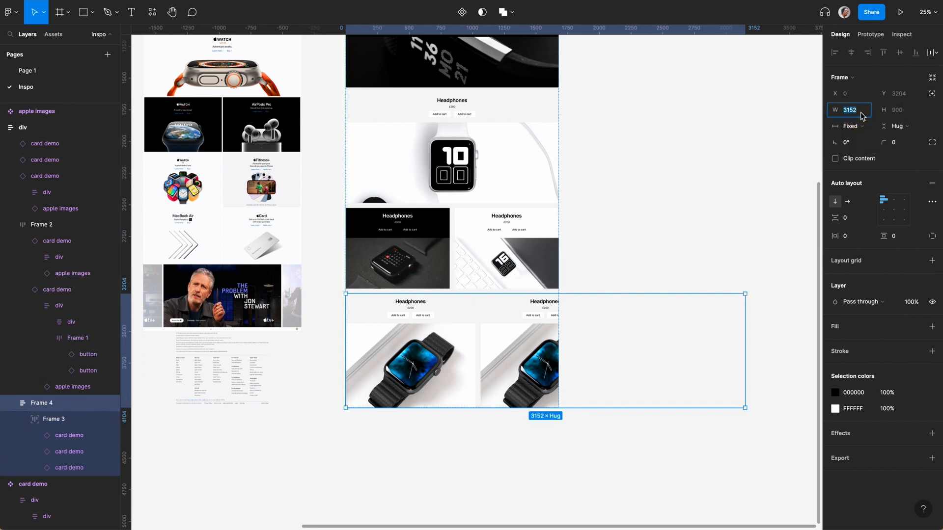
pyautogui.write('1680')
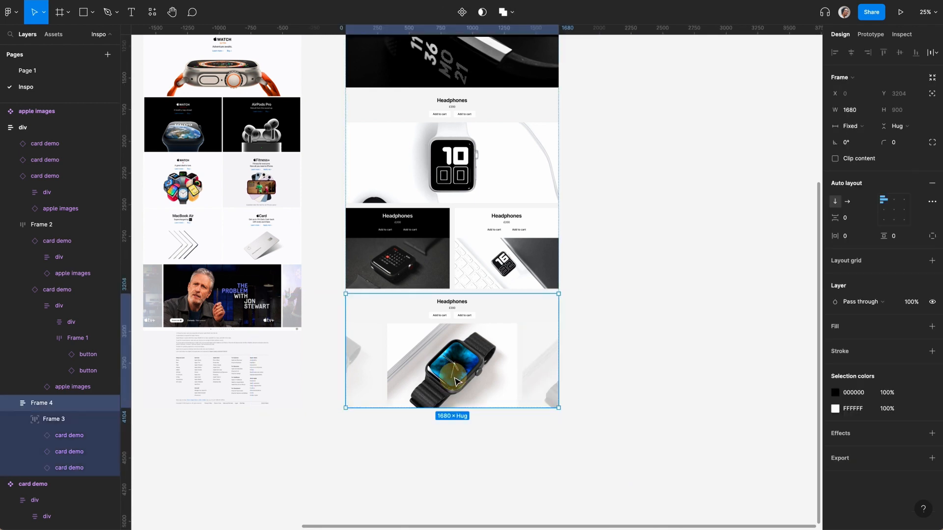
pyautogui.click(452, 371)
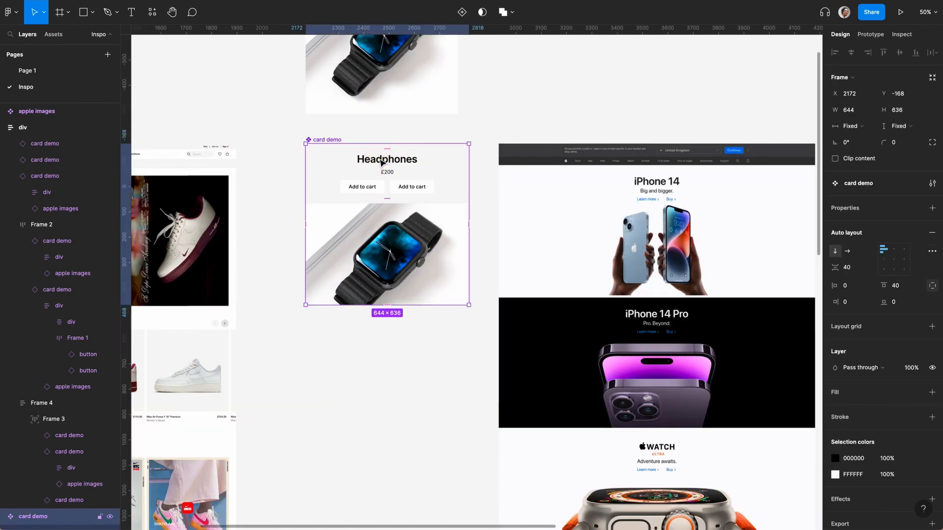
# Expose the Headphones heading as a component text property named Title
pyautogui.doubleClick(387, 160)
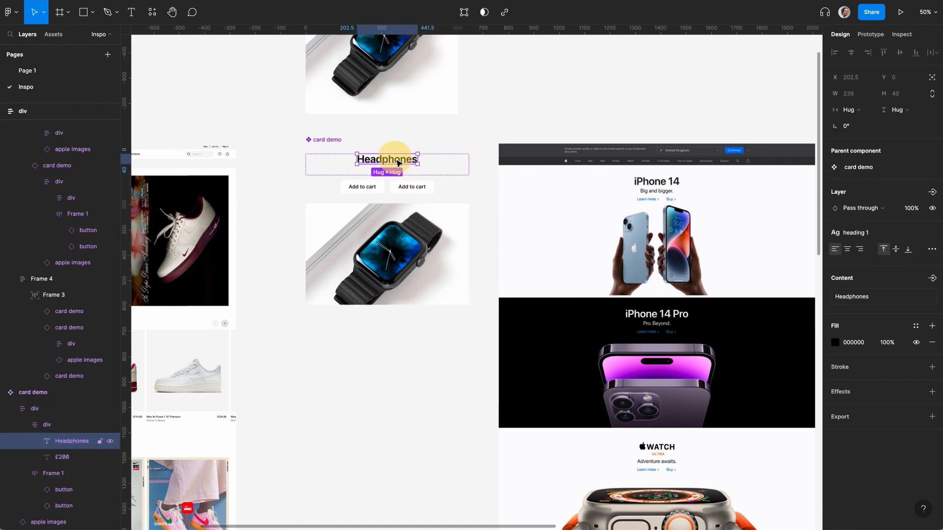
pyautogui.moveTo(824, 222)
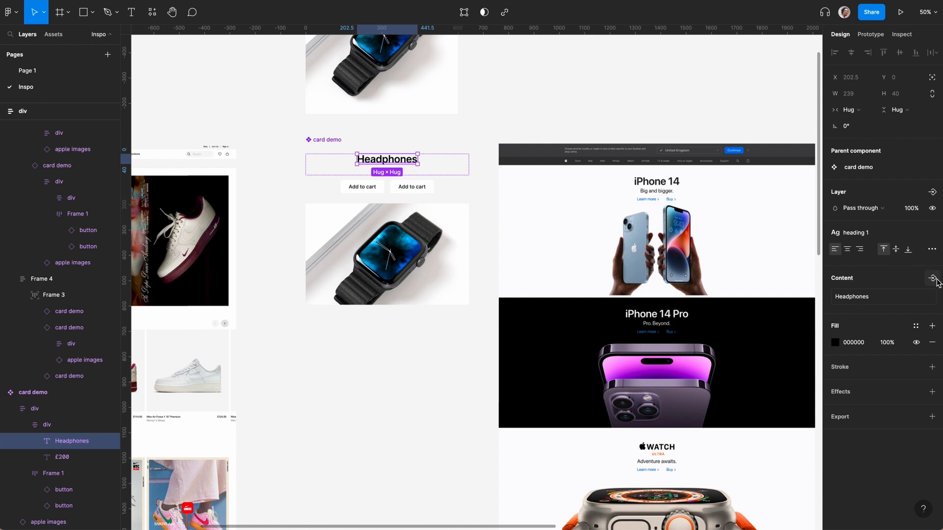
pyautogui.click(934, 278)
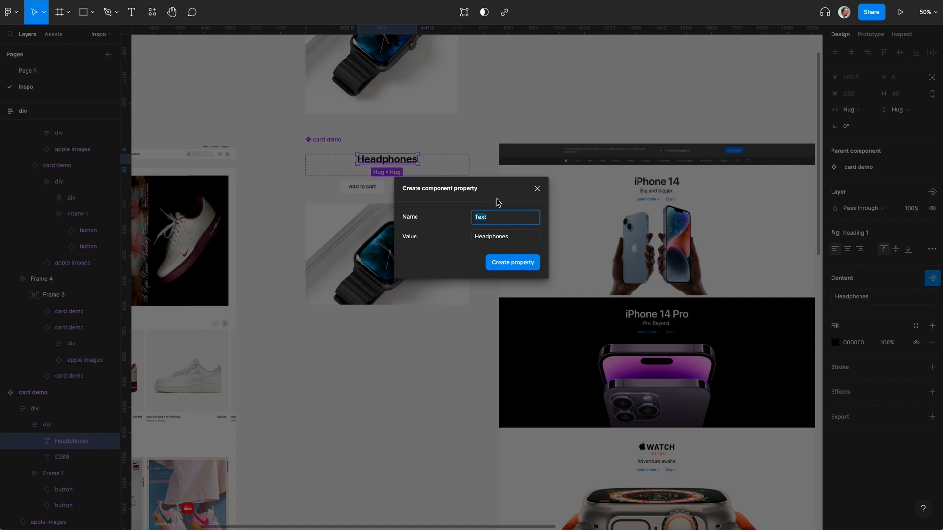
pyautogui.write('Title')
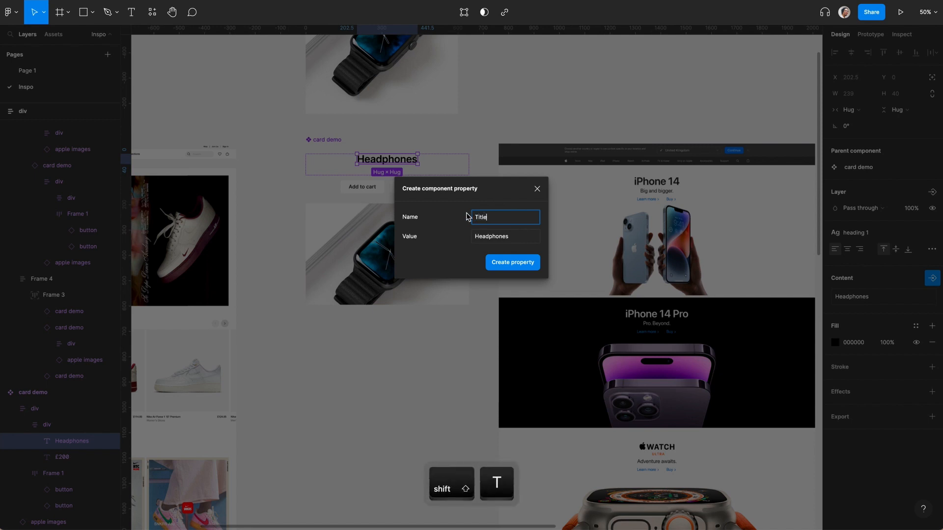
pyautogui.click(513, 262)
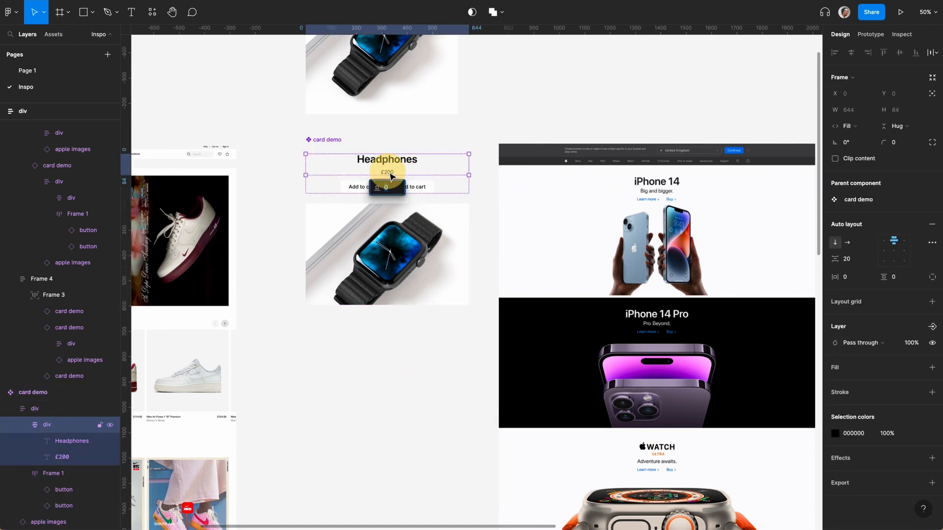
# Link the £200 price text to its own text property as well
pyautogui.click(387, 170)
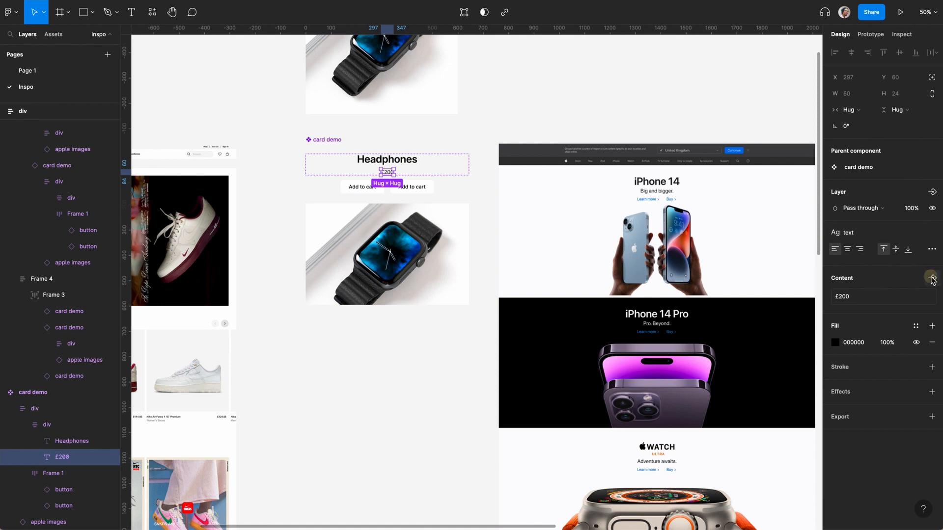
pyautogui.click(933, 278)
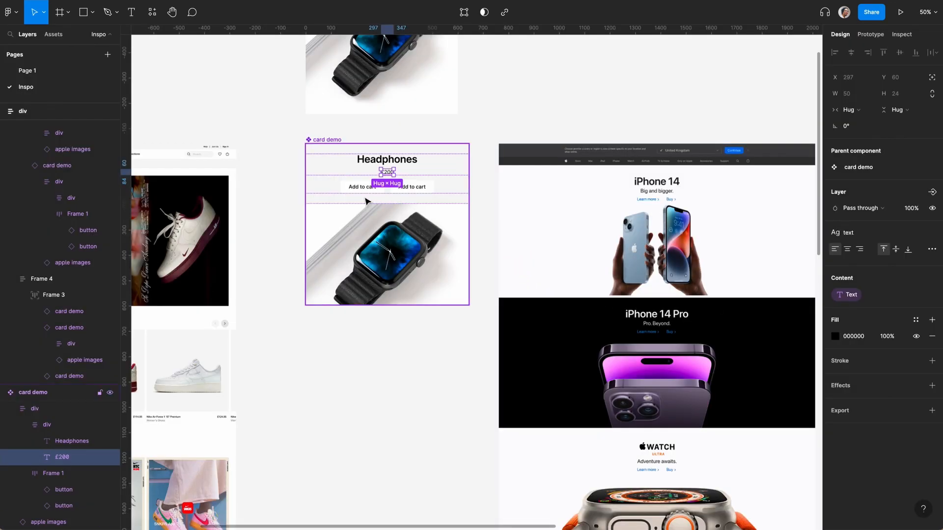
pyautogui.click(361, 187)
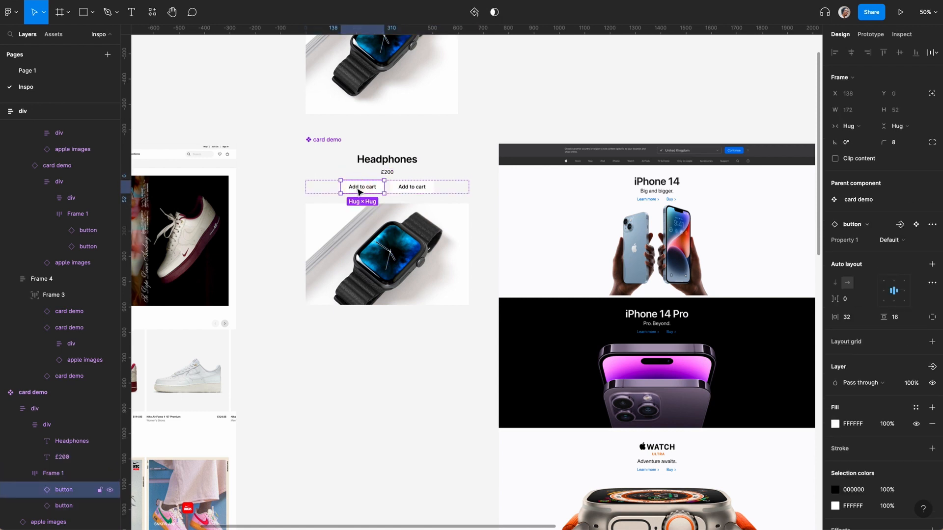
# In the main button component, give the Default variant label a Text property
pyautogui.doubleClick(362, 187)
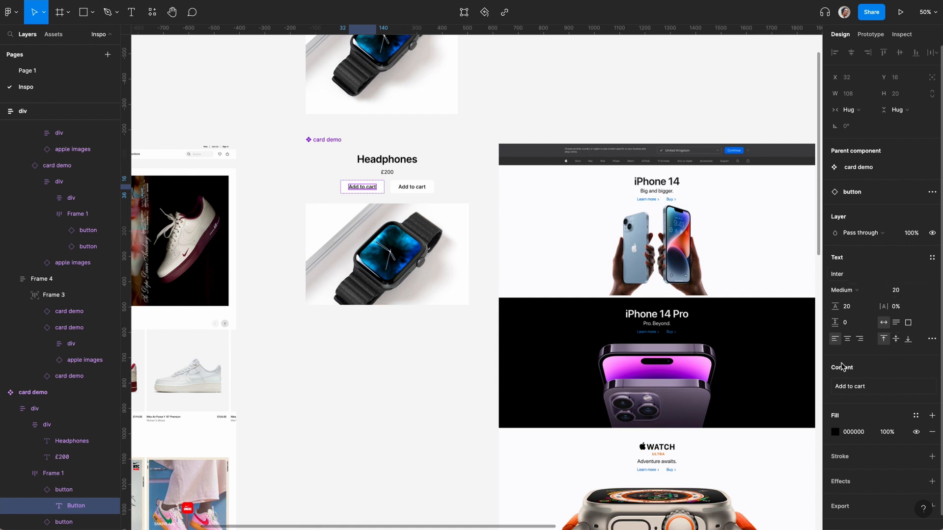
pyautogui.moveTo(851, 379)
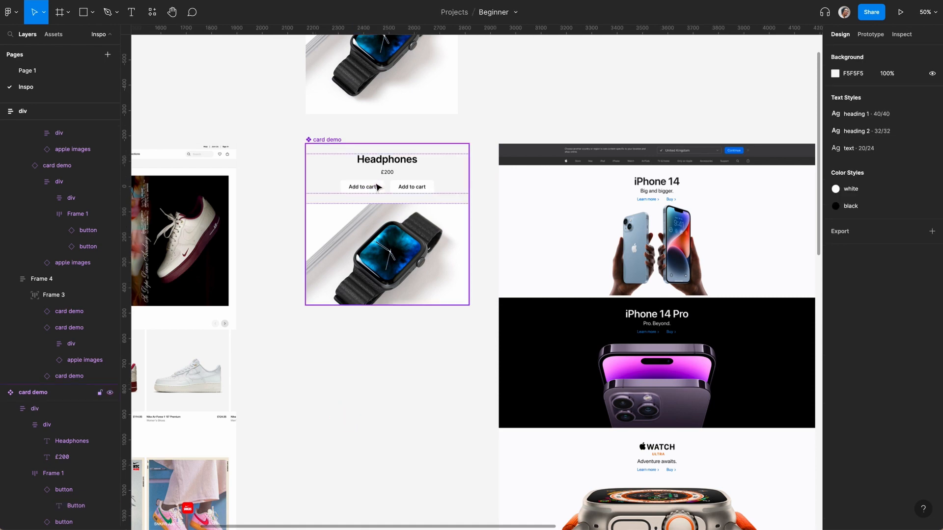
pyautogui.rightClick(363, 187)
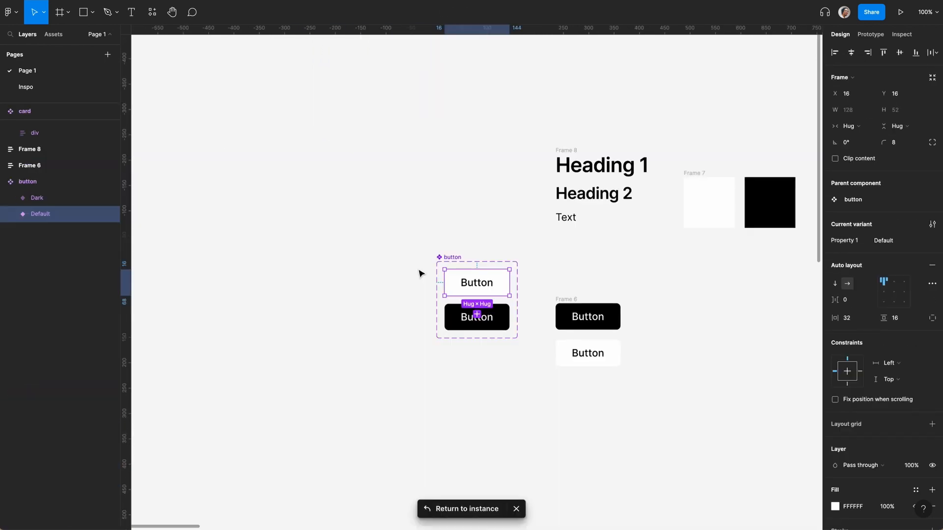
pyautogui.click(477, 283)
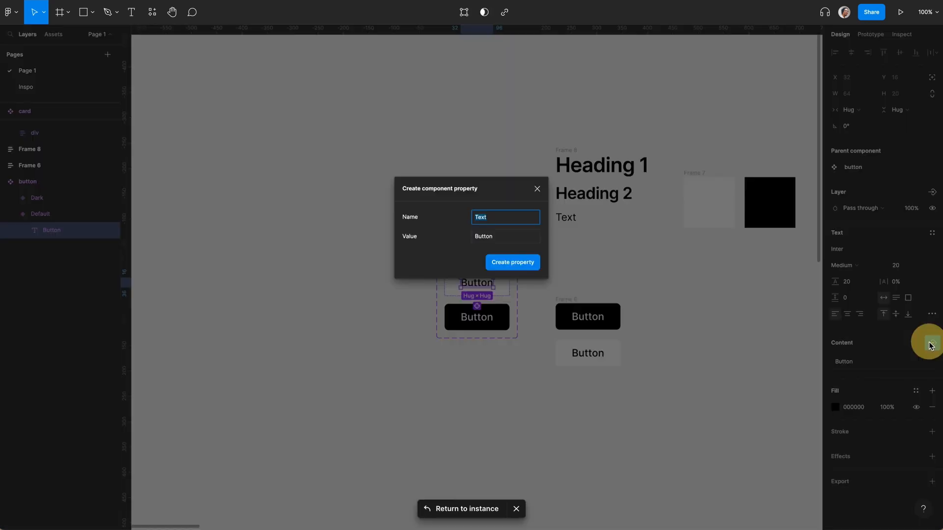
pyautogui.click(512, 262)
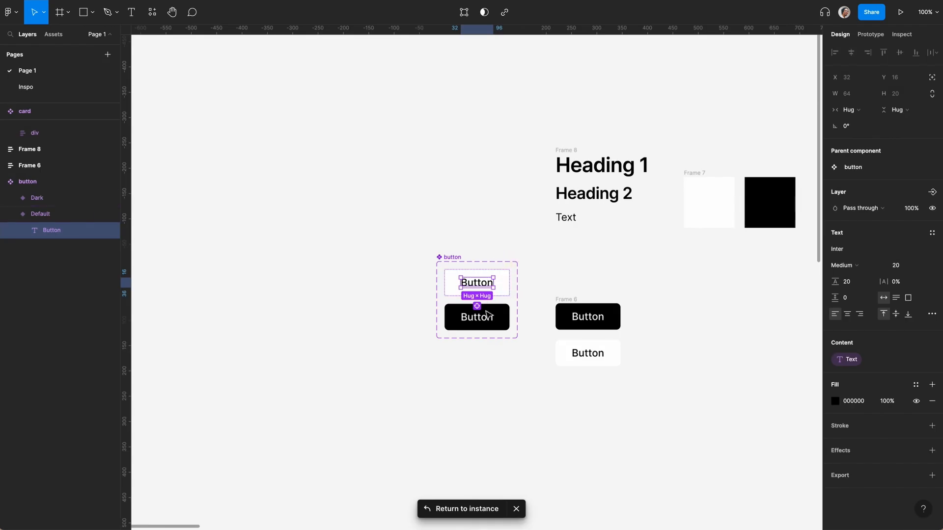
# Select the Dark variant's label in Content, then return to the Inspo page
pyautogui.click(477, 318)
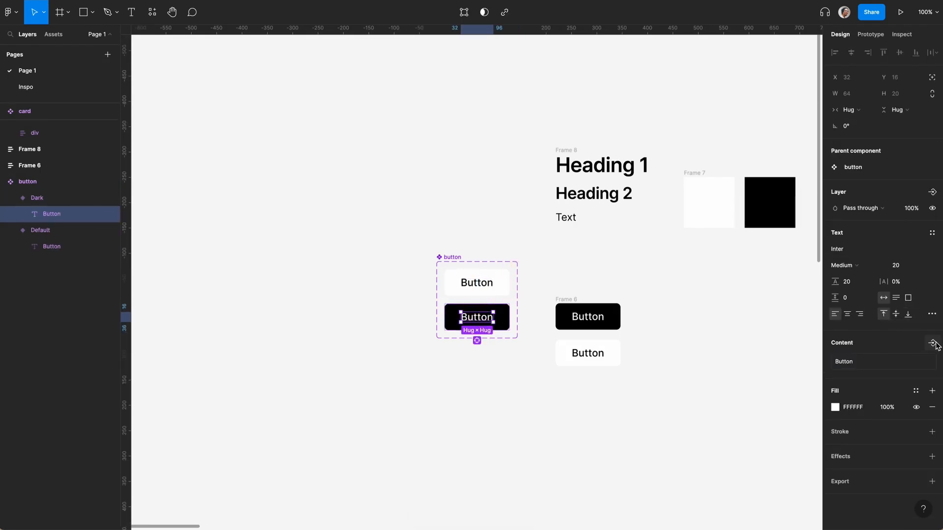
pyautogui.moveTo(931, 343)
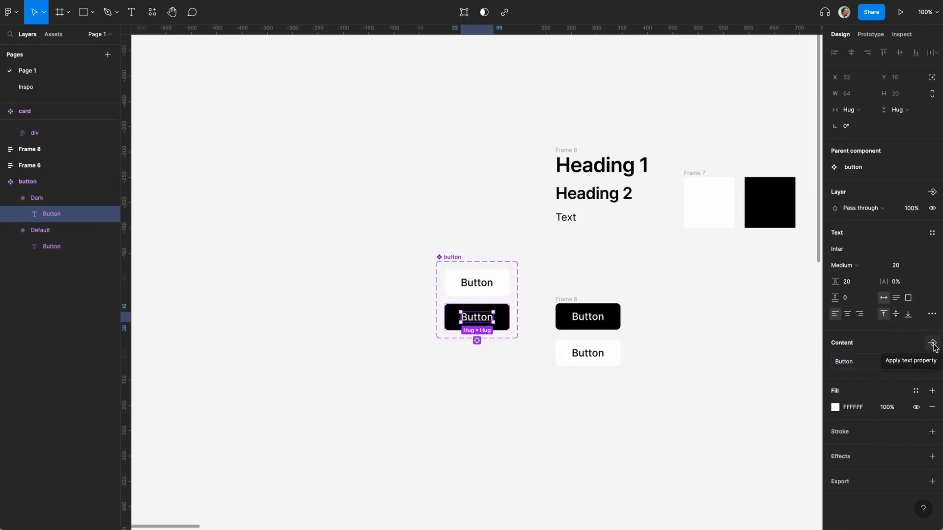
pyautogui.click(931, 342)
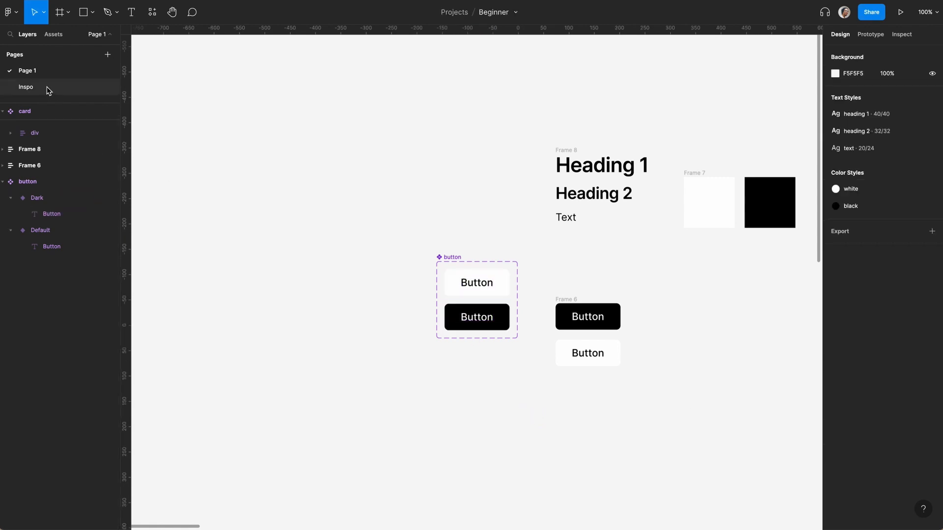
pyautogui.click(26, 87)
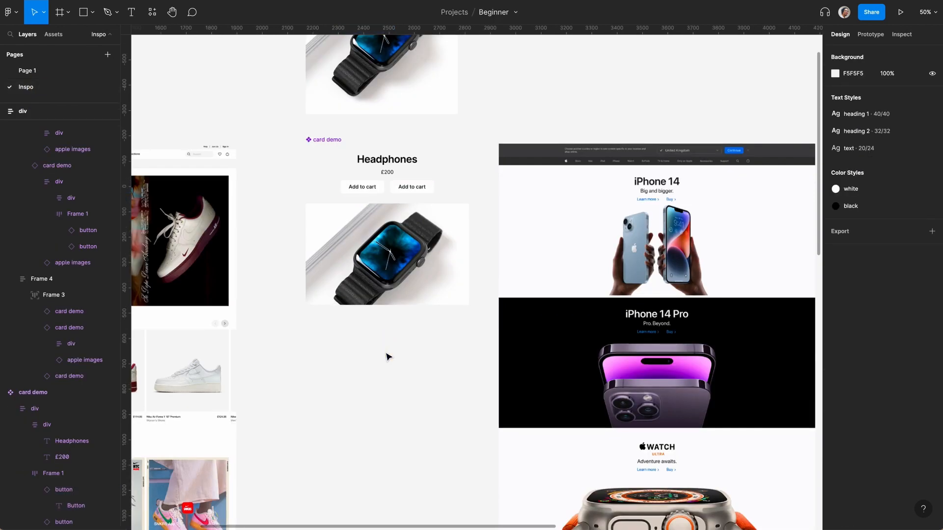
# Relabel the card's first button Learn more via its Text property
pyautogui.click(362, 187)
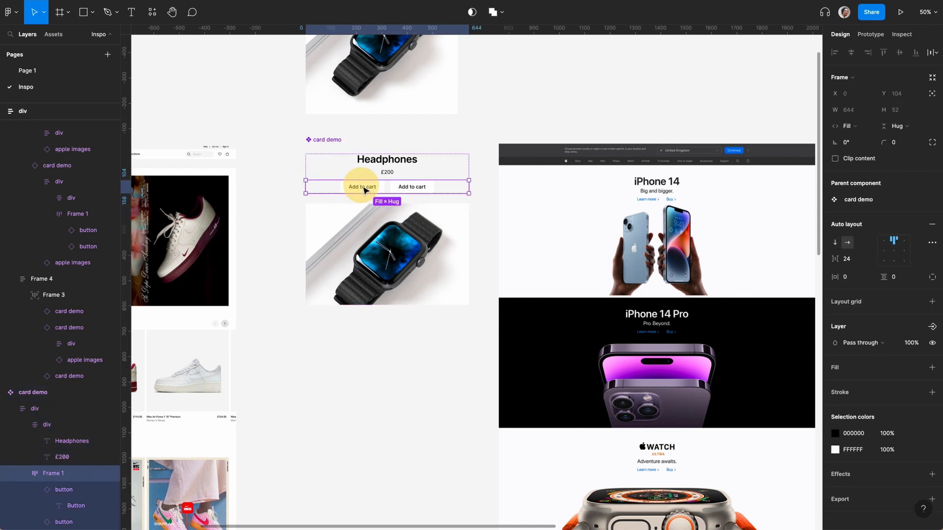
pyautogui.click(362, 186)
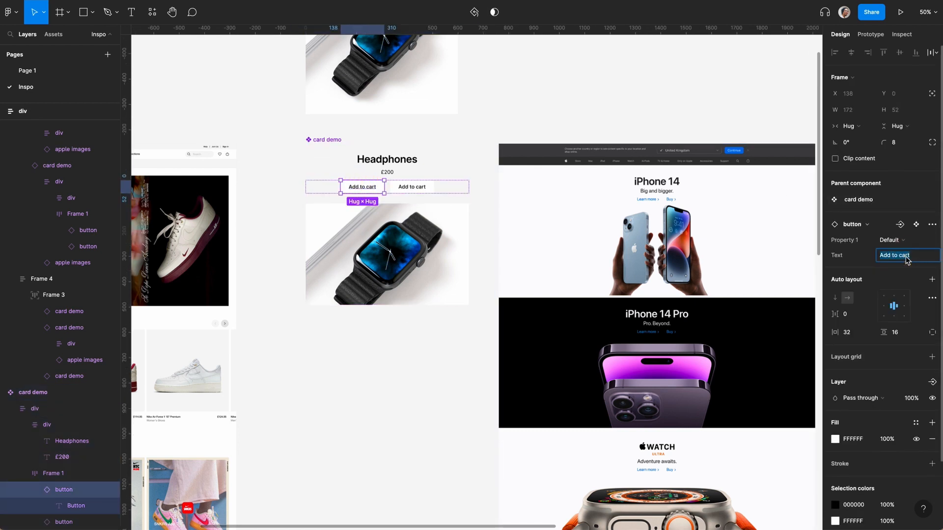
pyautogui.write('Learn more')
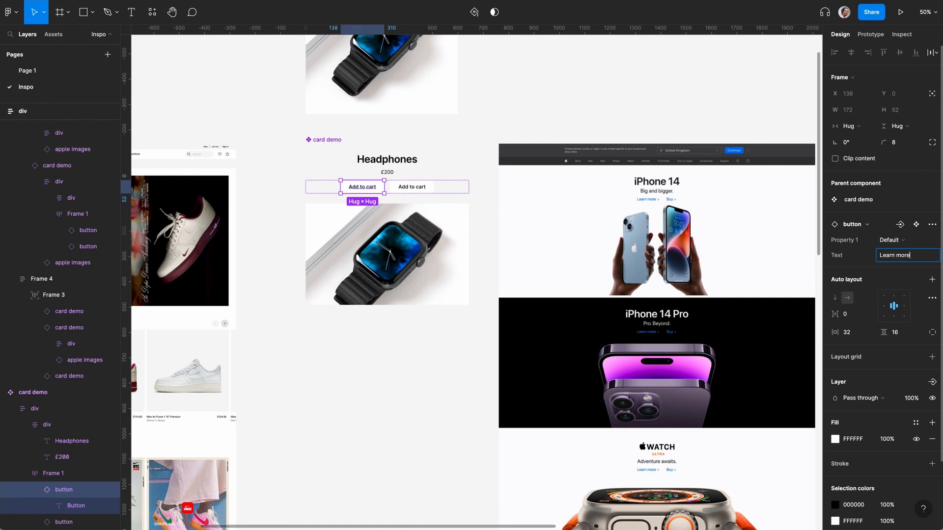
pyautogui.press('Enter')
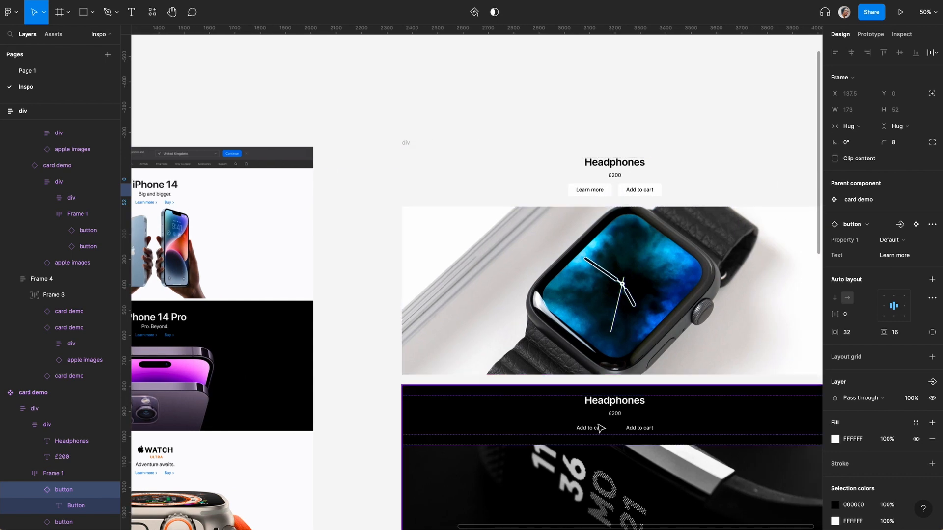
# Relabel the second button Buy, then head back toward Page 1
pyautogui.scroll(-3)
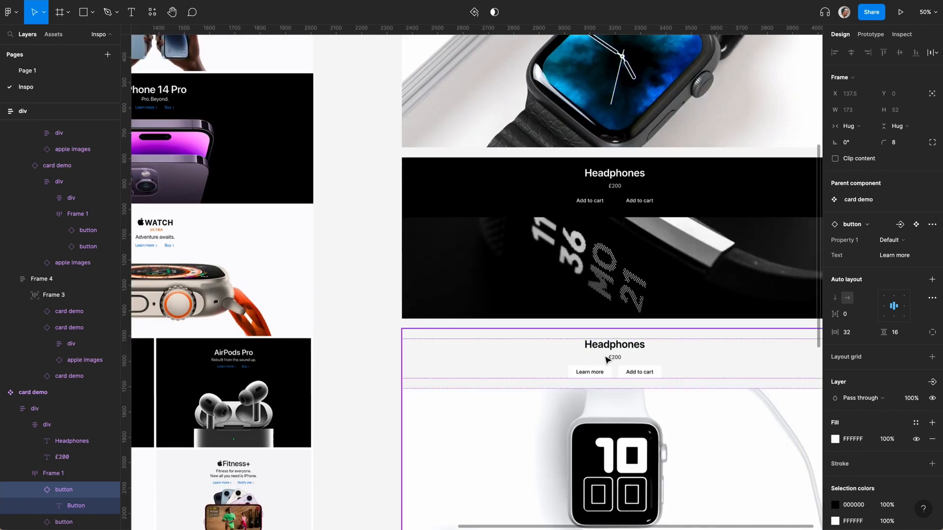
pyautogui.scroll(-3)
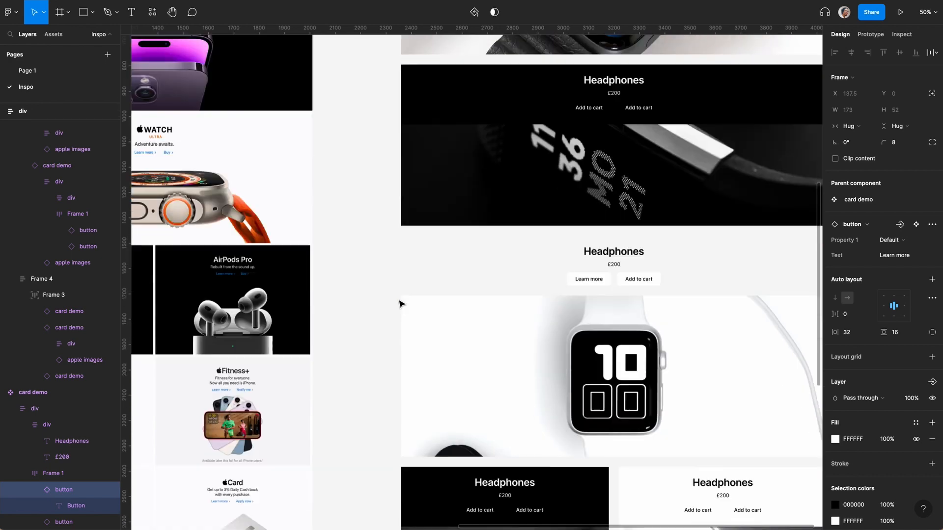
pyautogui.scroll(-3)
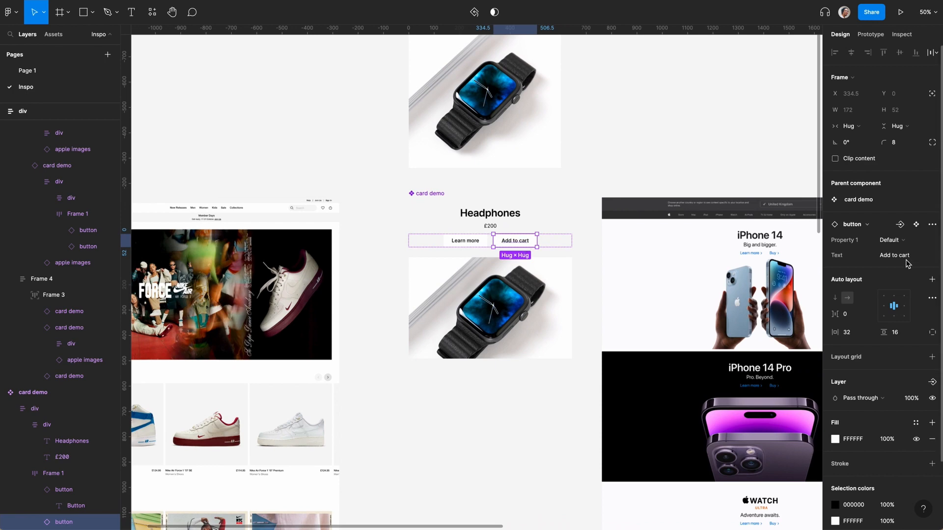
pyautogui.write('Buy')
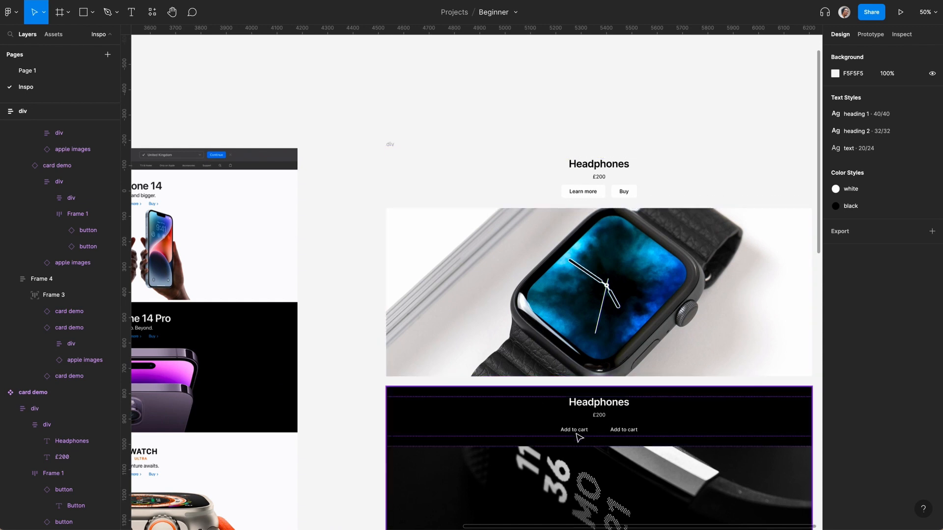
pyautogui.scroll(-3)
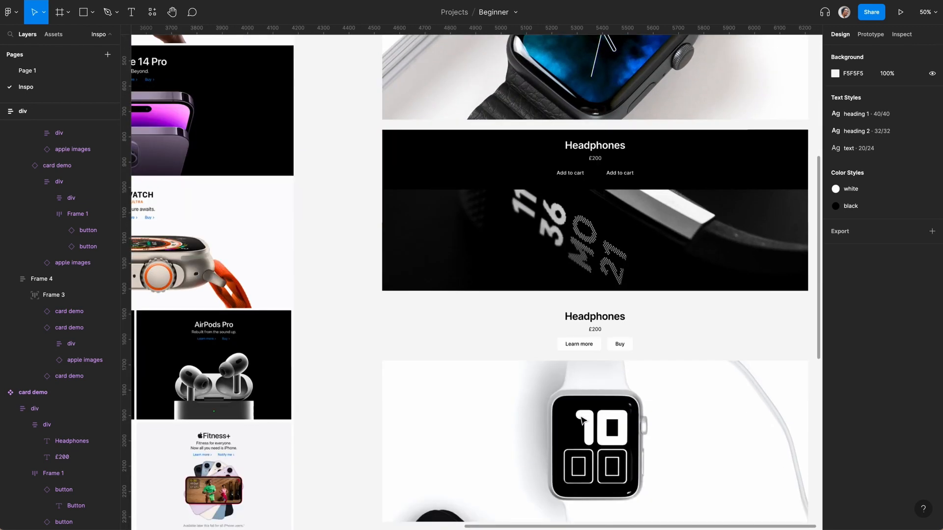
pyautogui.scroll(-3)
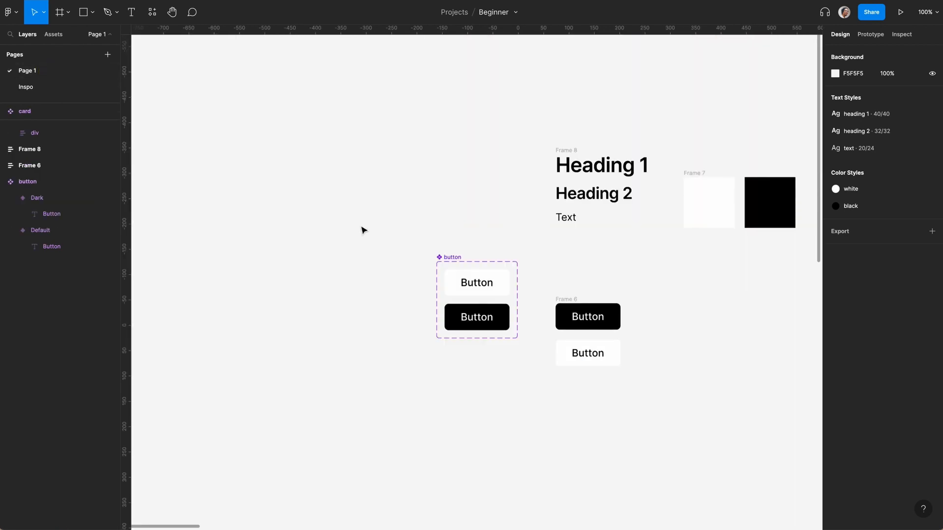
# Create a new Text 2 property for the Dark button variant's label
pyautogui.click(476, 318)
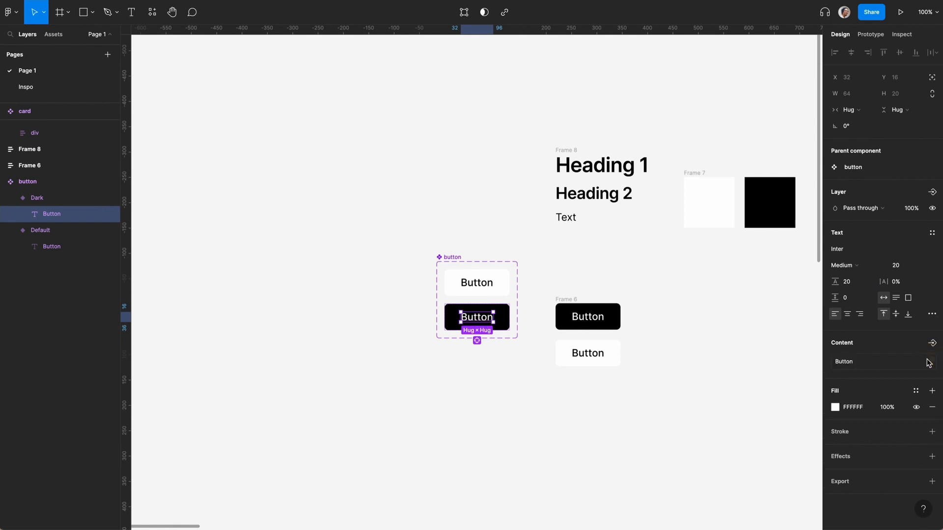
pyautogui.click(932, 343)
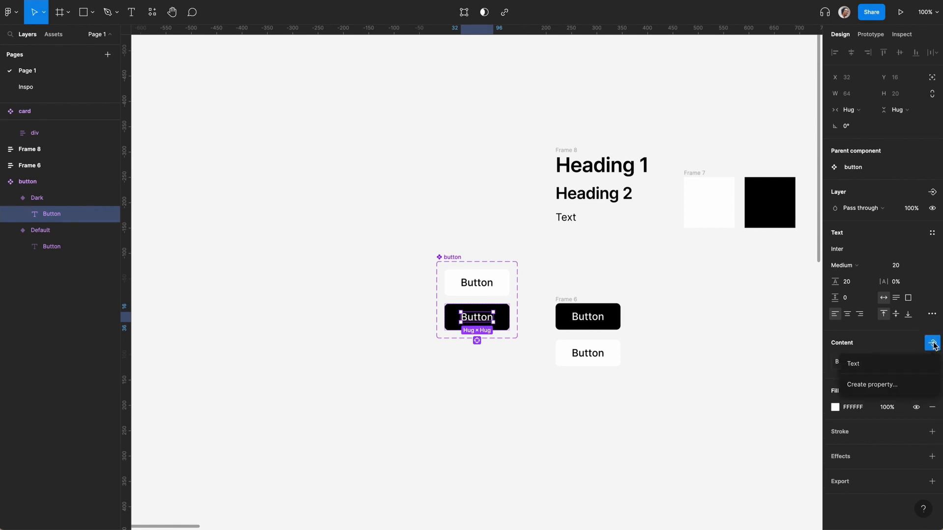
pyautogui.click(872, 385)
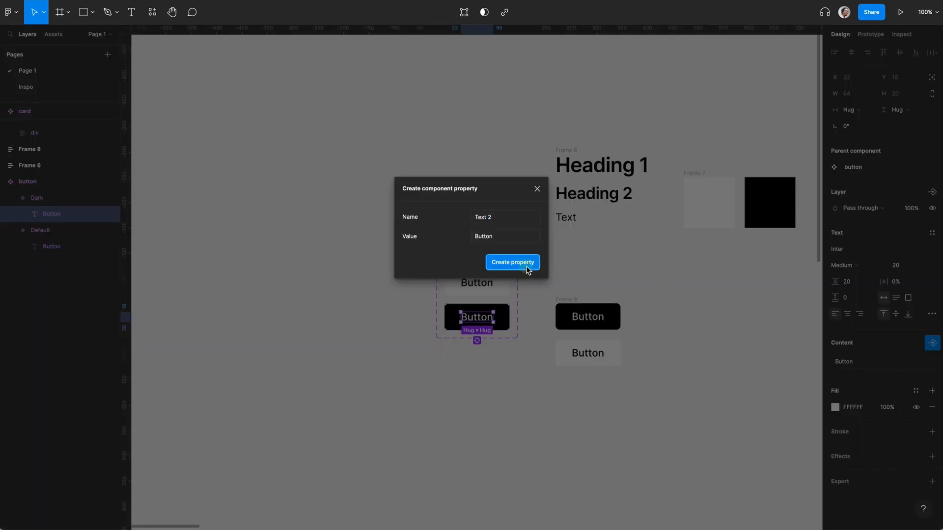
pyautogui.click(513, 263)
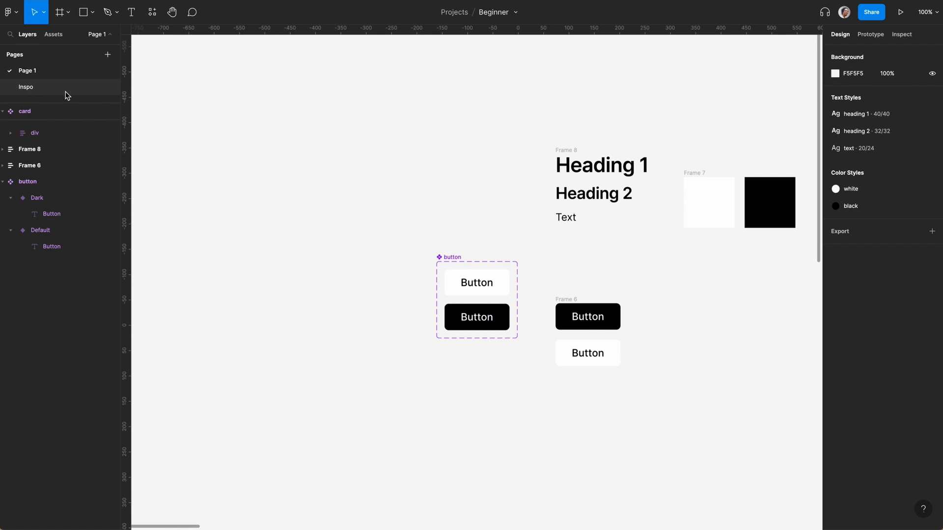
# On the Inspo page, set the dark card's buttons to Learn more and Buy via Text 2
pyautogui.click(26, 87)
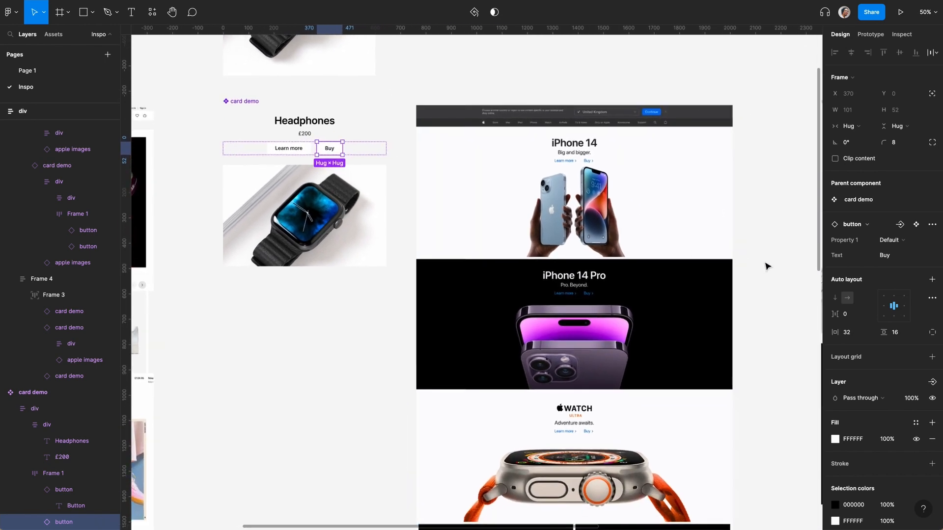
pyautogui.scroll(-3)
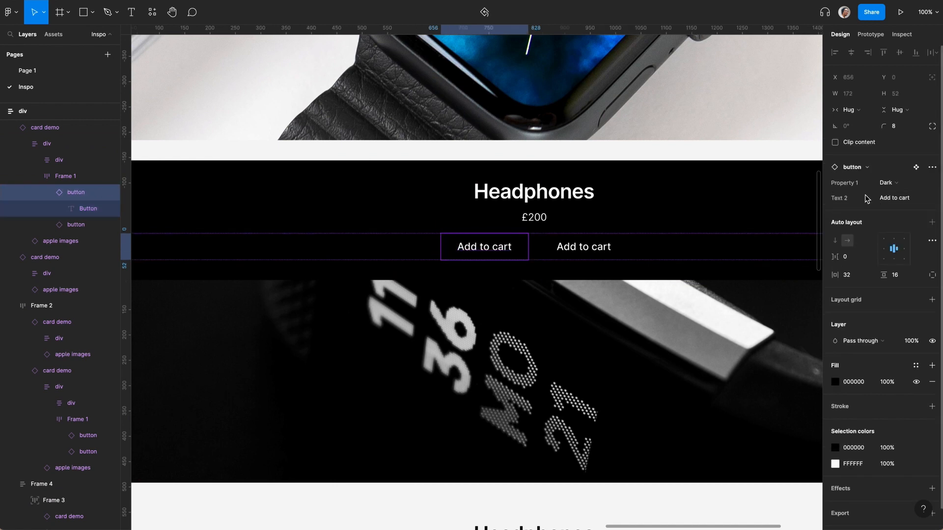
pyautogui.moveTo(899, 206)
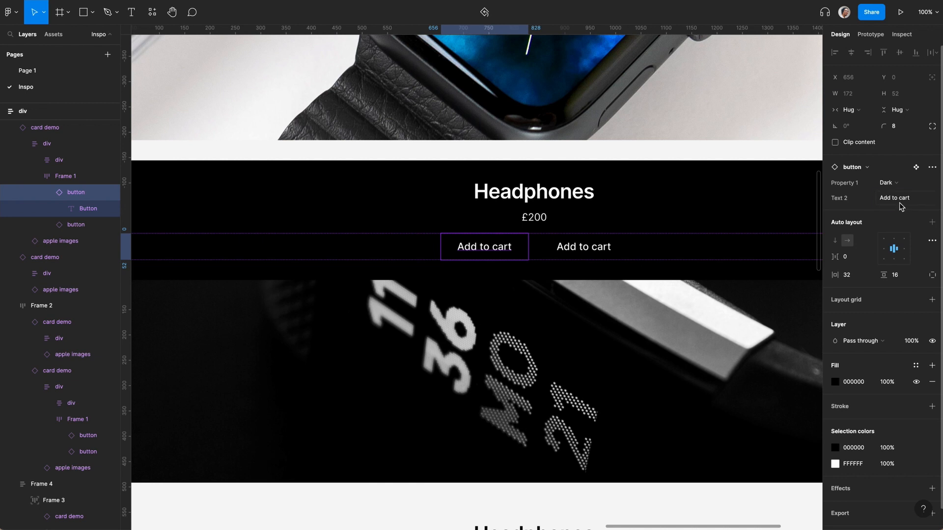
pyautogui.write('Learn more')
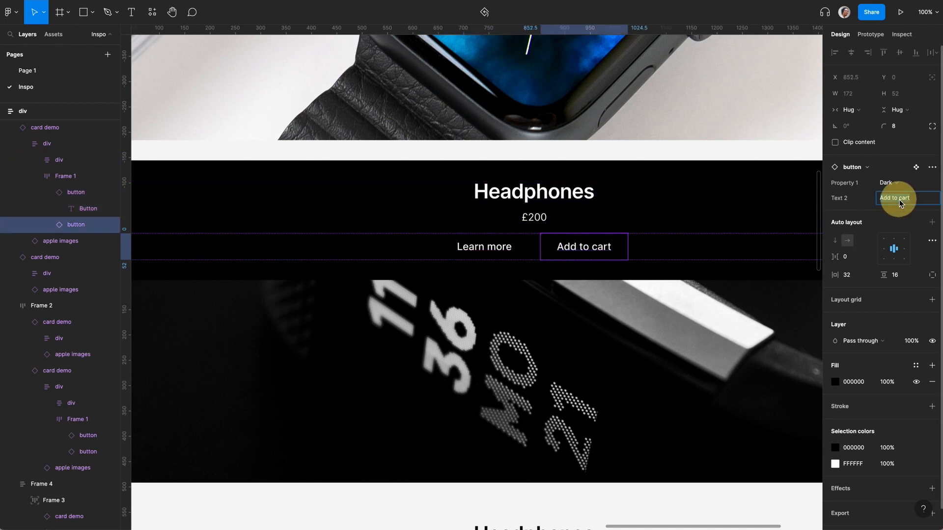
pyautogui.write('Buy')
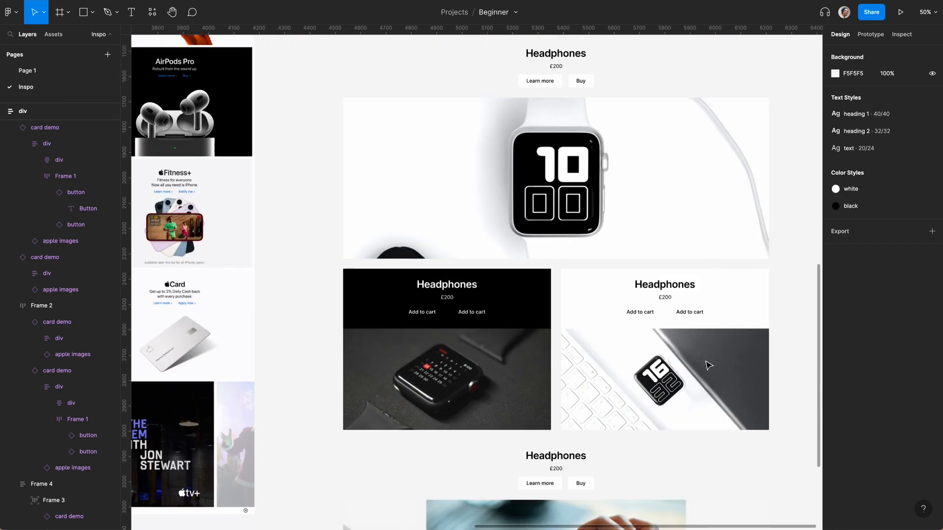
# Rename the left dark card to Watch with a £100 price
pyautogui.click(422, 312)
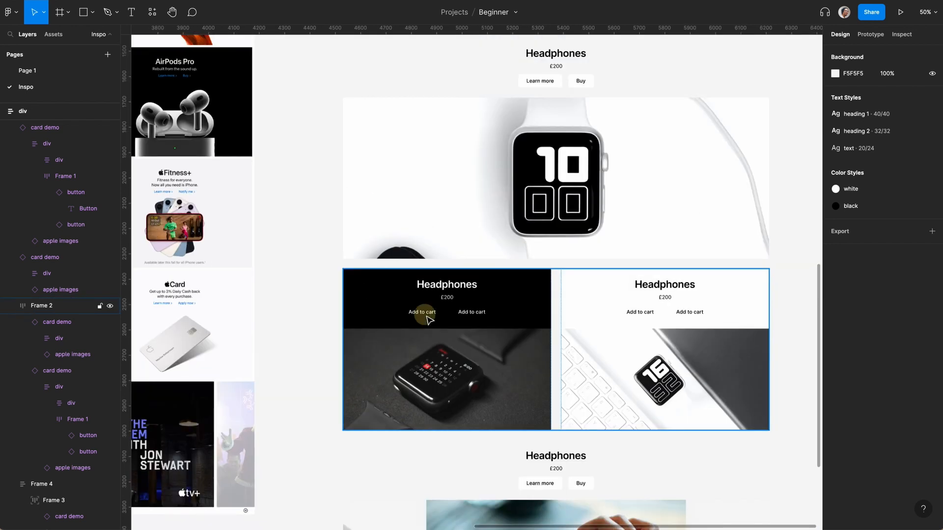
pyautogui.click(421, 318)
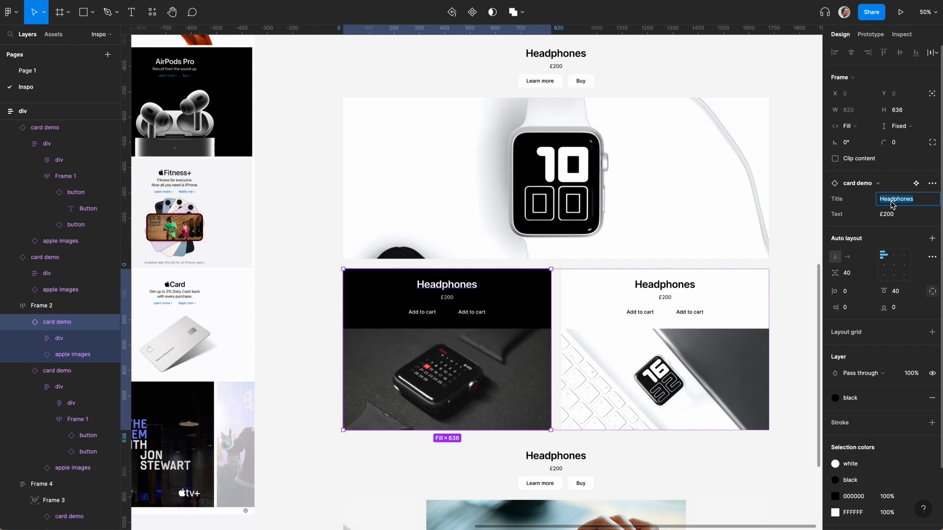
pyautogui.write('Watvh')
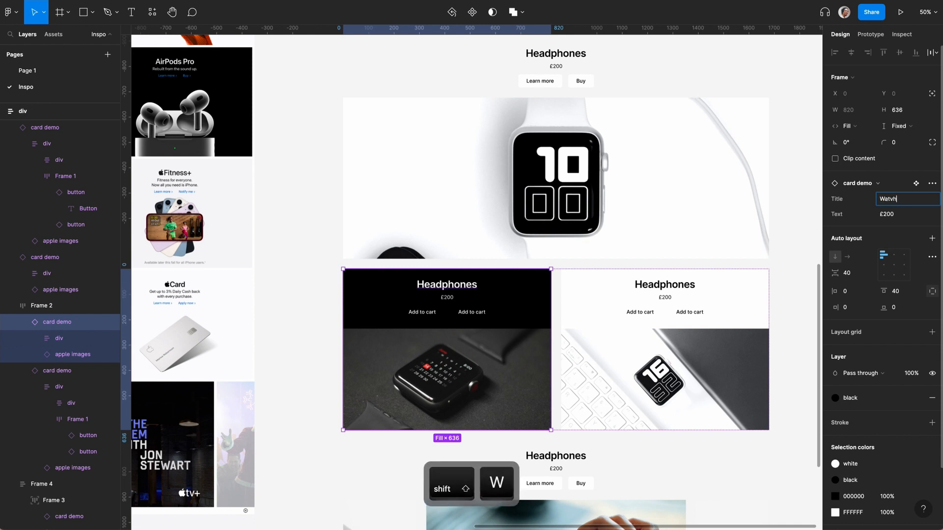
pyautogui.write('Watch')
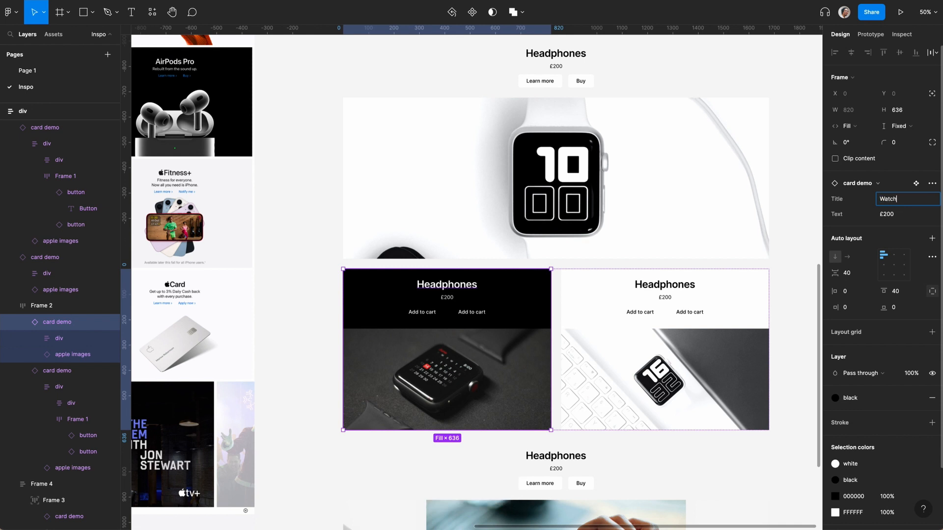
pyautogui.click(887, 214)
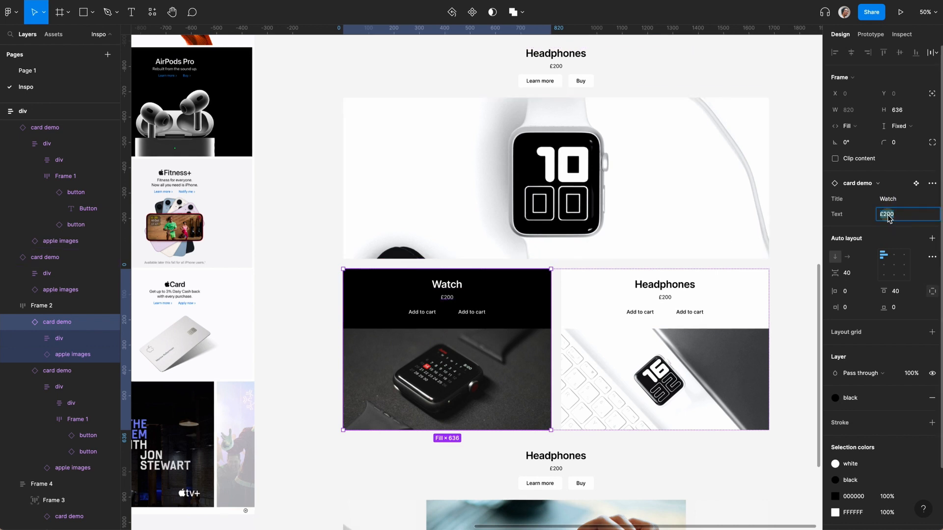
pyautogui.write('£100')
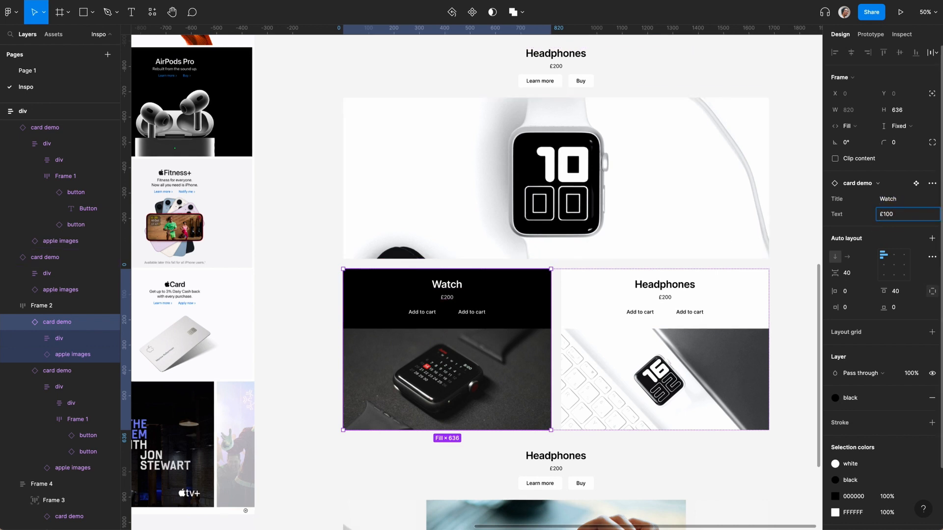
# Rename the right white card to Watch 2 priced £250
pyautogui.click(665, 349)
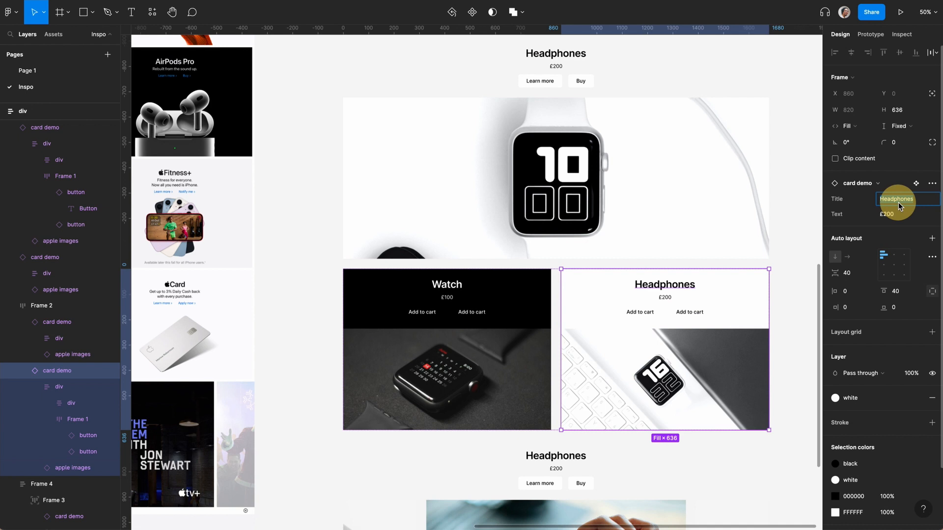
pyautogui.write('Watch')
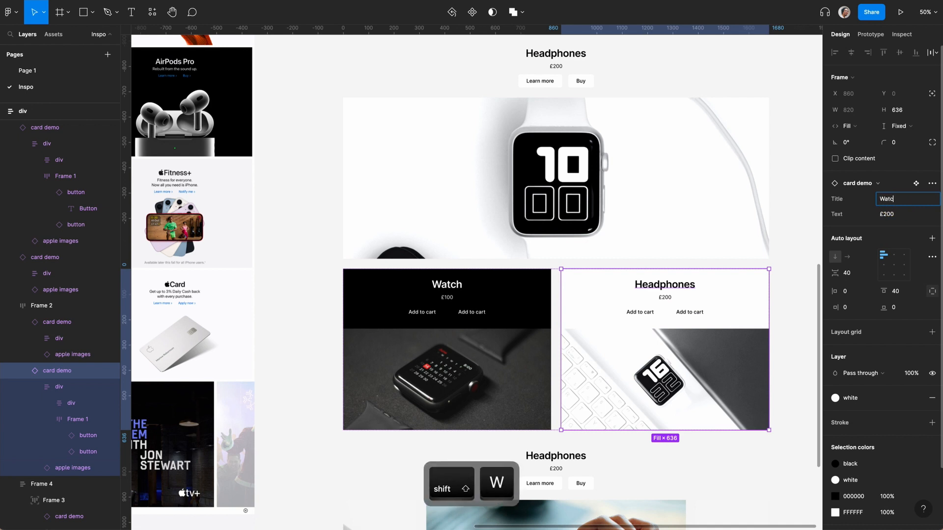
pyautogui.click(896, 215)
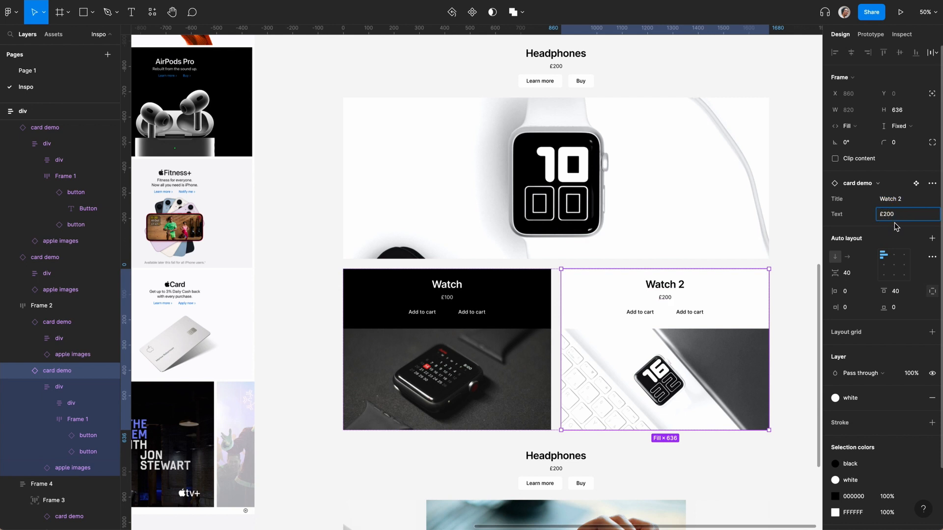
pyautogui.write('250')
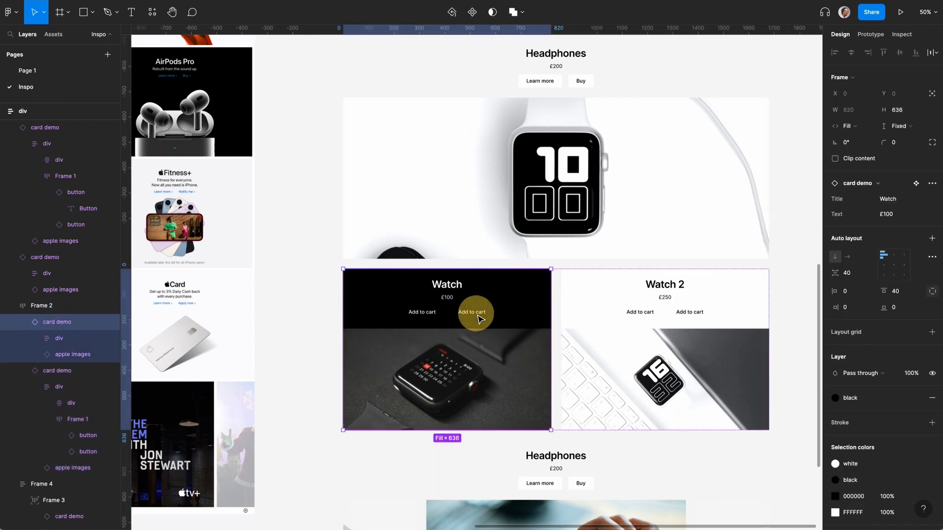
# Select the Watch card's first button and start editing its label
pyautogui.click(471, 312)
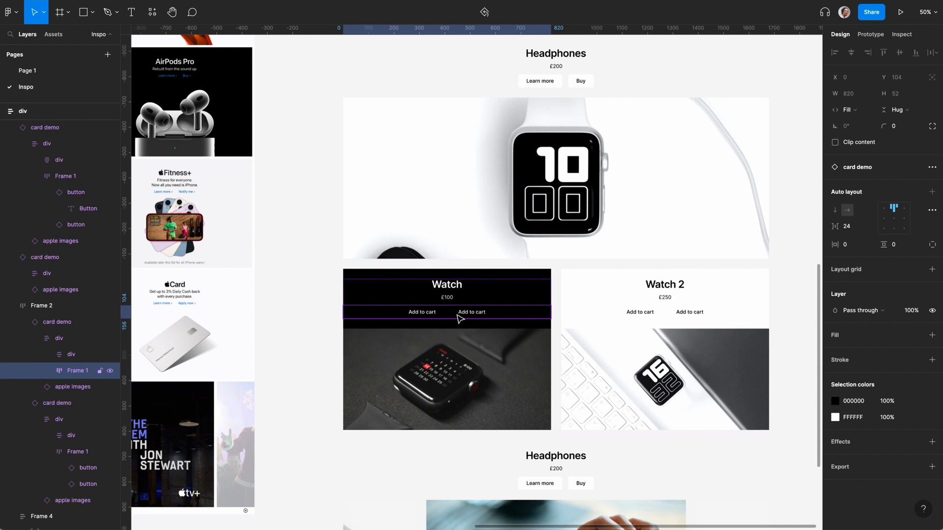
pyautogui.click(472, 313)
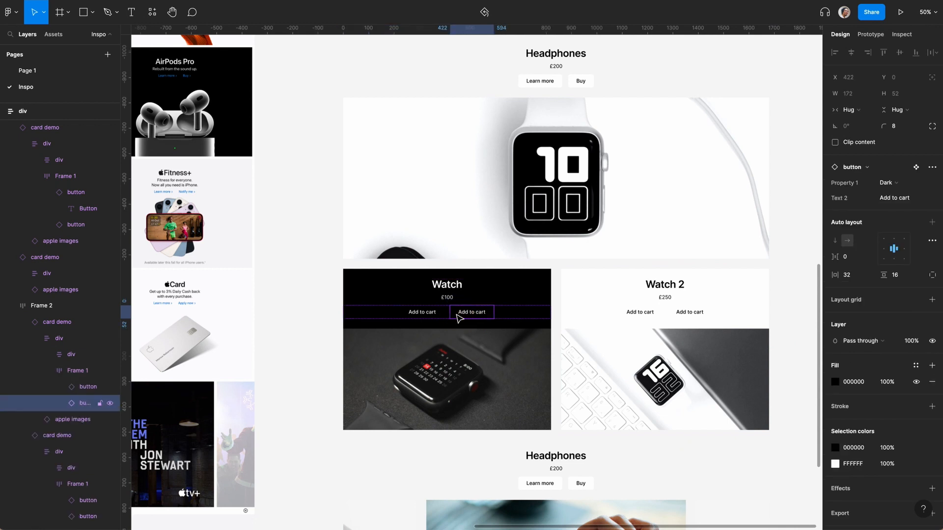
pyautogui.click(423, 312)
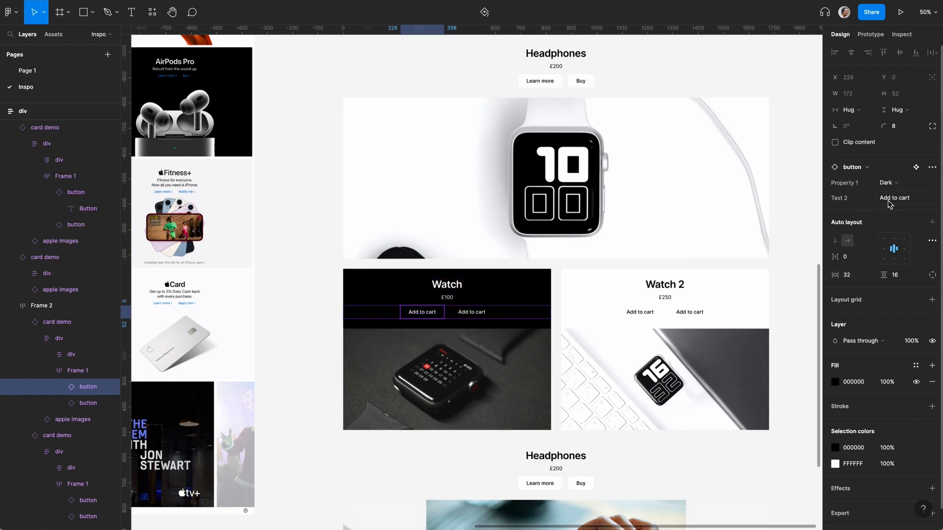
pyautogui.click(906, 199)
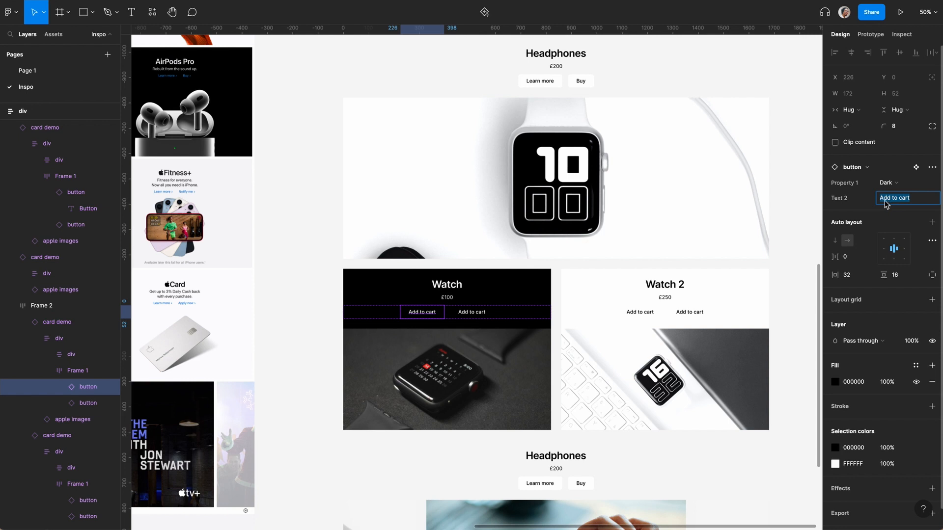
pyautogui.moveTo(890, 201)
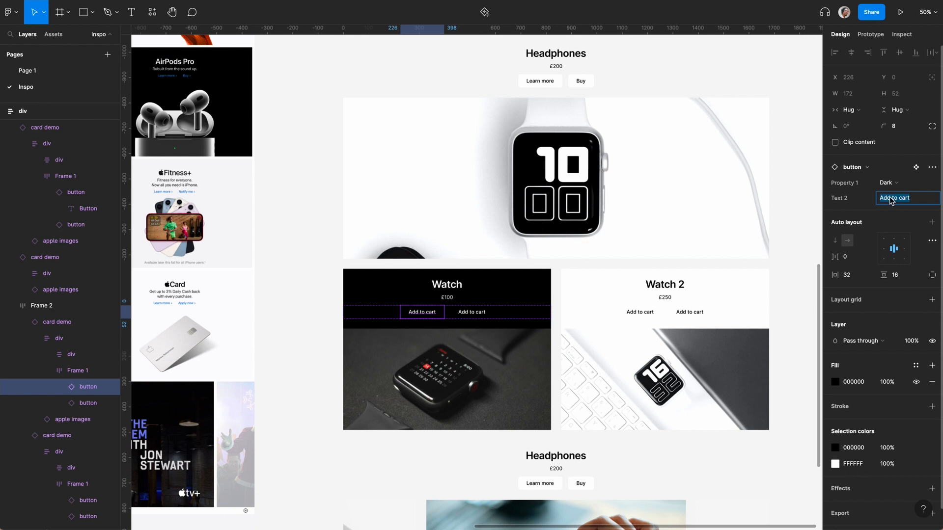
# Set the button to Learn more, then zoom out to view the whole 1680-wide card column
pyautogui.write('Lea')
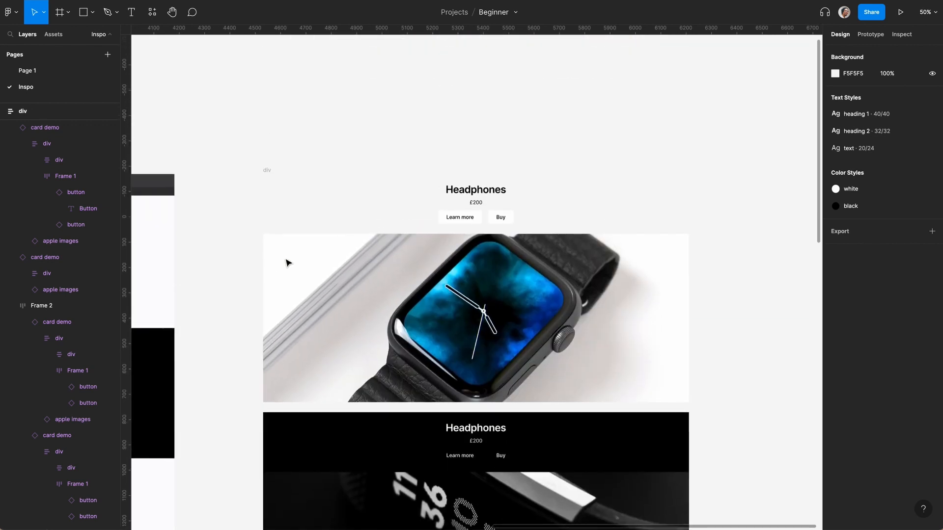
pyautogui.scroll(-3)
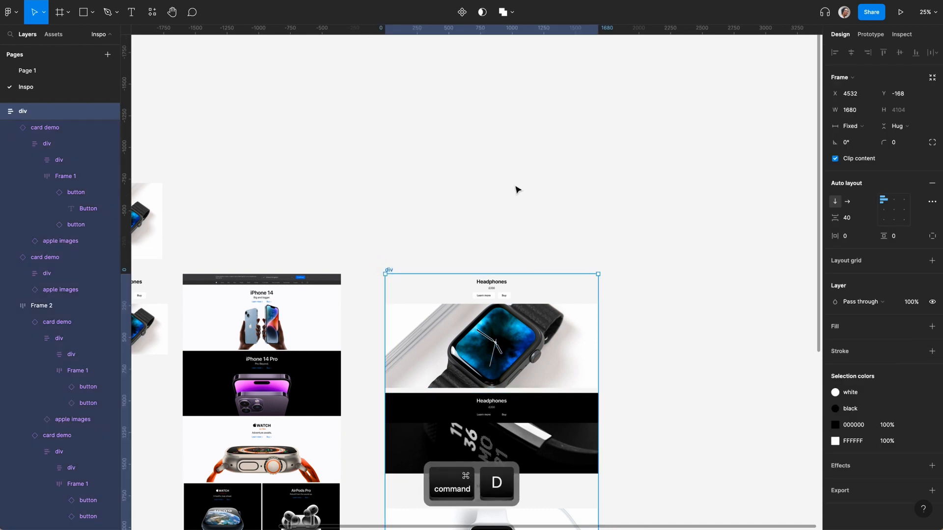
# Duplicate the apple images component and rename the copy 'nike images'
pyautogui.press('Cmd+D')
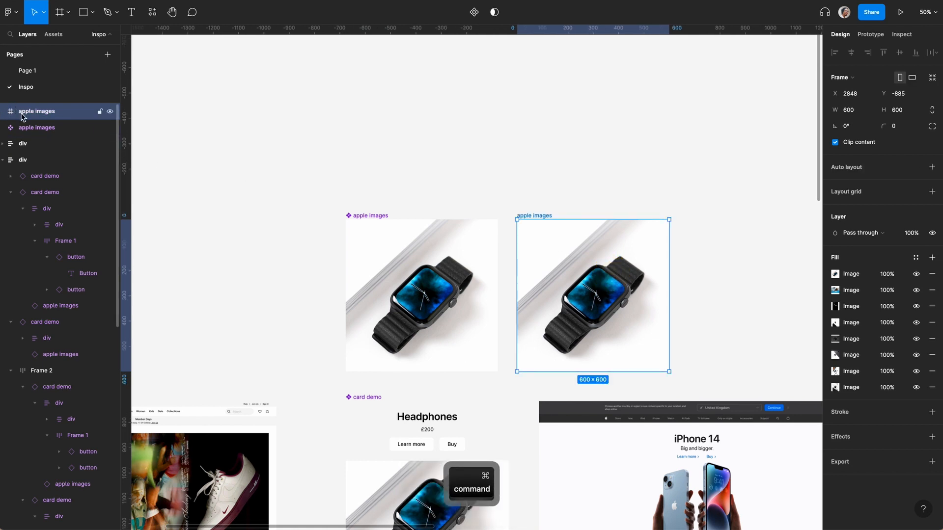
pyautogui.doubleClick(36, 111)
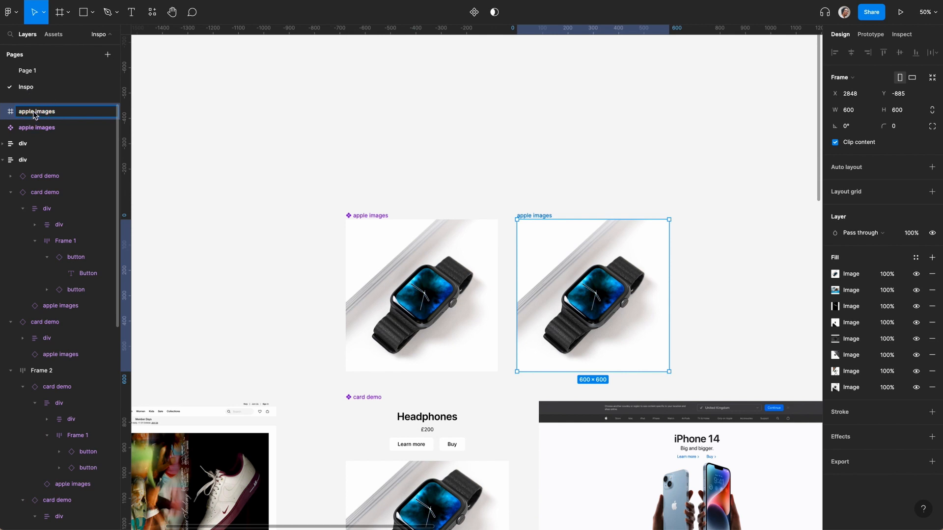
pyautogui.write('nike images')
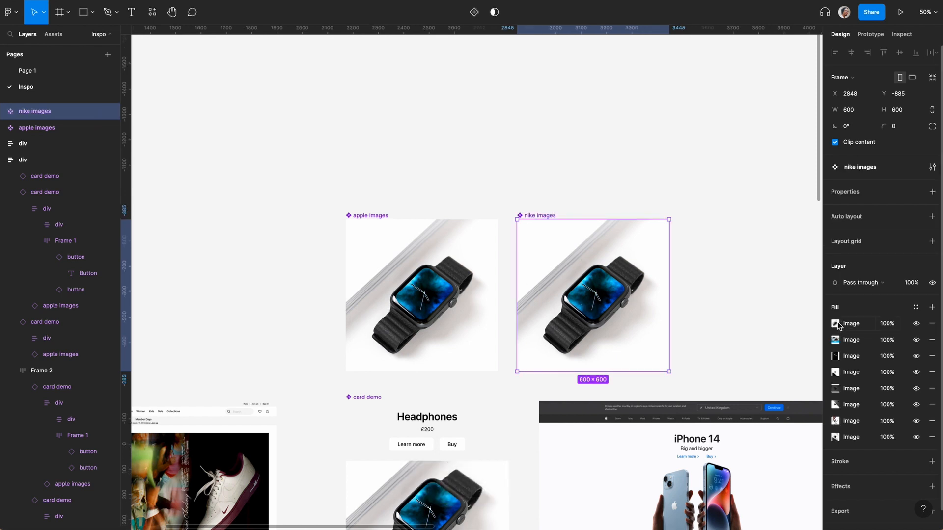
# Replace the first image fill with a photo from the Desktop/nike folder
pyautogui.click(835, 324)
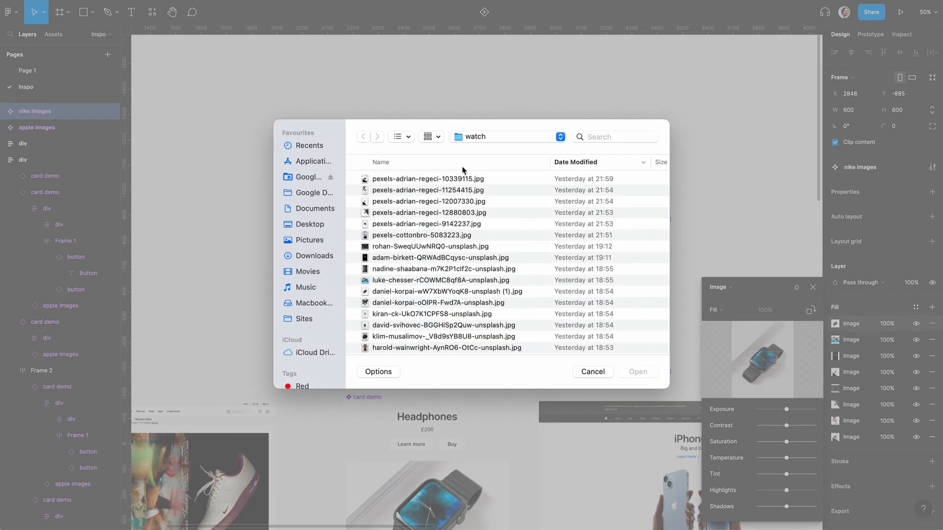
pyautogui.click(310, 224)
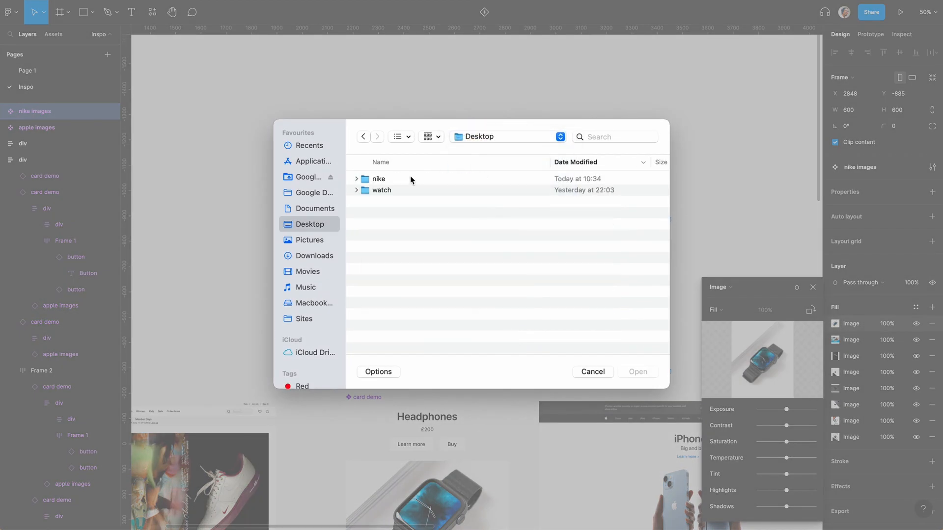
pyautogui.doubleClick(380, 178)
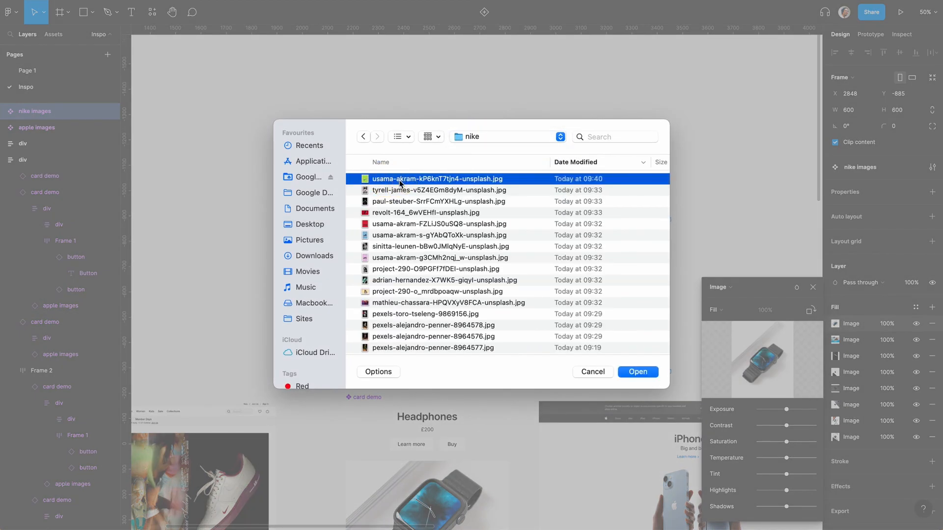
pyautogui.click(440, 191)
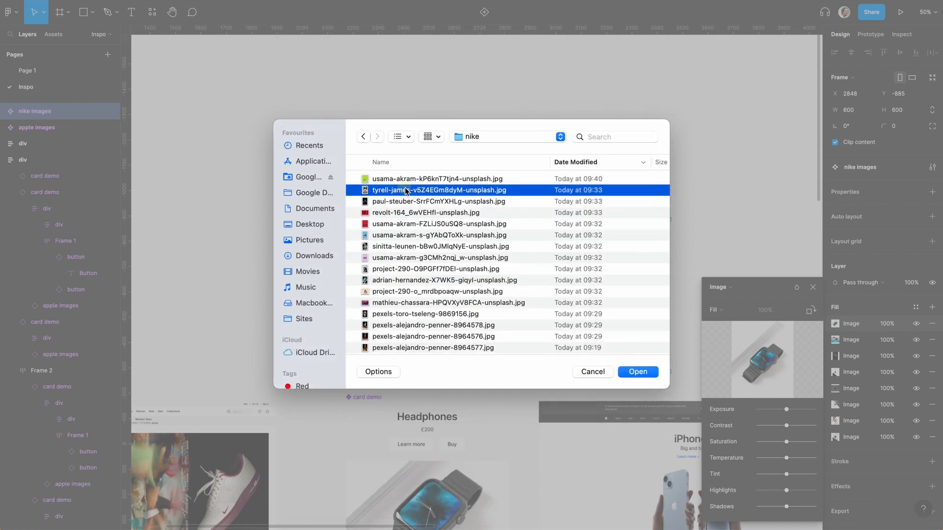
pyautogui.click(638, 372)
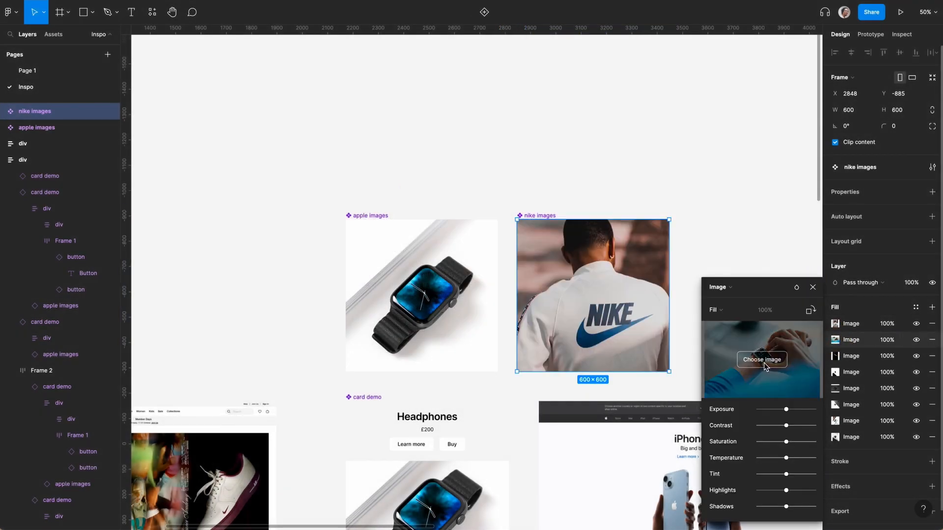
# Replace the second image fill with the red Nike shoe photo
pyautogui.click(761, 359)
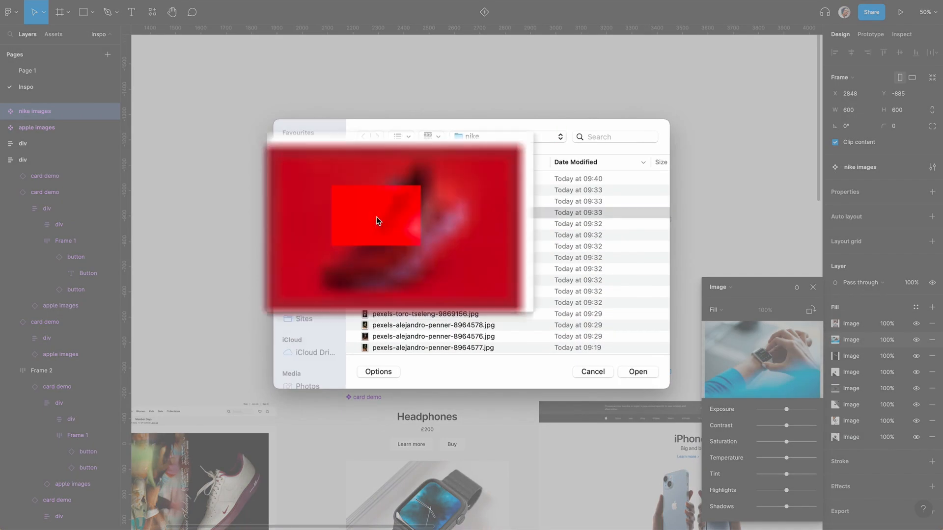
pyautogui.click(639, 371)
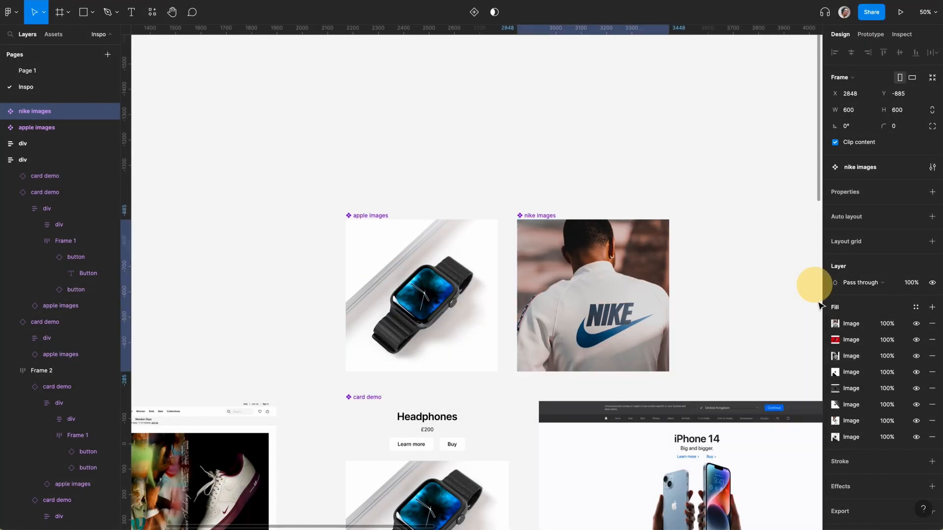
pyautogui.click(835, 324)
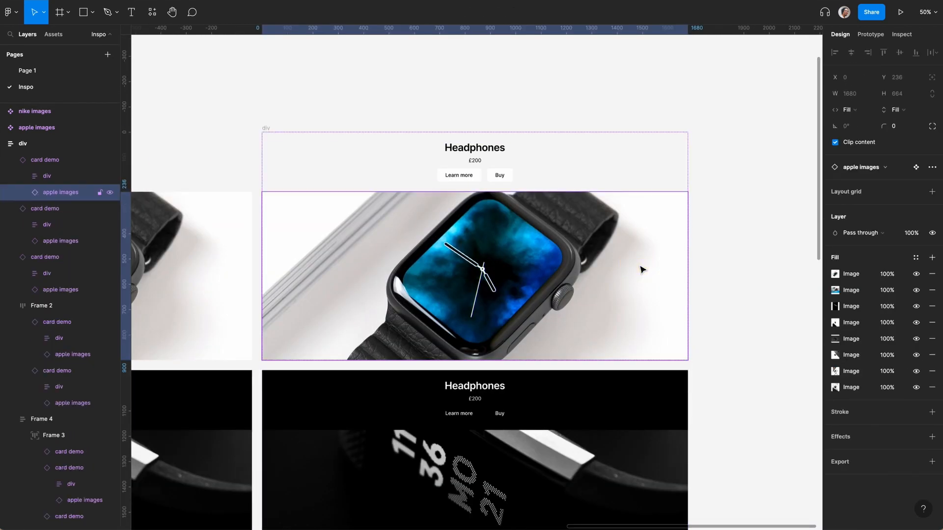
# Swap the first and second cards' apple images instances to the nike images component
pyautogui.click(888, 167)
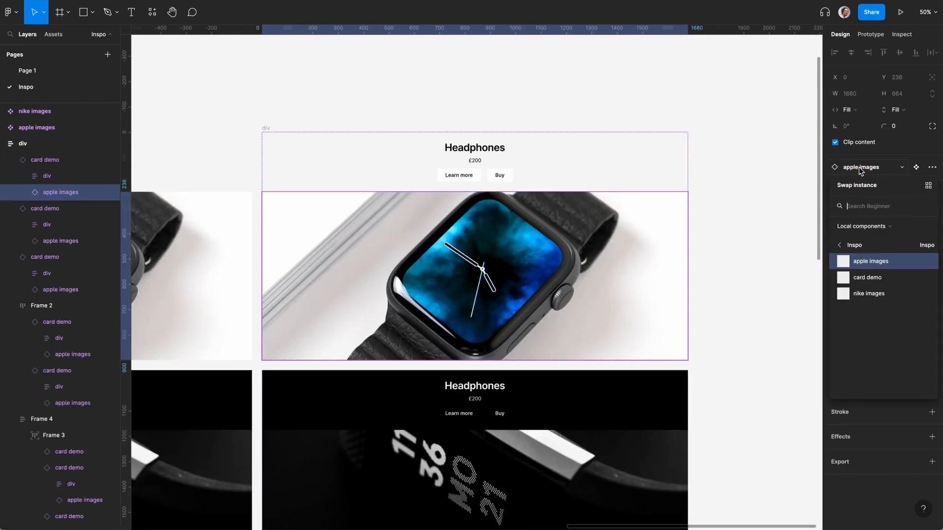
pyautogui.moveTo(844, 296)
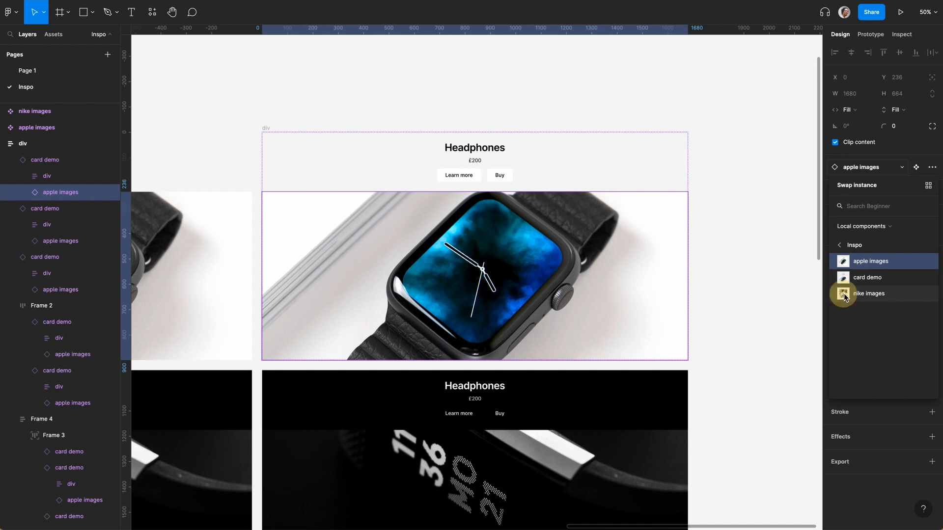
pyautogui.click(869, 293)
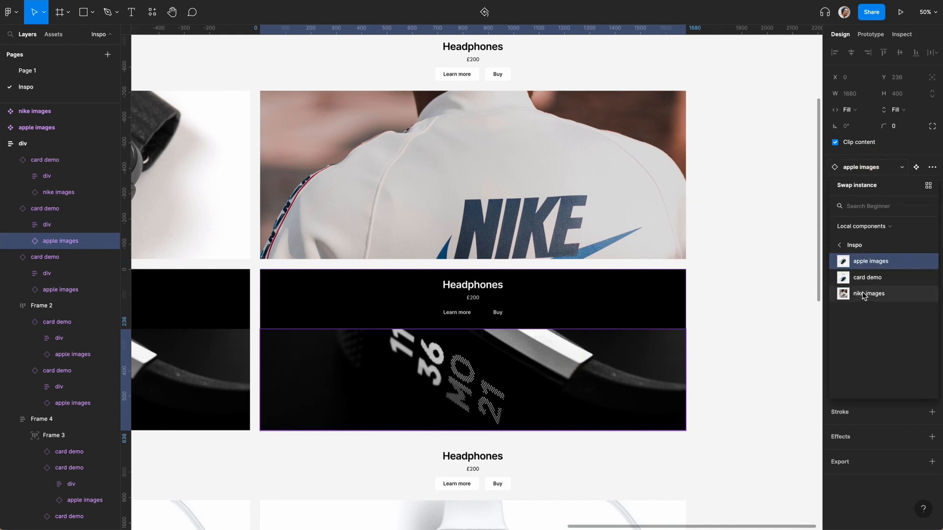
pyautogui.click(868, 293)
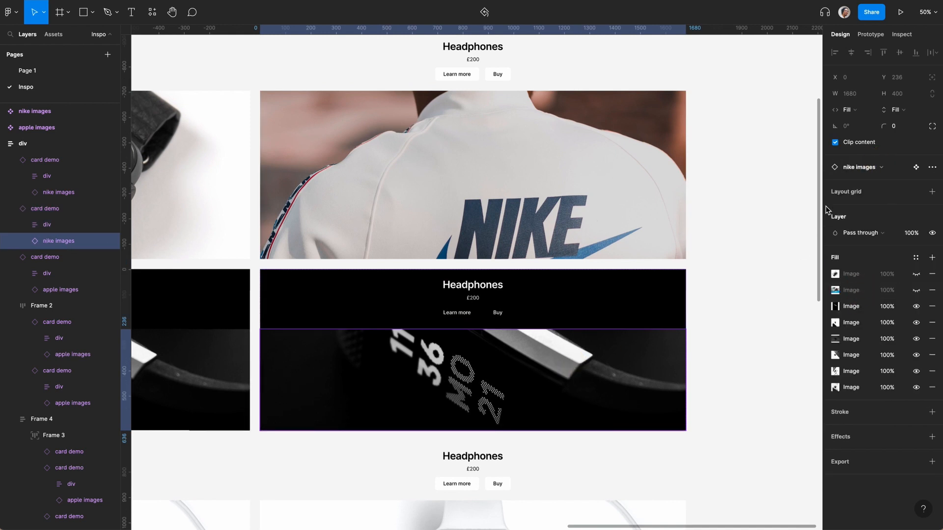
# Swap the third card's image instance to nike images as well
pyautogui.click(859, 167)
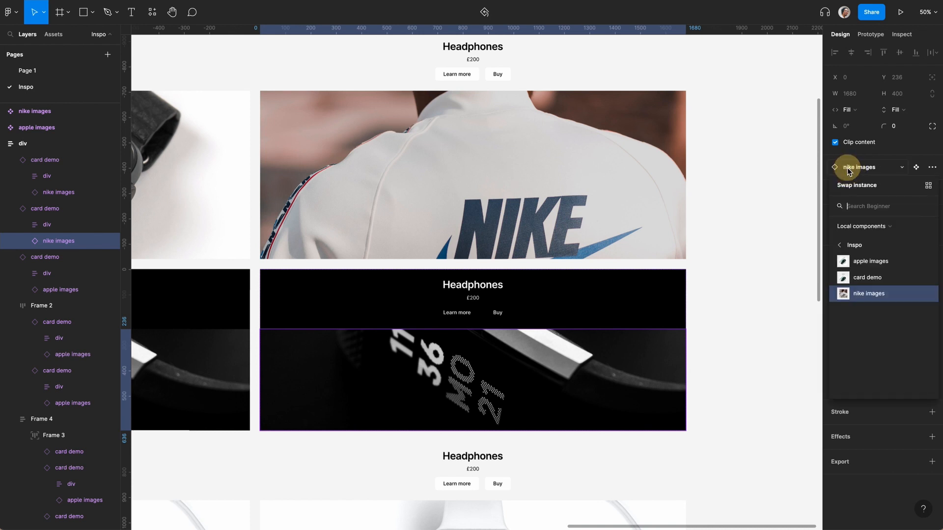
pyautogui.click(858, 167)
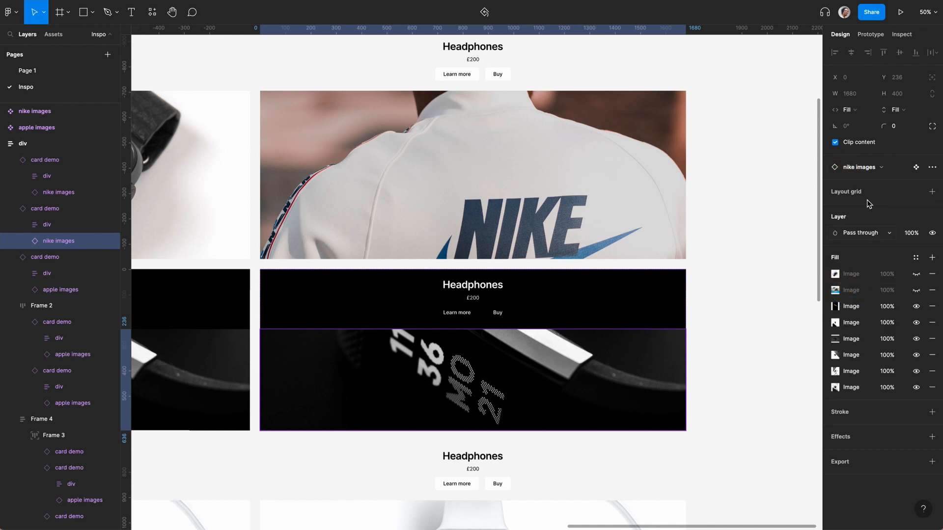
pyautogui.click(932, 167)
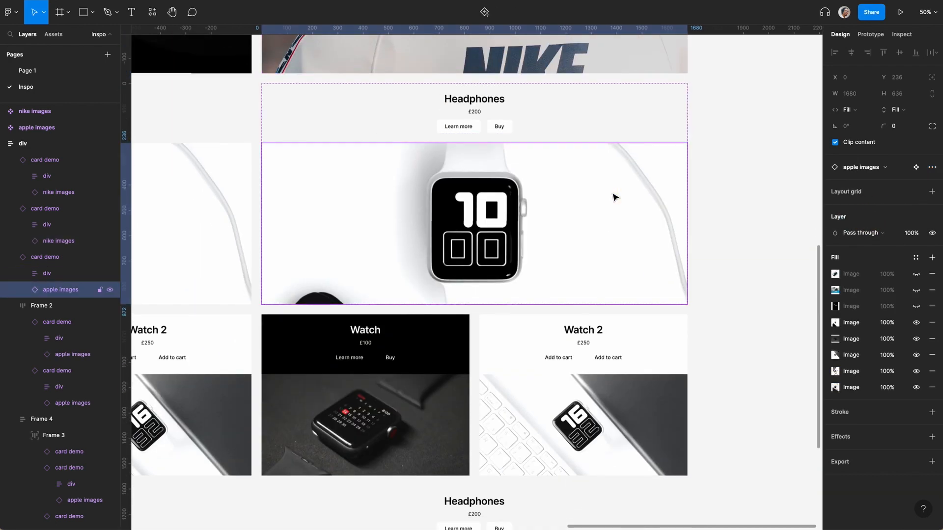
pyautogui.click(925, 168)
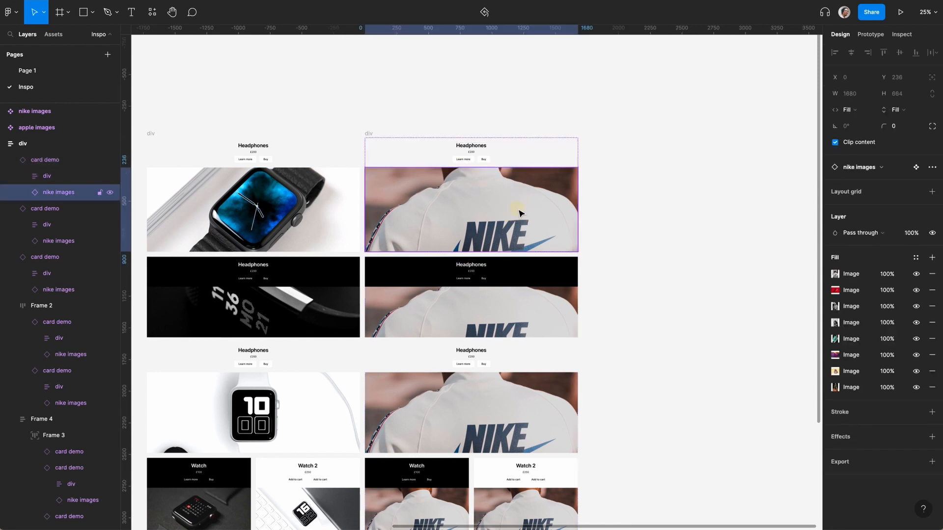
# Hide fill image layers on the first Nike card to reveal a different photo
pyautogui.click(916, 273)
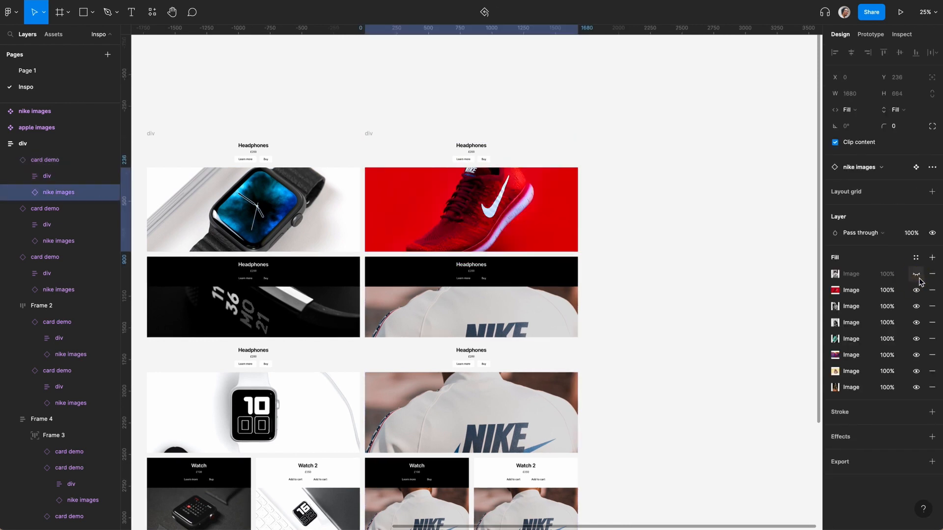
pyautogui.click(916, 289)
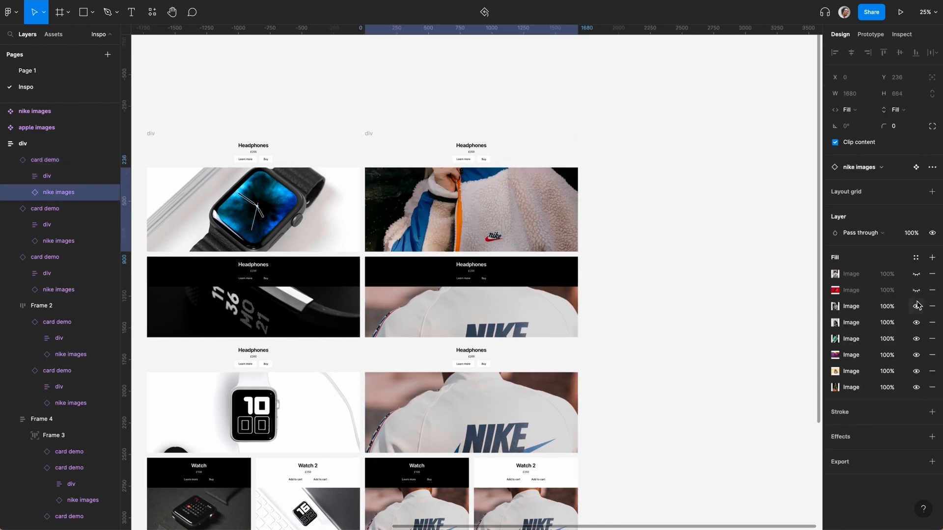
pyautogui.click(915, 306)
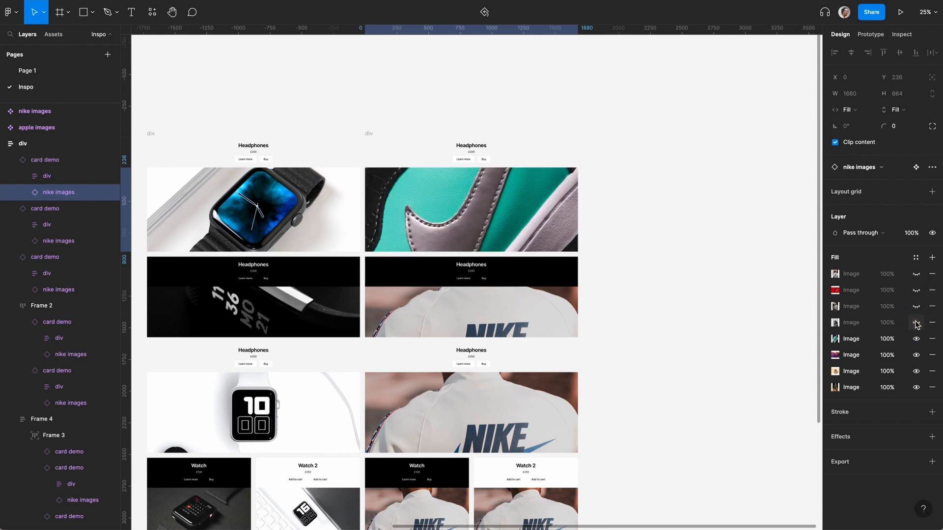
pyautogui.click(915, 339)
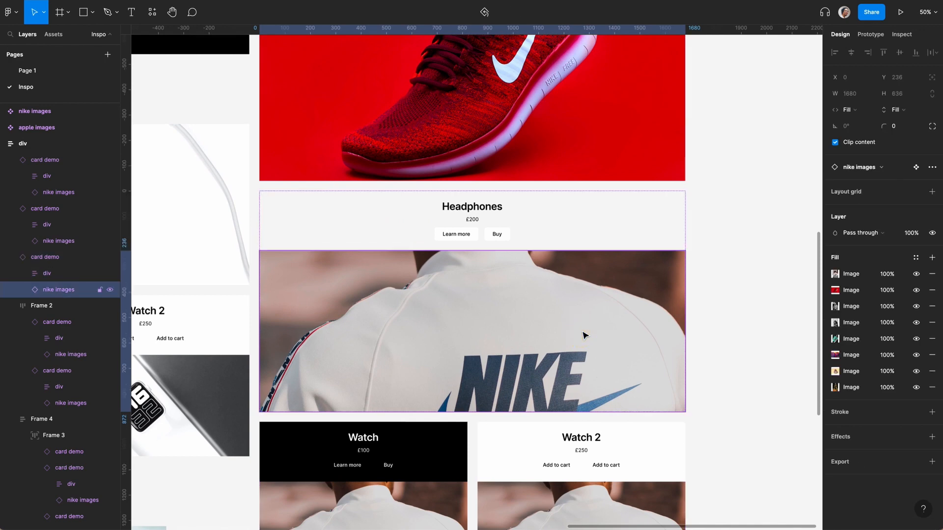
# Hide photo layers on the third card to show the teal swoosh, then select the Watch card's image
pyautogui.click(916, 306)
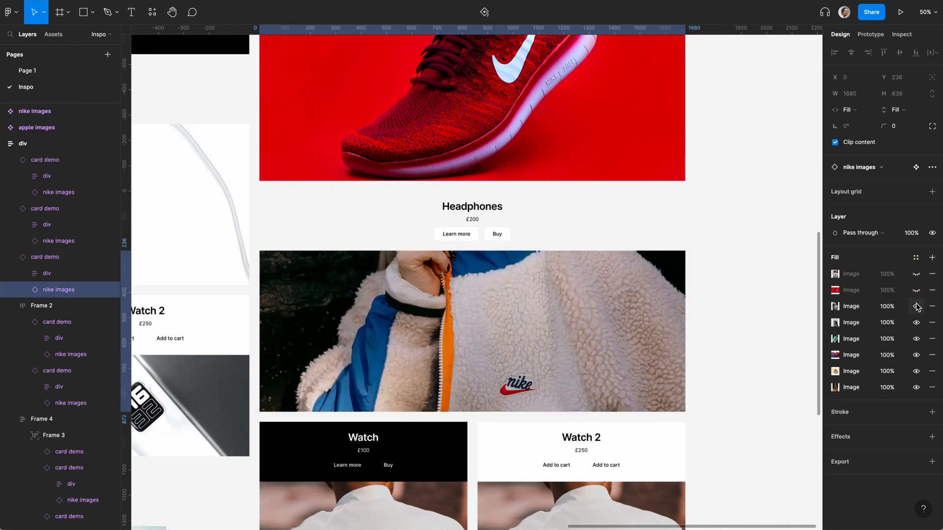
pyautogui.click(916, 323)
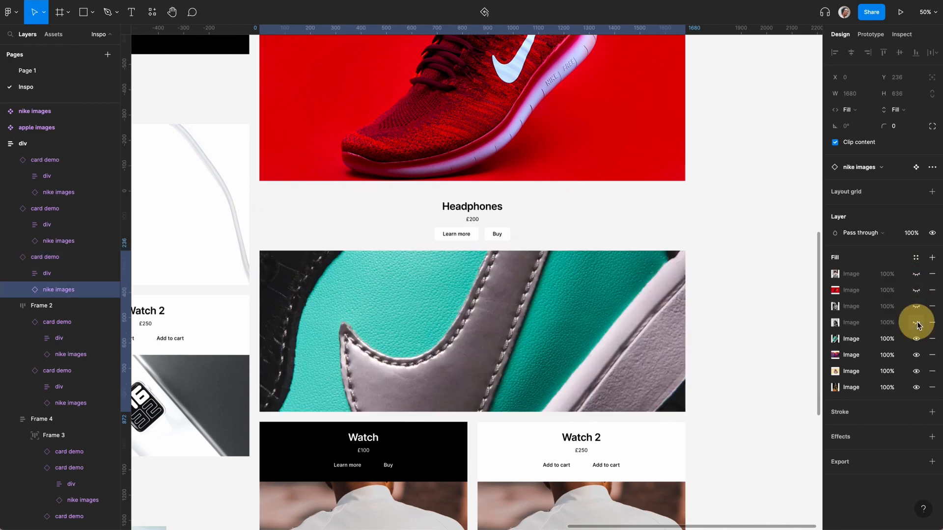
pyautogui.scroll(-3)
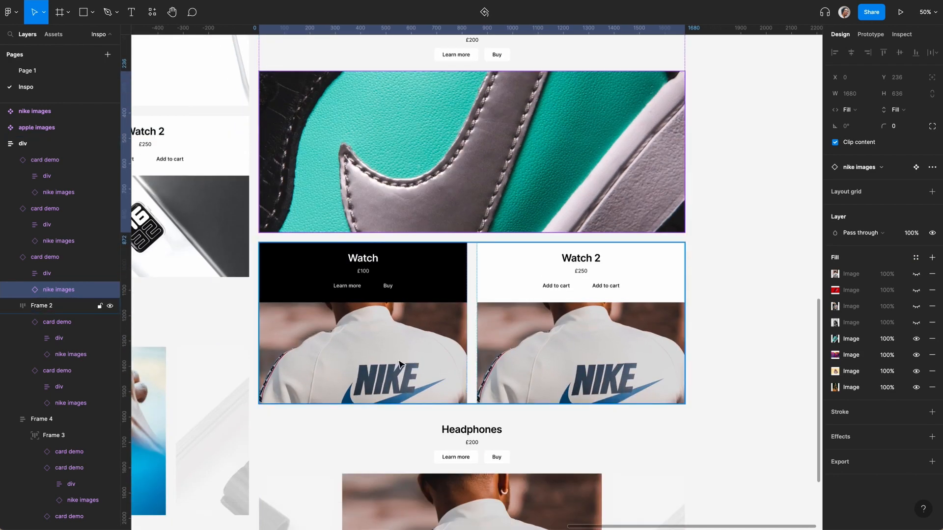
pyautogui.click(70, 353)
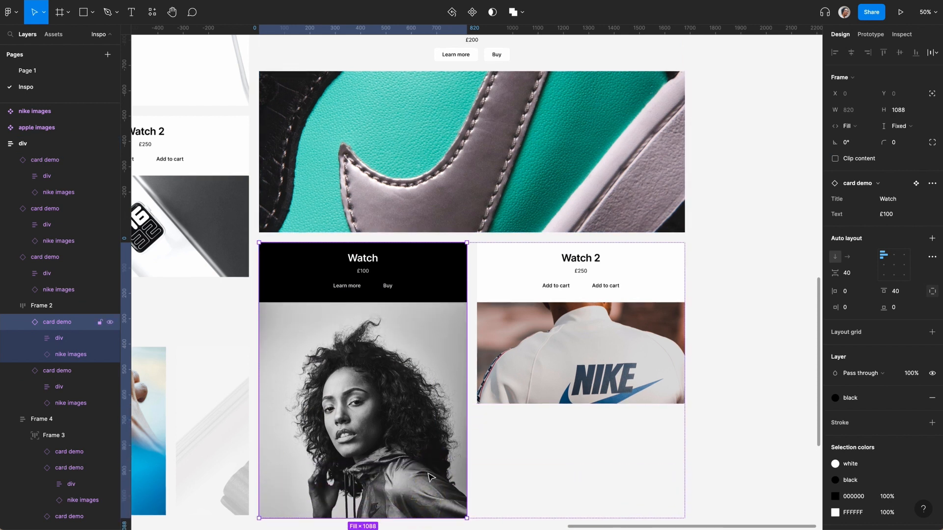
# Toggle fill layers so the Watch 2 card shows the red sneaker and the first card the hooded woman
pyautogui.scroll(-3)
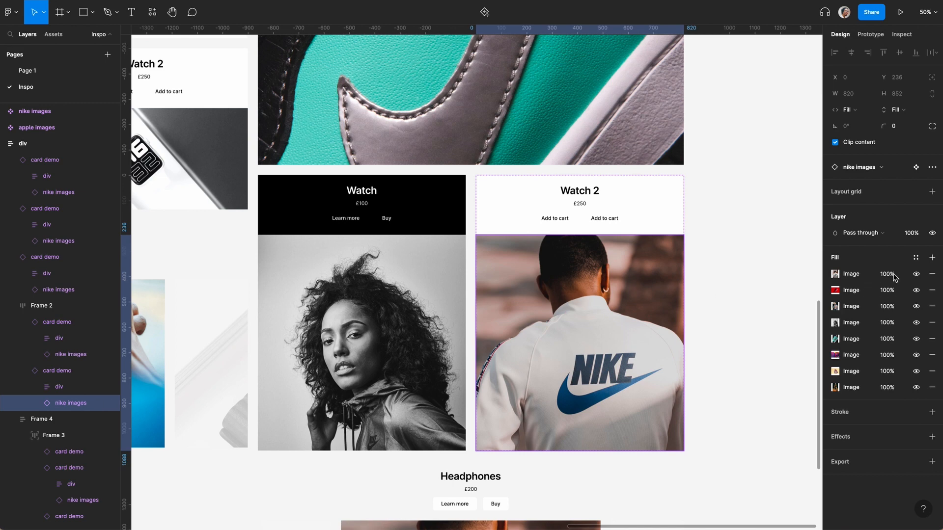
pyautogui.click(915, 306)
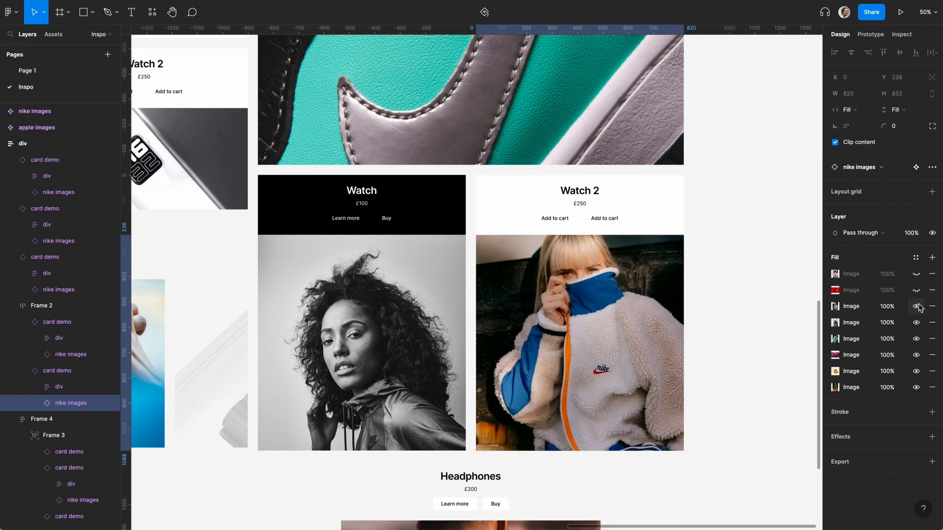
pyautogui.click(916, 307)
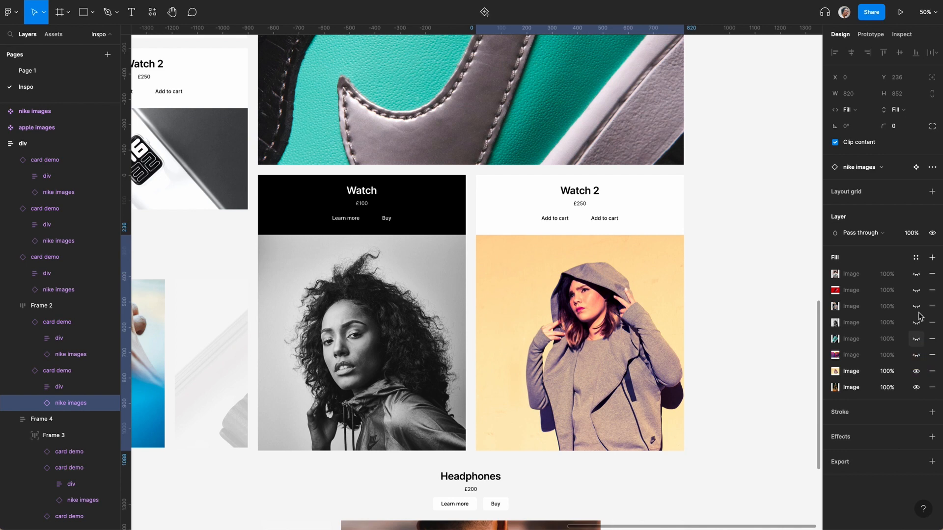
pyautogui.click(915, 290)
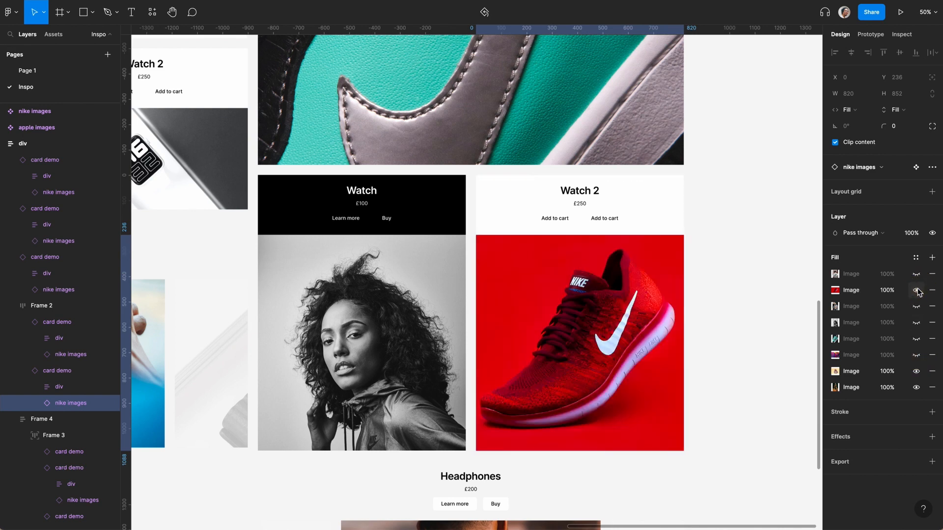
pyautogui.click(916, 290)
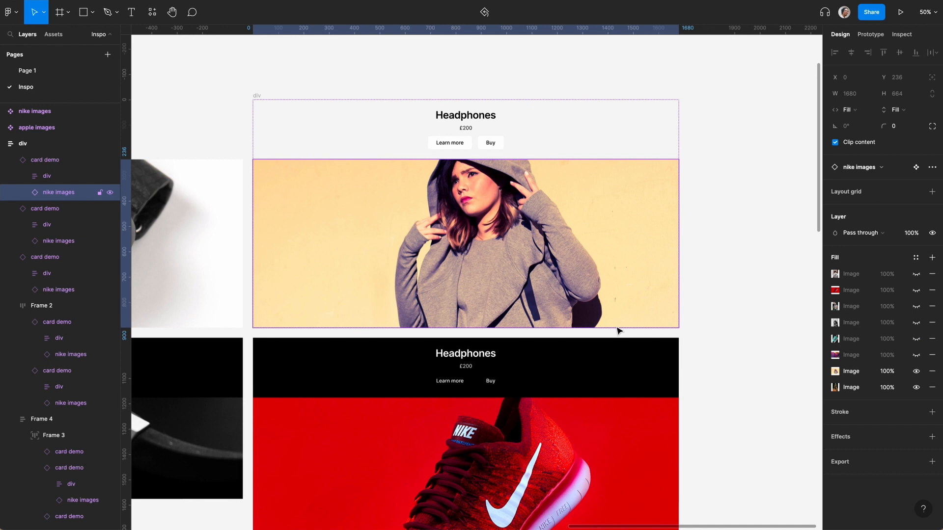
# Drag the first Headphones card's bottom edge down to make it taller
pyautogui.click(45, 159)
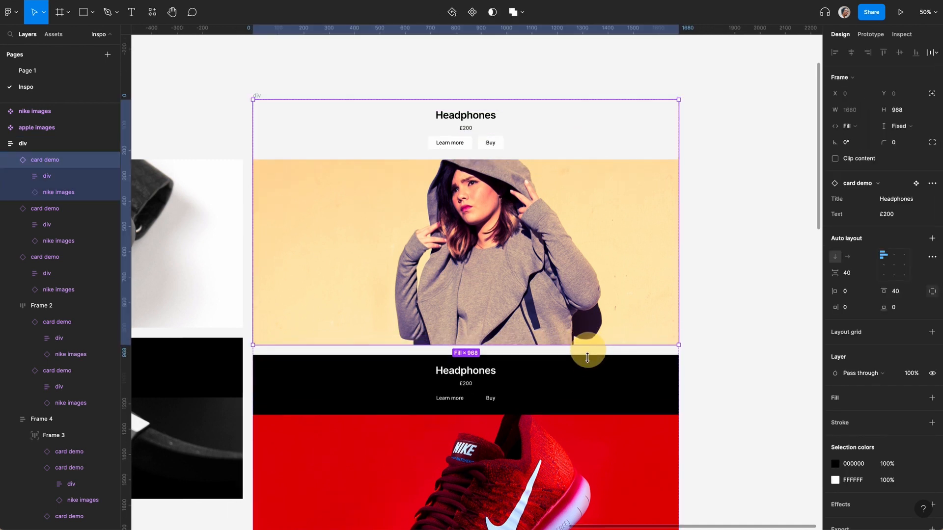
pyautogui.moveTo(587, 346); pyautogui.dragTo(588, 439)
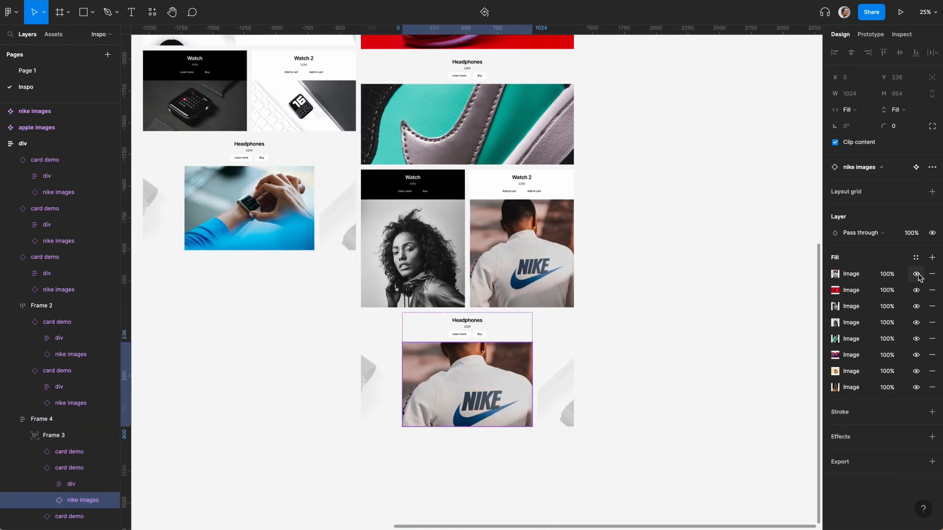
# Hide the top two fill image layers so the last card shows the fleece jacket
pyautogui.click(915, 273)
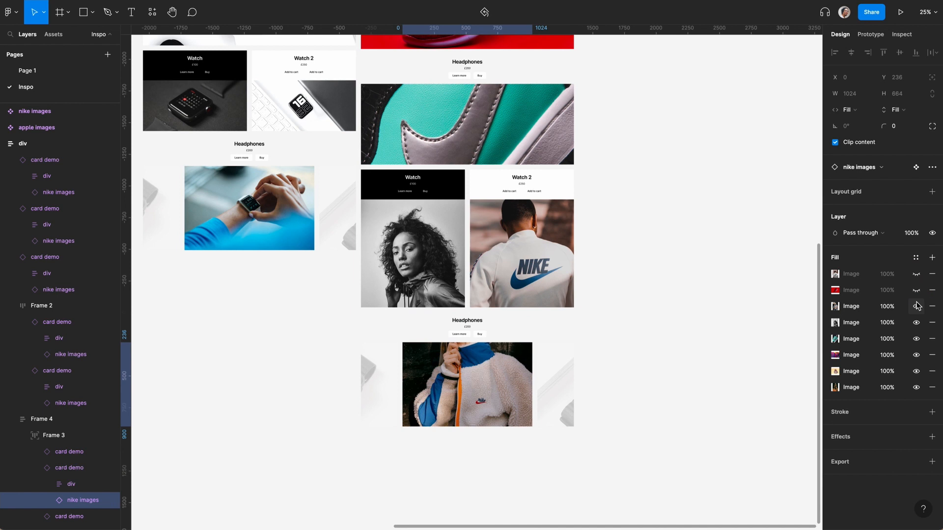
pyautogui.click(916, 322)
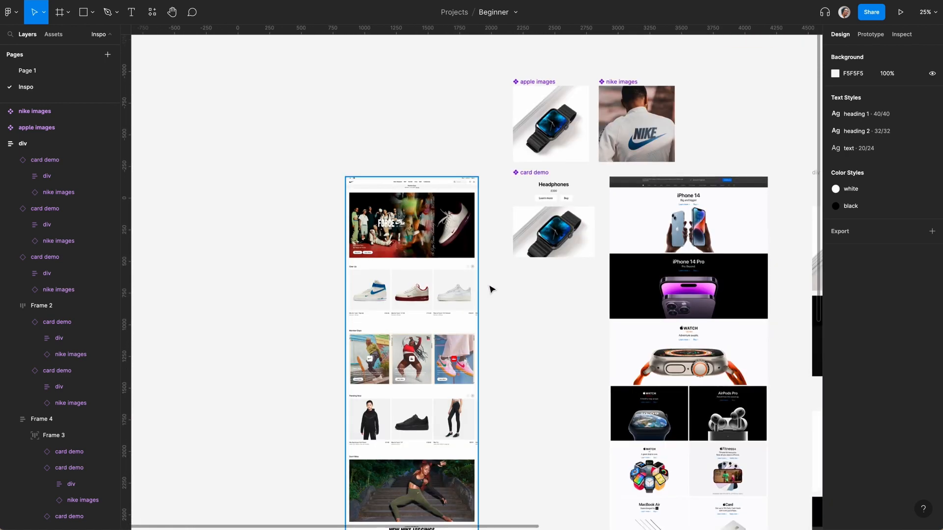
pyautogui.hscroll(3)
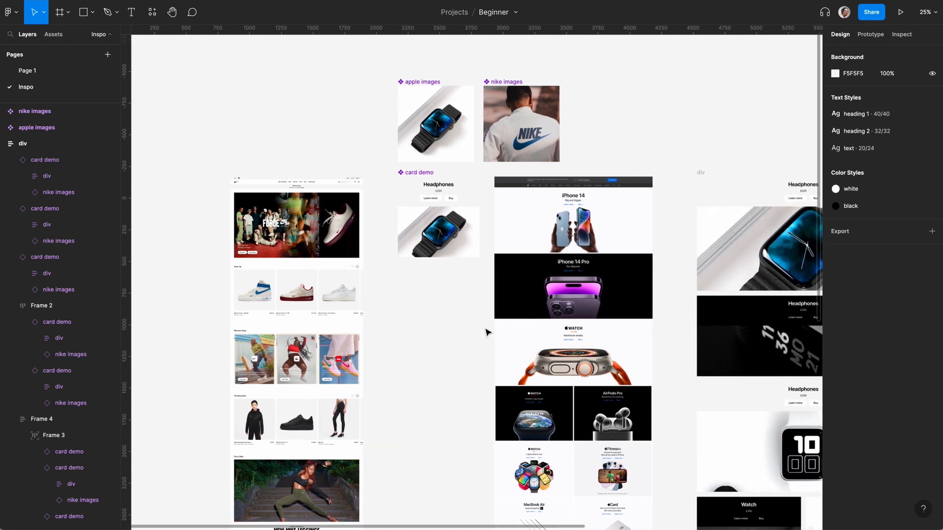
pyautogui.hscroll(3)
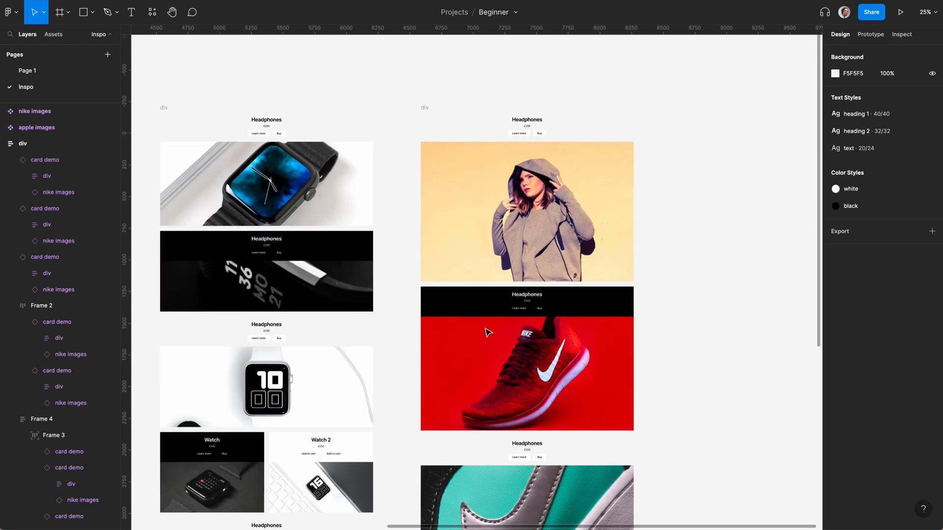